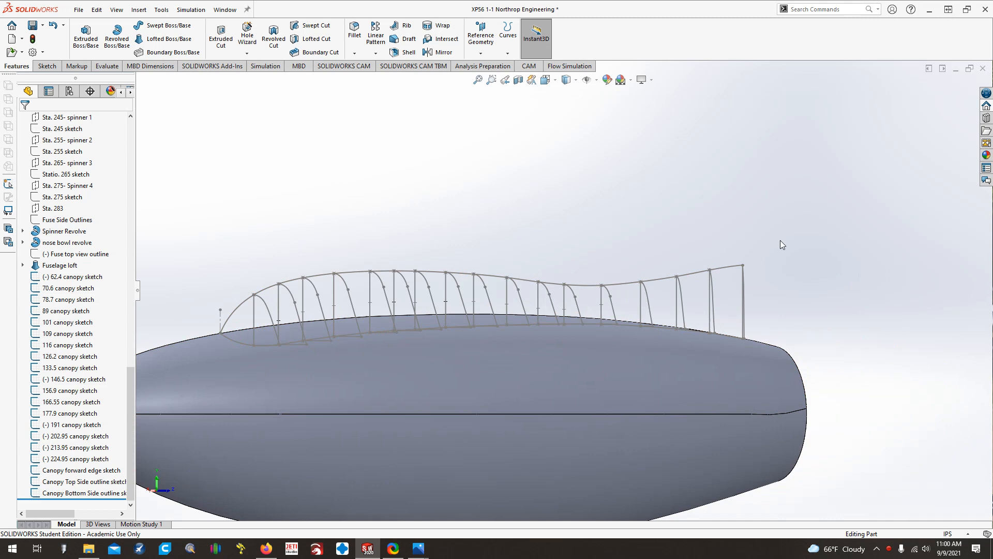
{"action": "mouse_move", "coordinate": [336, 225]}
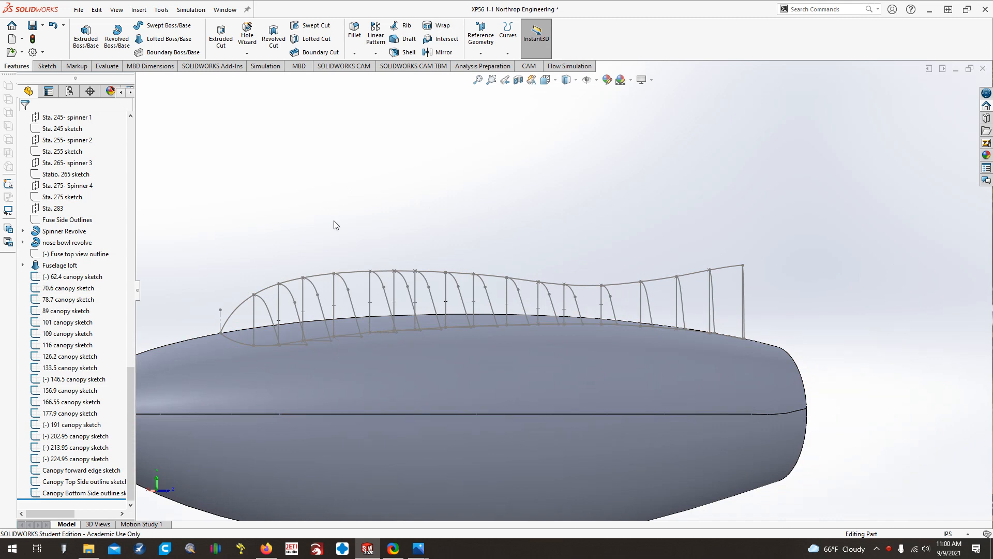
{"action": "mouse_move", "coordinate": [258, 249]}
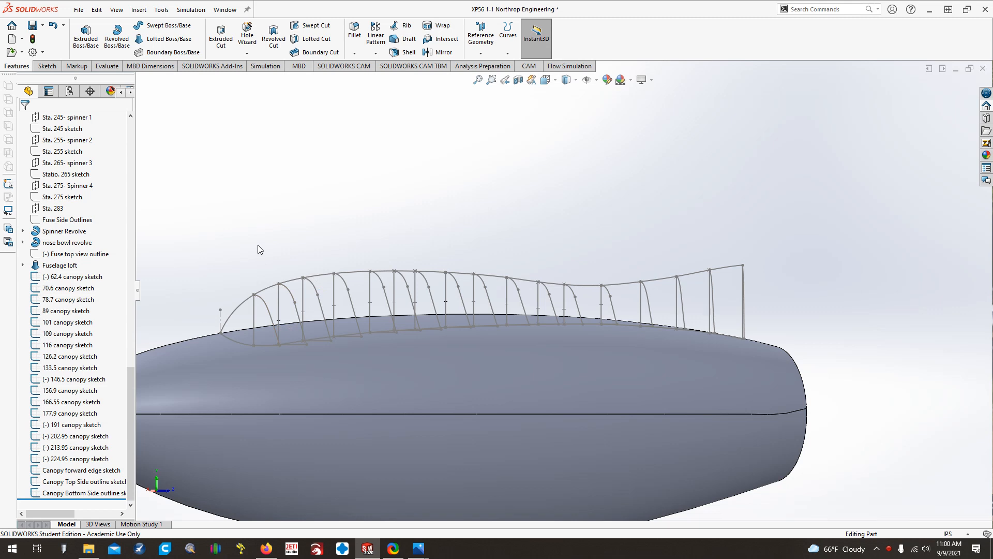
{"action": "mouse_move", "coordinate": [541, 264]}
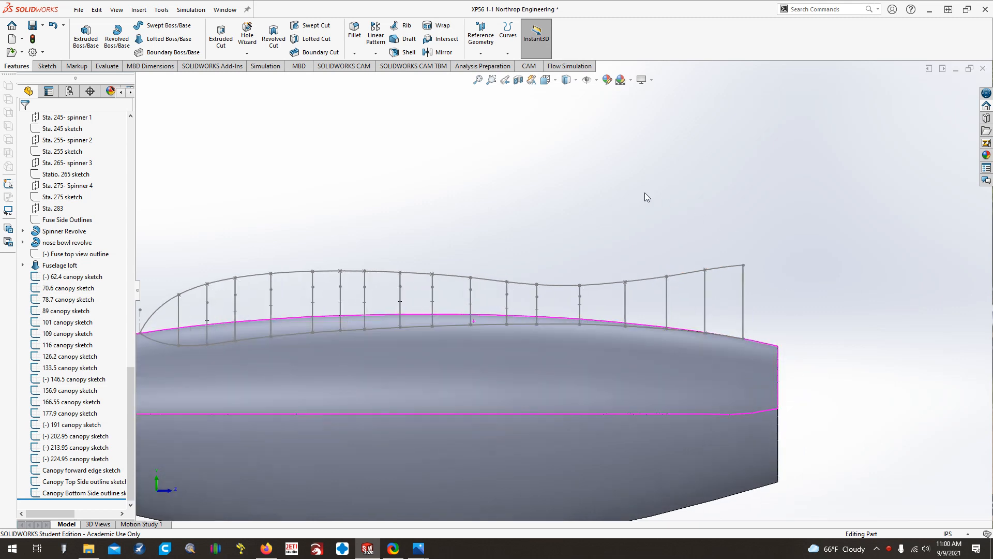
Start a 3D sketch and draw a spline along the fuselage surface
{"action": "left_click", "coordinate": [646, 197]}
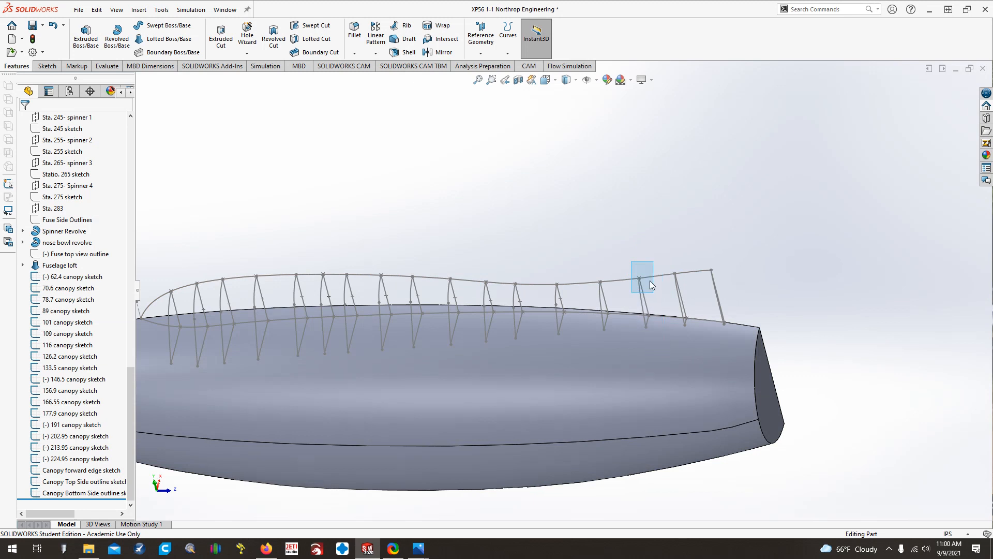
{"action": "mouse_move", "coordinate": [651, 254]}
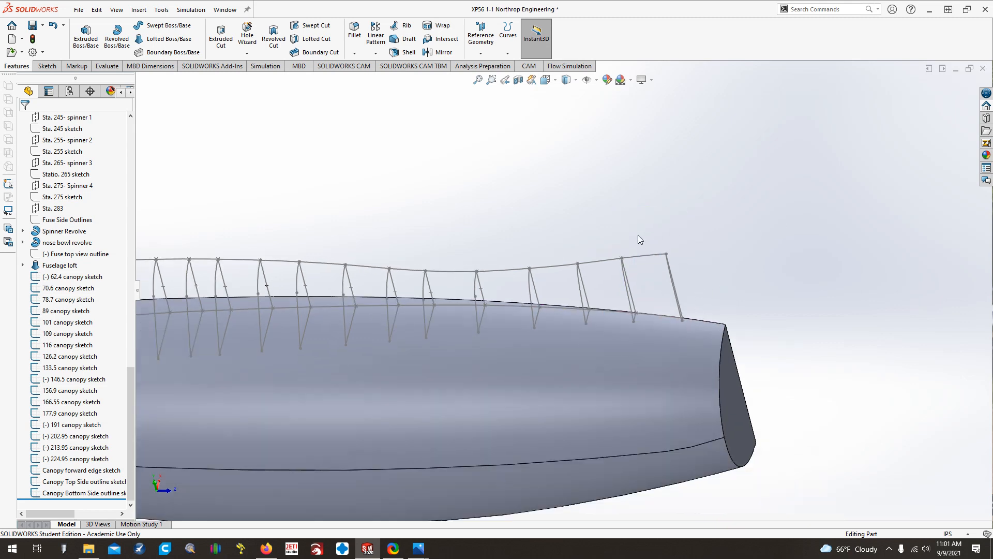
{"action": "mouse_move", "coordinate": [645, 230]}
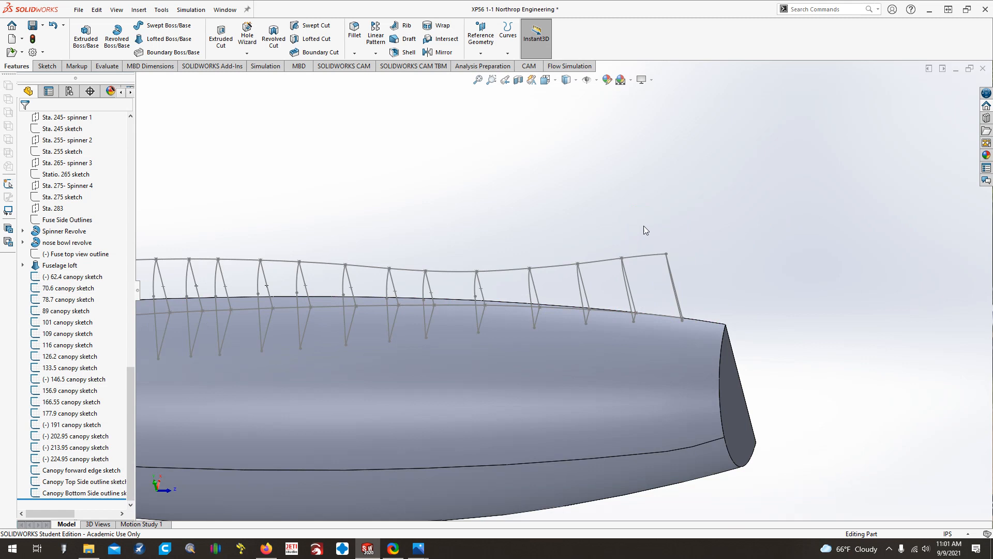
{"action": "mouse_move", "coordinate": [624, 267]}
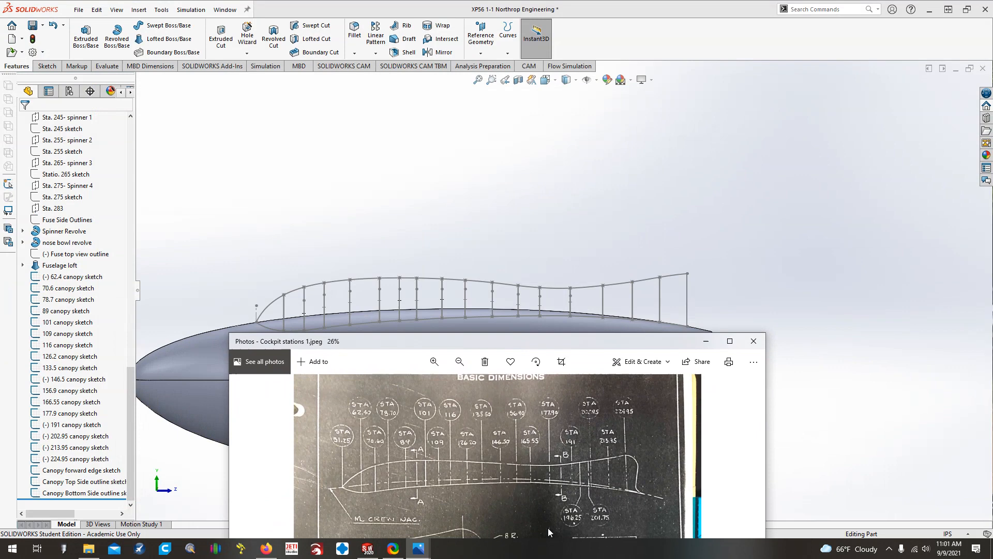
{"action": "mouse_move", "coordinate": [328, 500]}
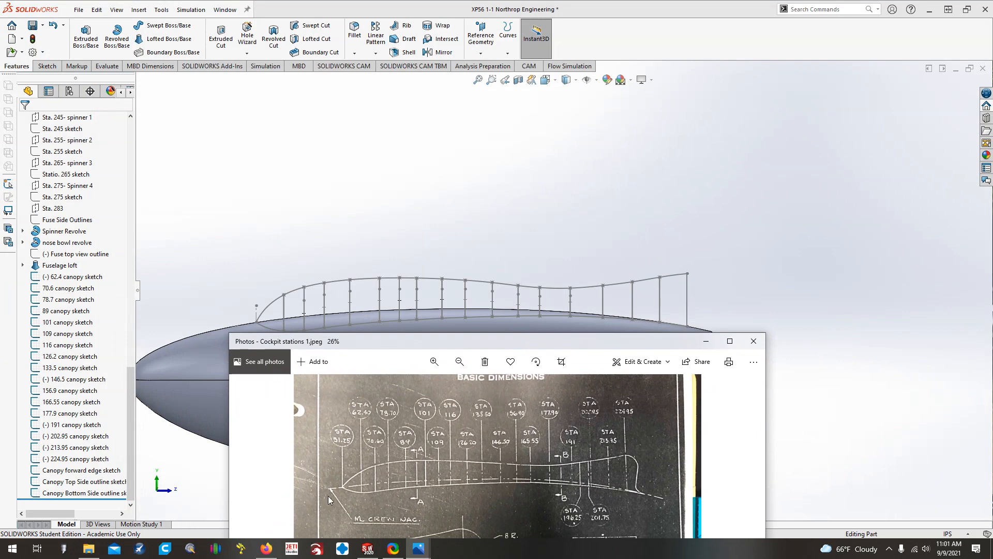
{"action": "left_click", "coordinate": [283, 295]}
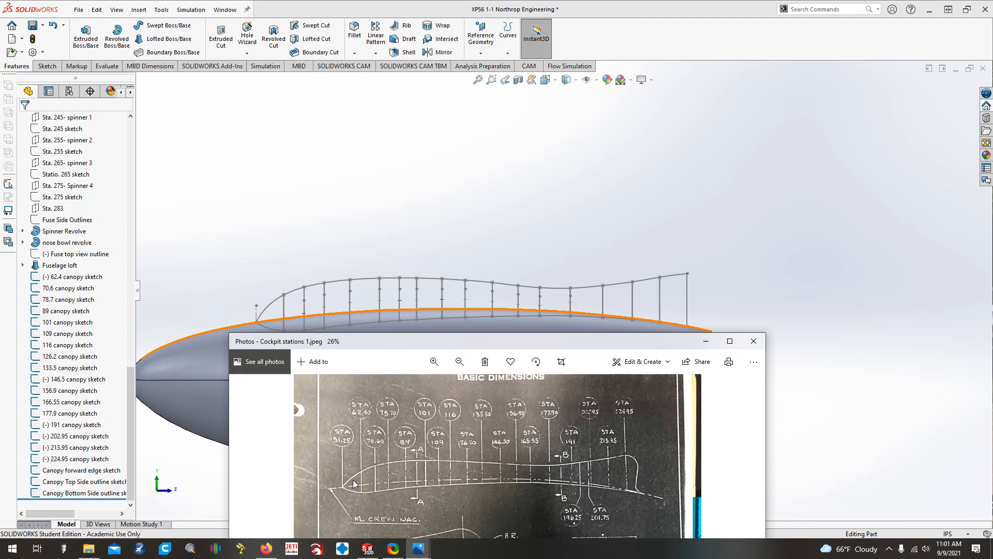
{"action": "mouse_move", "coordinate": [344, 496]}
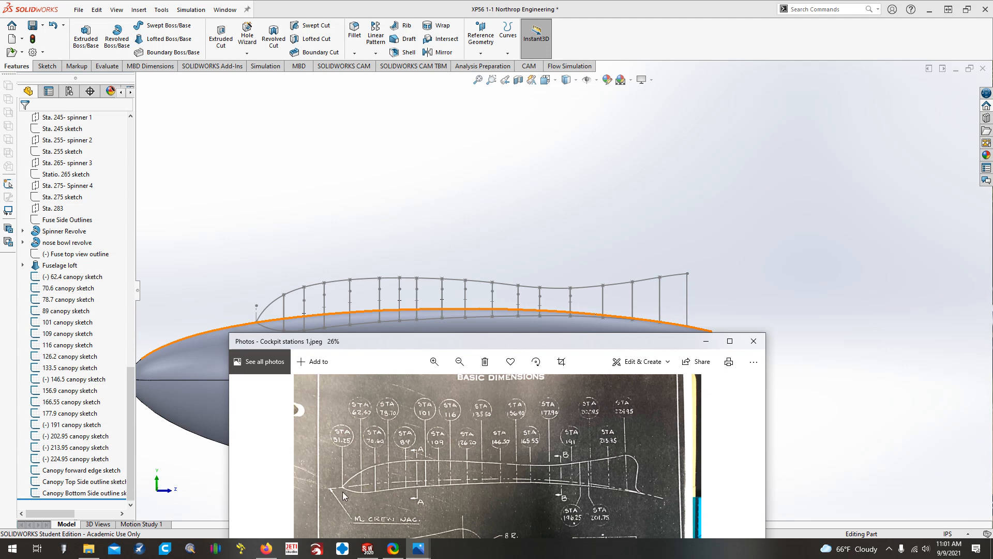
{"action": "mouse_move", "coordinate": [354, 470]}
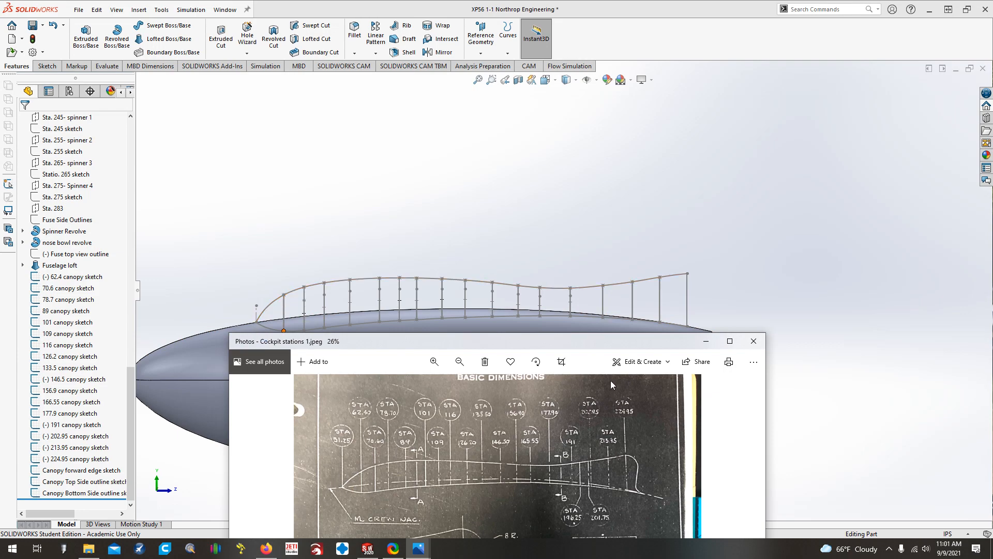
{"action": "left_click", "coordinate": [754, 341]}
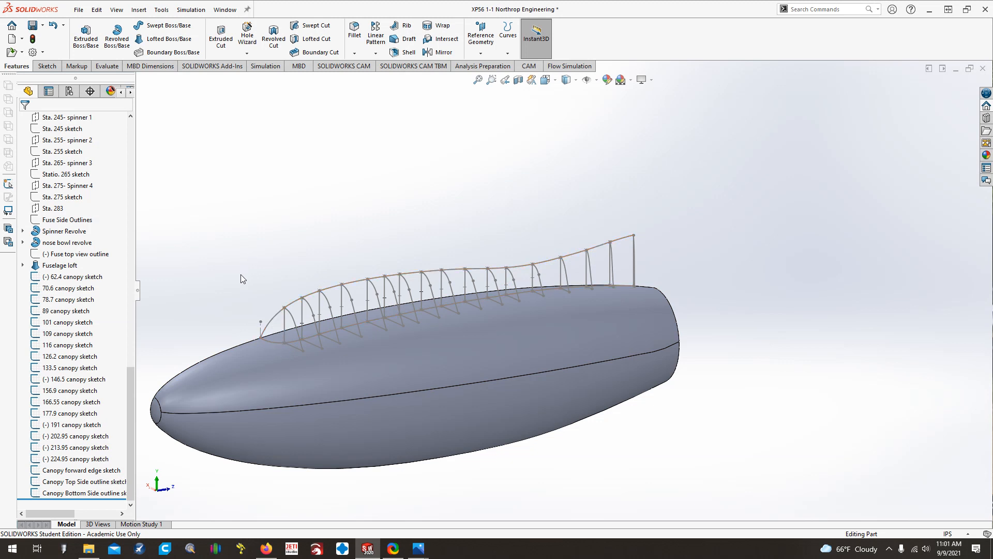
{"action": "mouse_move", "coordinate": [213, 232]}
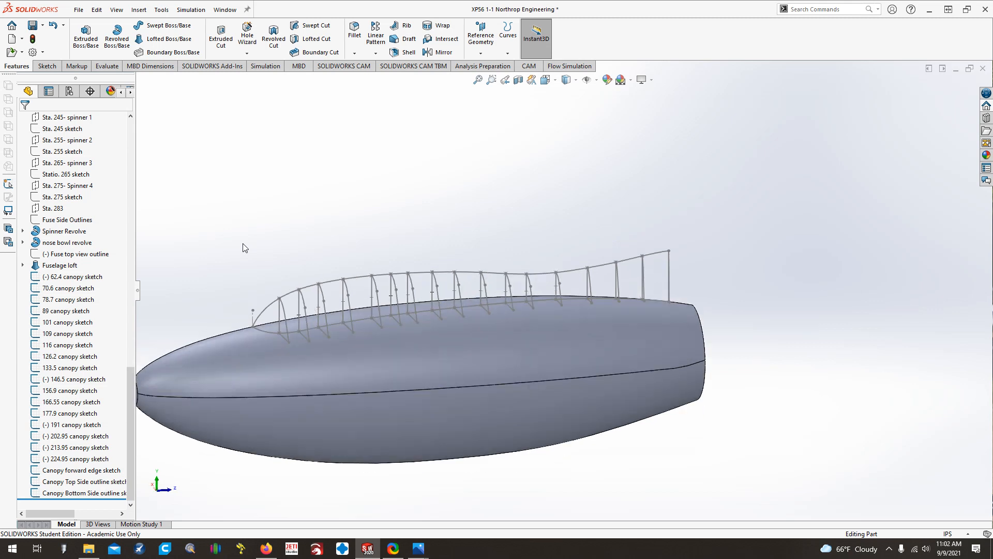
{"action": "left_click", "coordinate": [45, 66]}
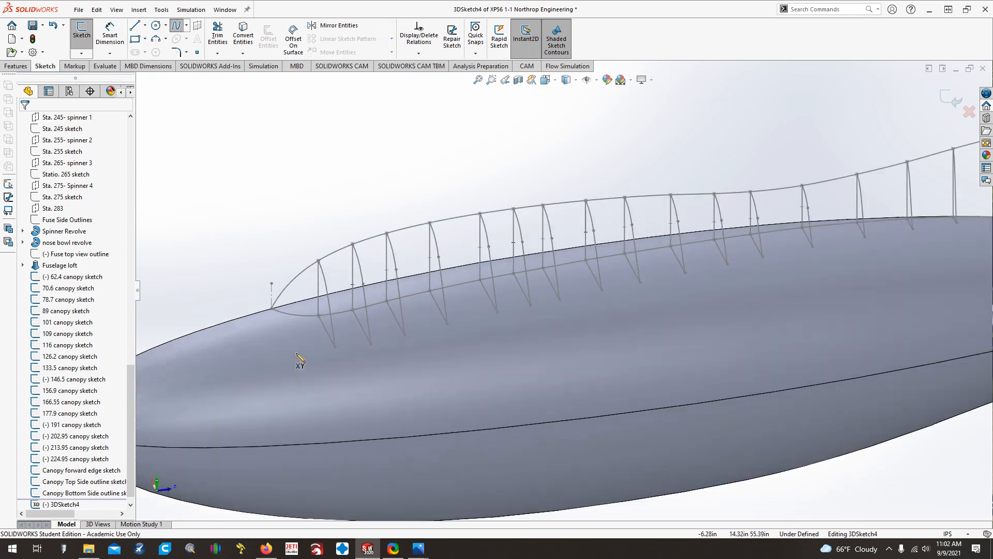
{"action": "mouse_move", "coordinate": [308, 347]}
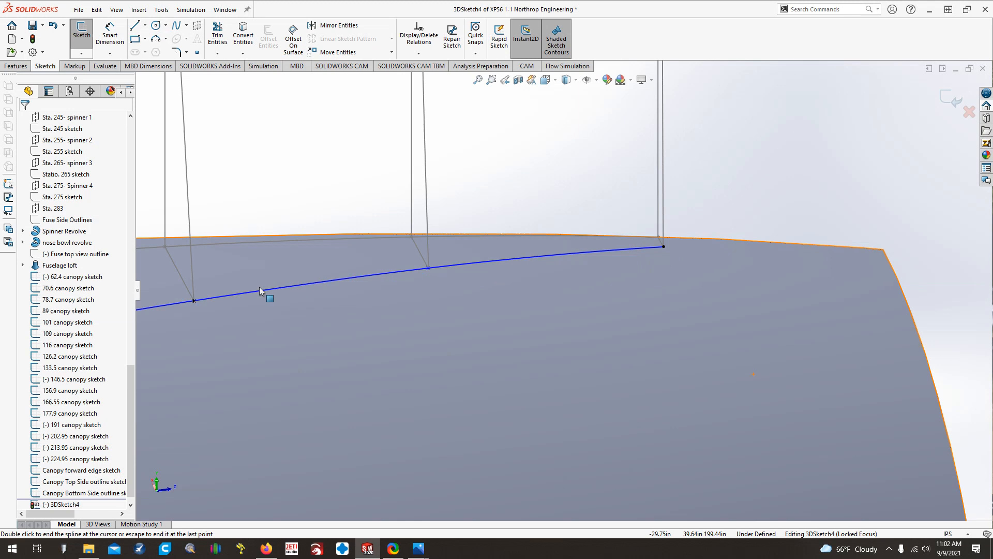
Make spline points coincident with the canopy station lower endpoints, including the 166.55 station
{"action": "left_click", "coordinate": [663, 246]}
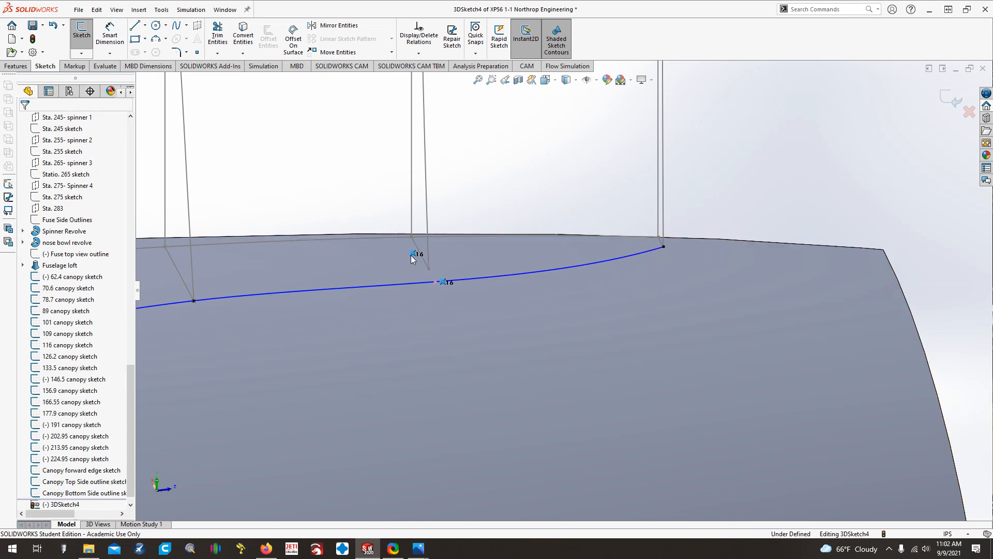
{"action": "left_click", "coordinate": [435, 282]}
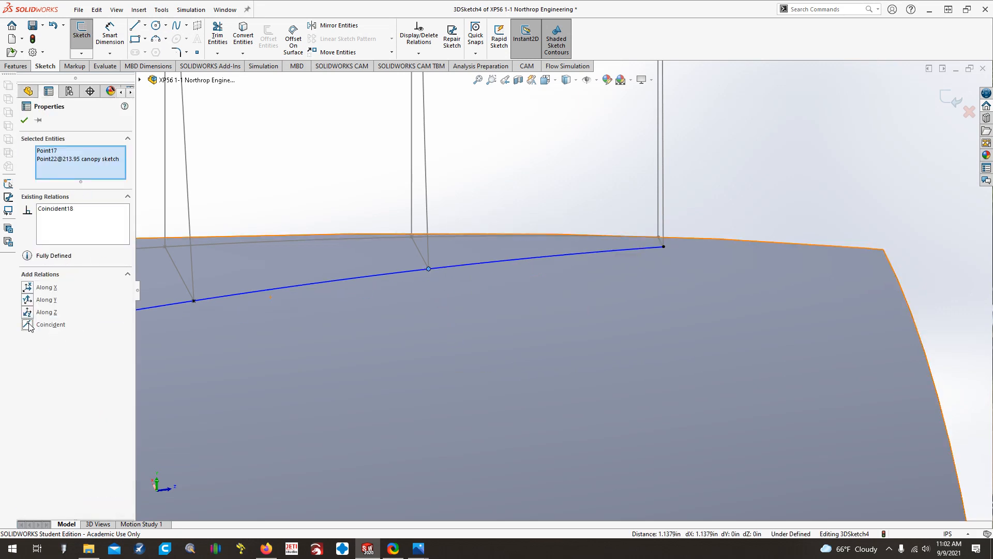
{"action": "left_click", "coordinate": [23, 119]}
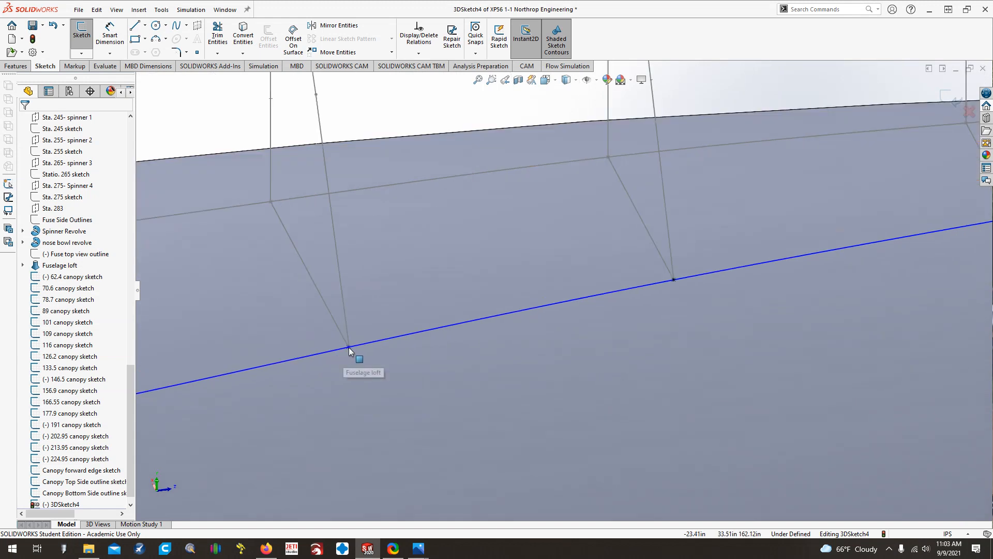
{"action": "left_click", "coordinate": [348, 351]}
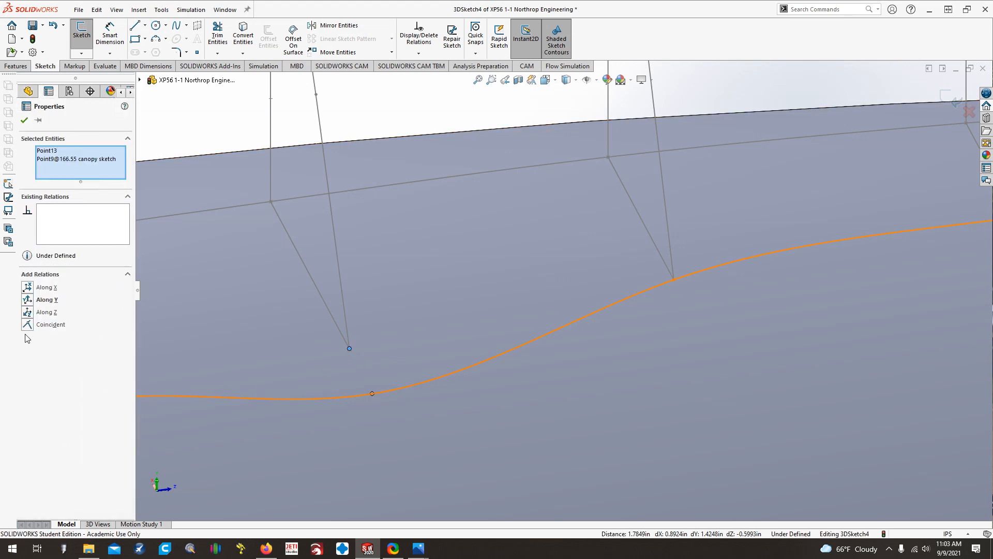
{"action": "left_click", "coordinate": [51, 323]}
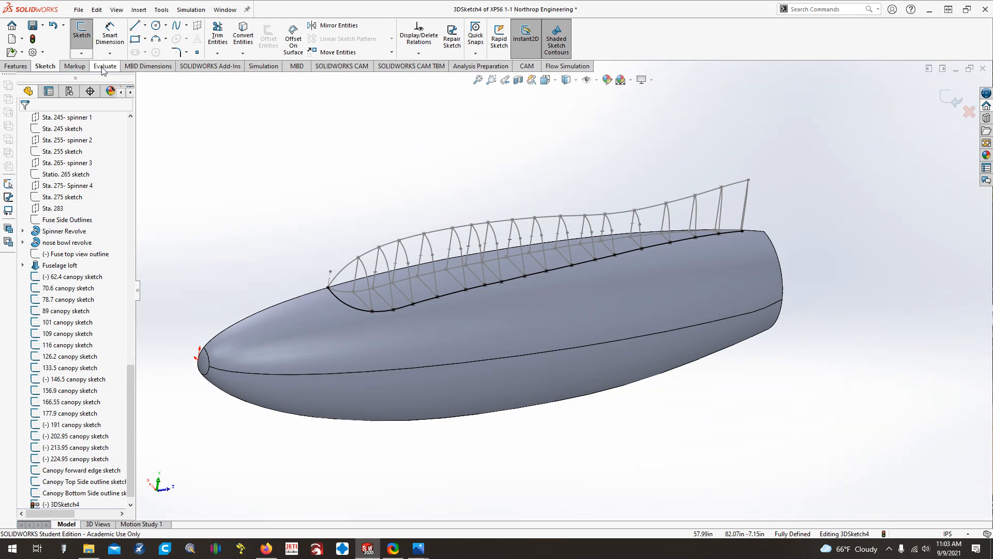
{"action": "mouse_move", "coordinate": [461, 228]}
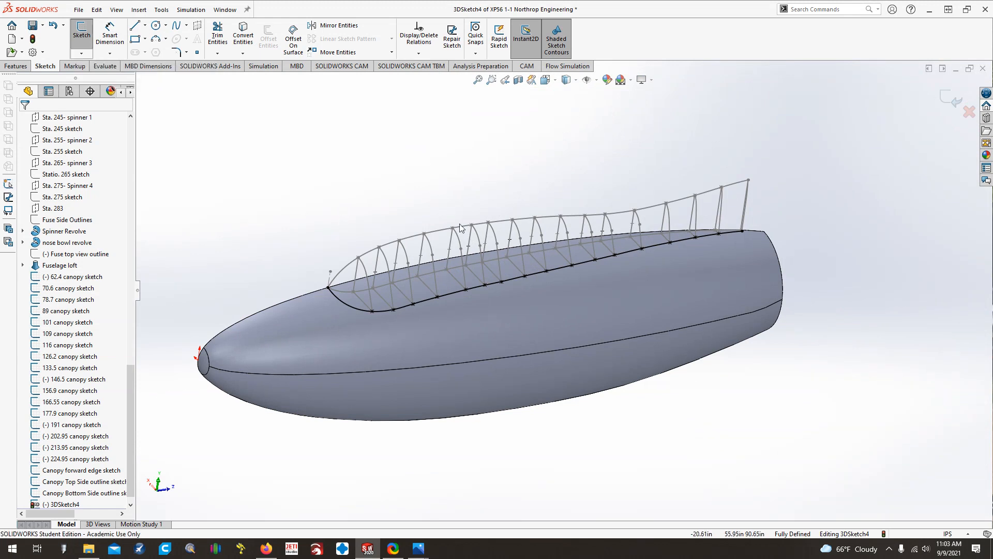
{"action": "mouse_move", "coordinate": [454, 254]}
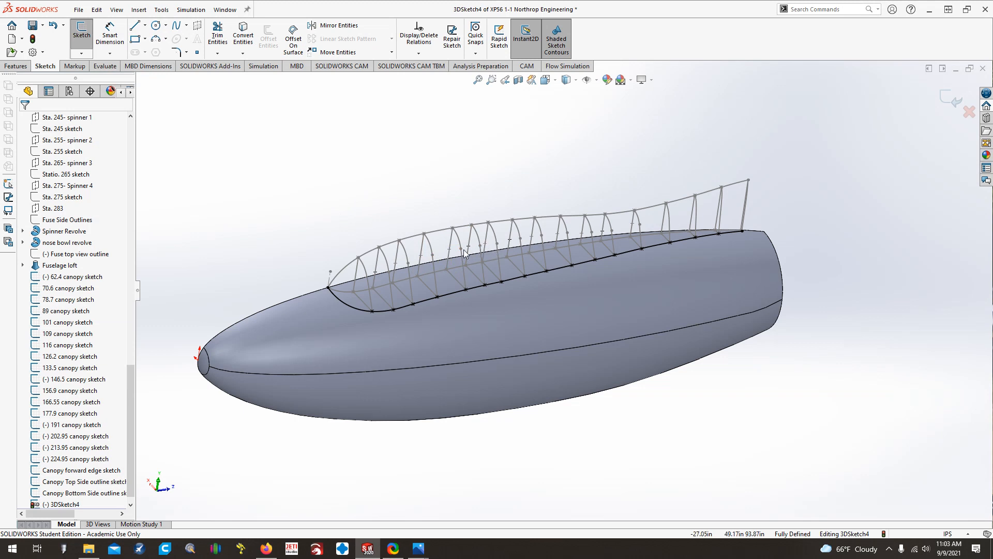
Complete the 3D spline through the remaining canopy section endpoints
{"action": "left_click", "coordinate": [392, 285]}
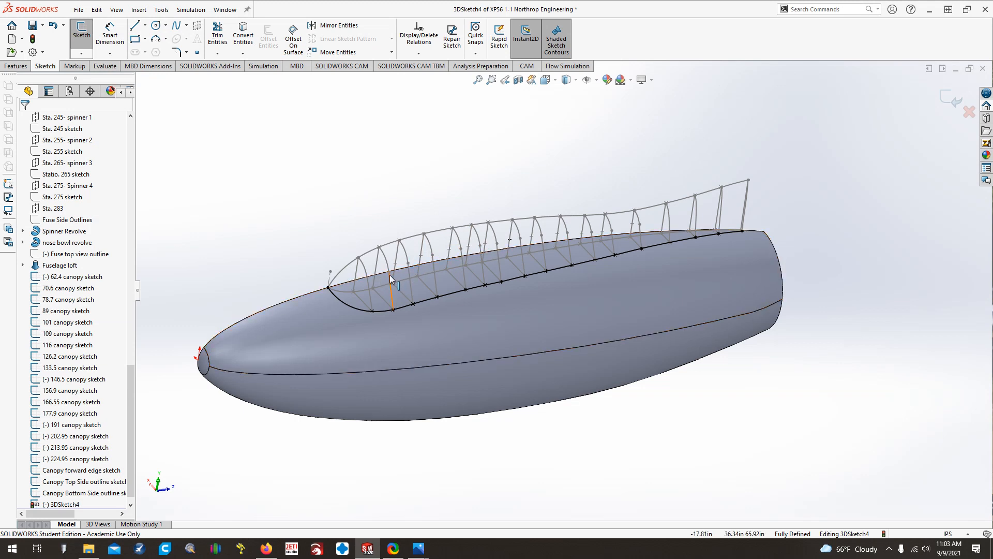
{"action": "left_click", "coordinate": [457, 294]}
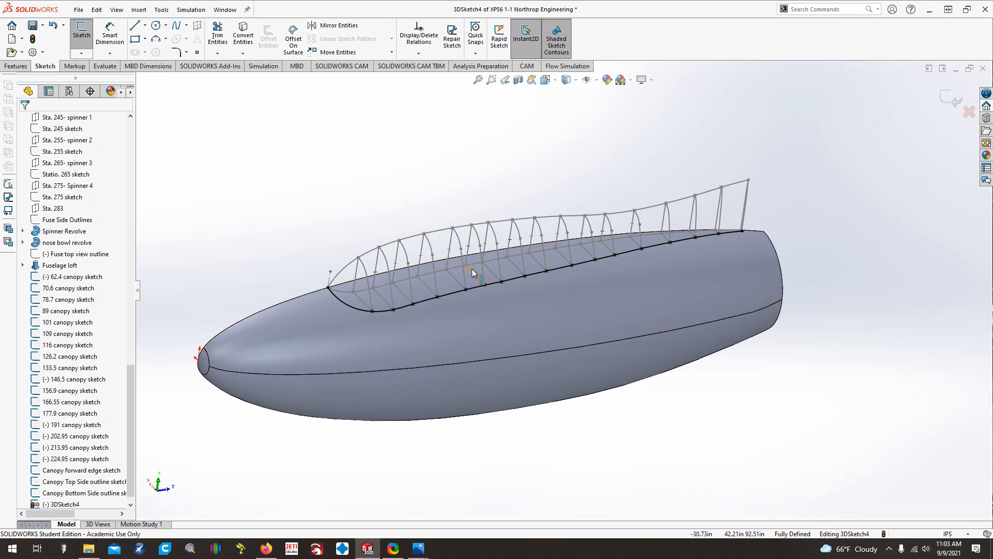
{"action": "left_click", "coordinate": [370, 284]}
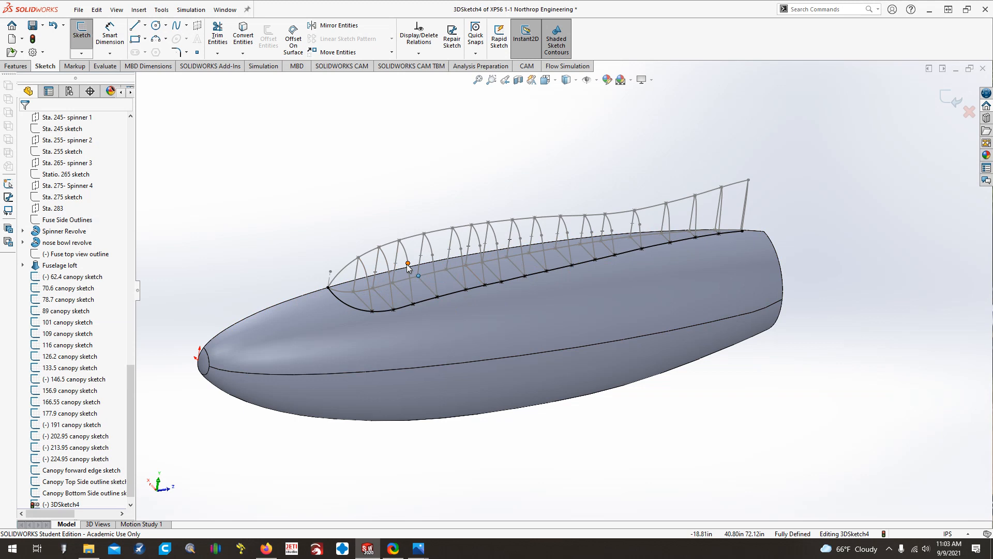
{"action": "mouse_move", "coordinate": [640, 226]}
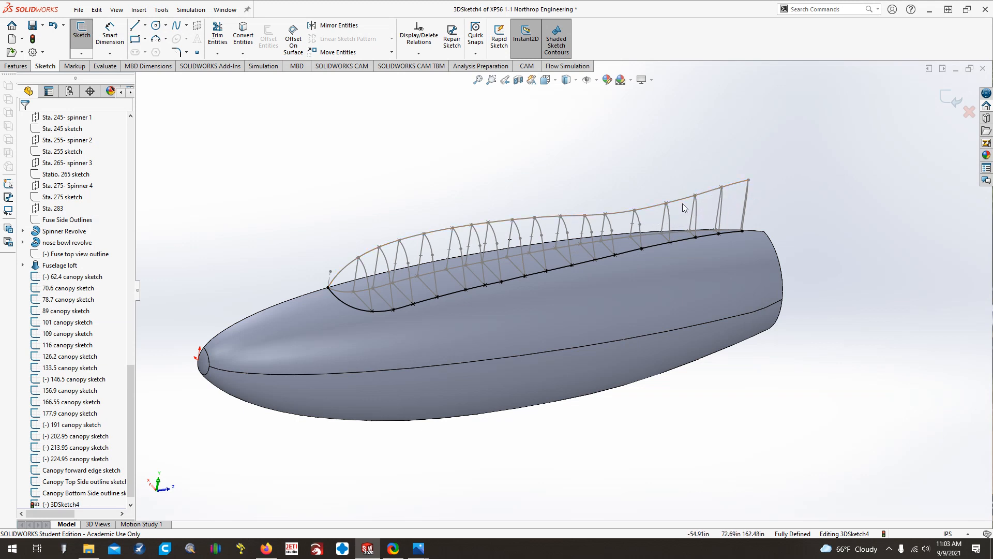
{"action": "left_click", "coordinate": [465, 254]}
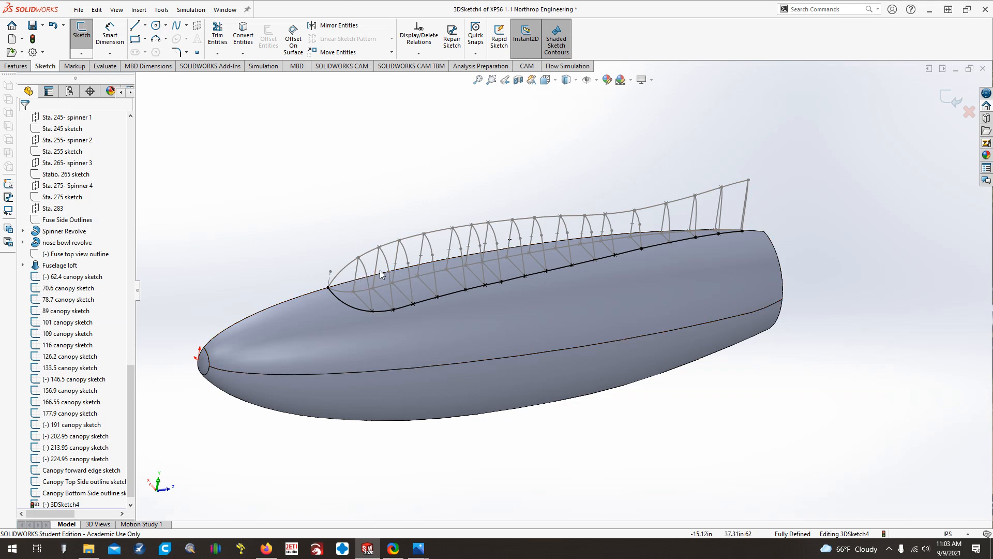
{"action": "left_click", "coordinate": [388, 273]}
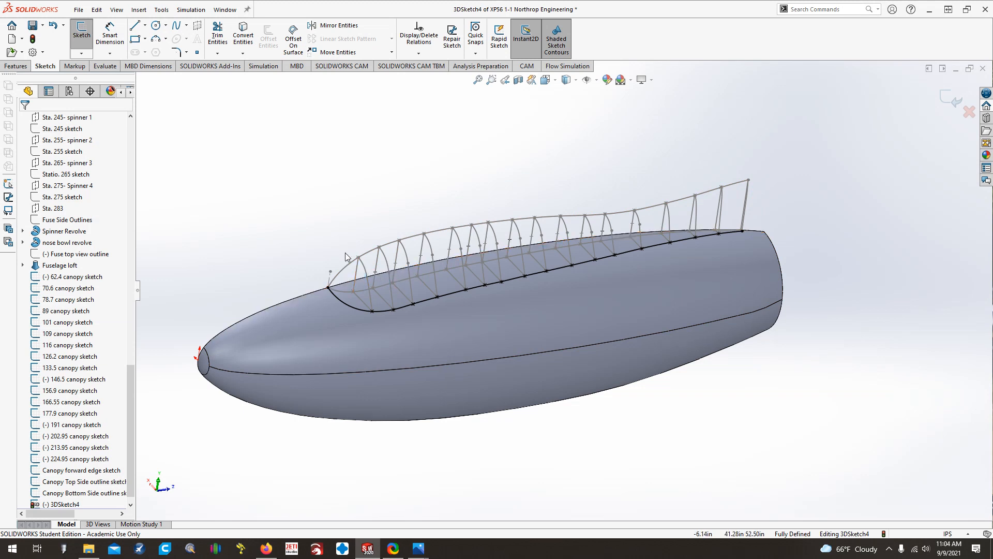
{"action": "mouse_move", "coordinate": [337, 254]}
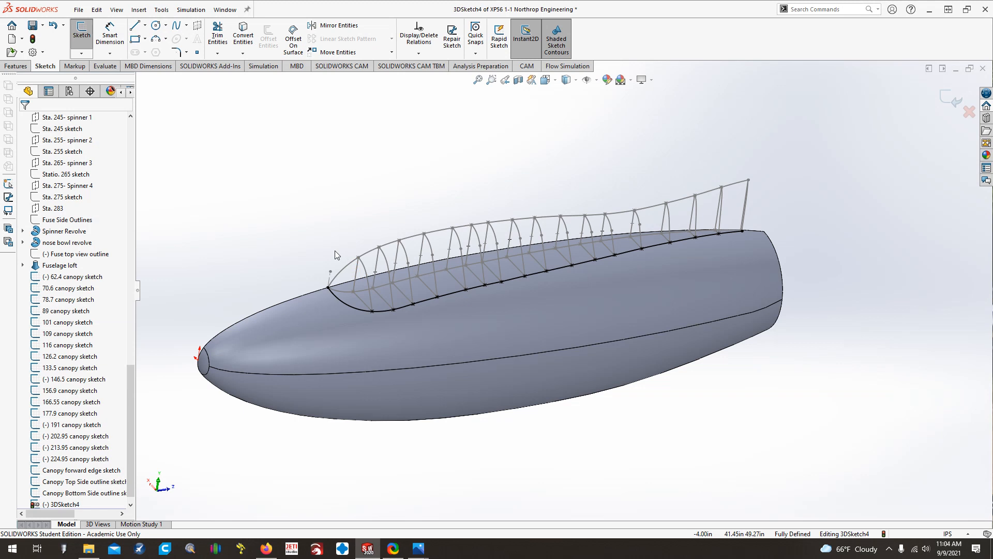
{"action": "mouse_move", "coordinate": [301, 270]}
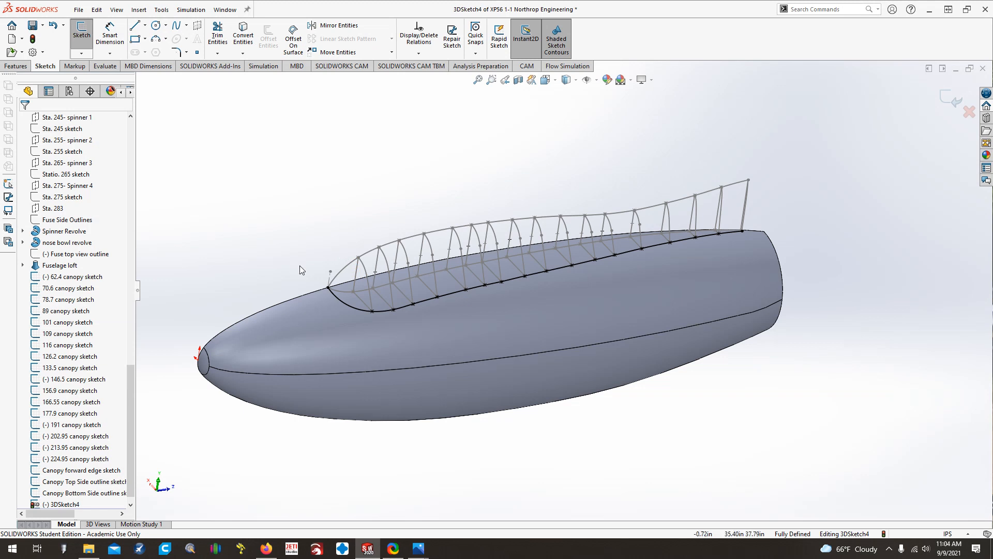
{"action": "mouse_move", "coordinate": [306, 236]}
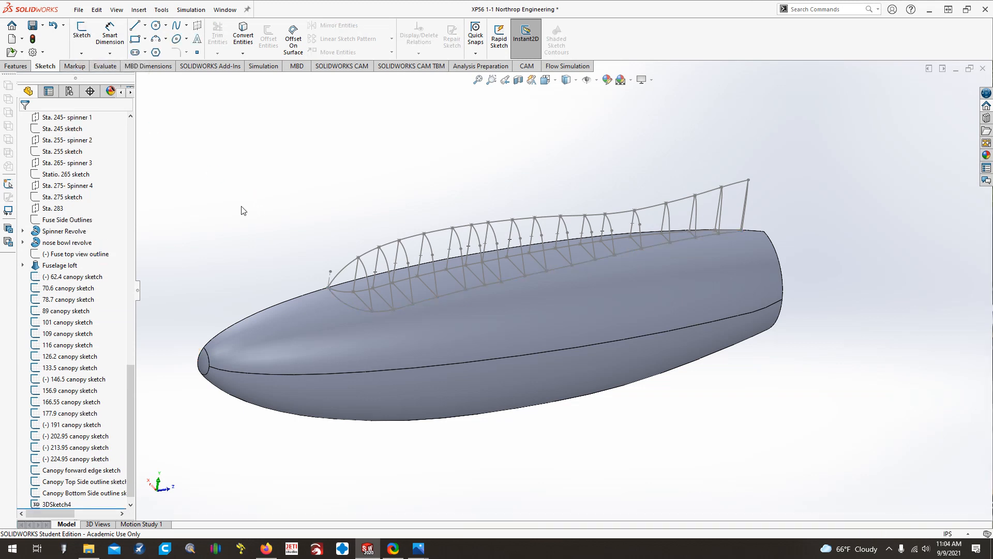
Rename the new 3D sketch to 'Canopy side' in the FeatureManager
{"action": "left_click", "coordinate": [57, 504]}
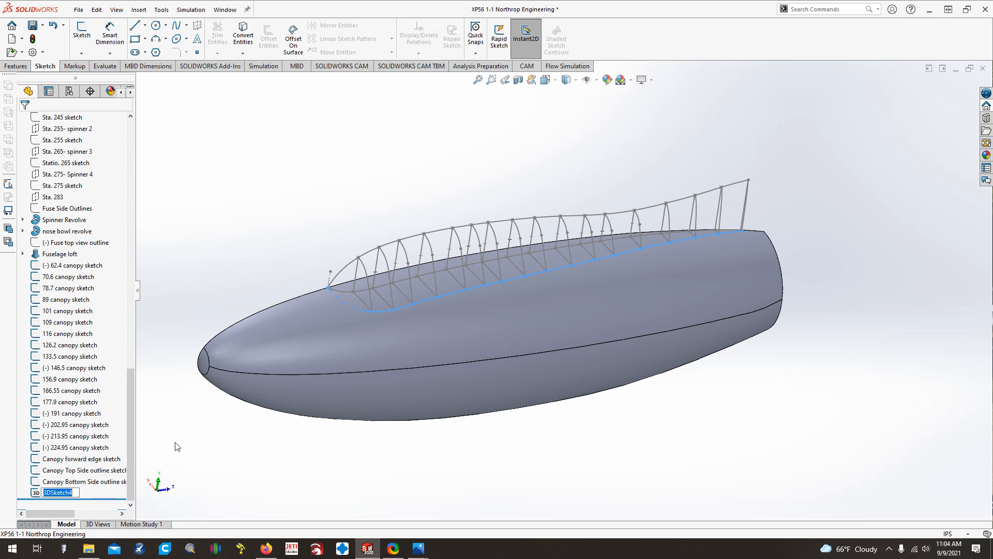
{"action": "type", "text": "Canopy side outine 3Ds"}
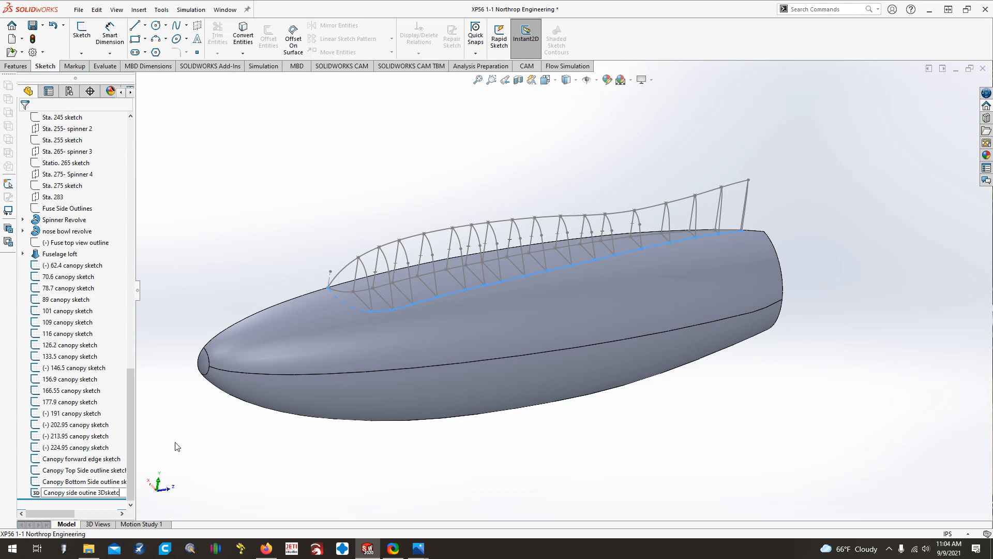
{"action": "left_click", "coordinate": [81, 492]}
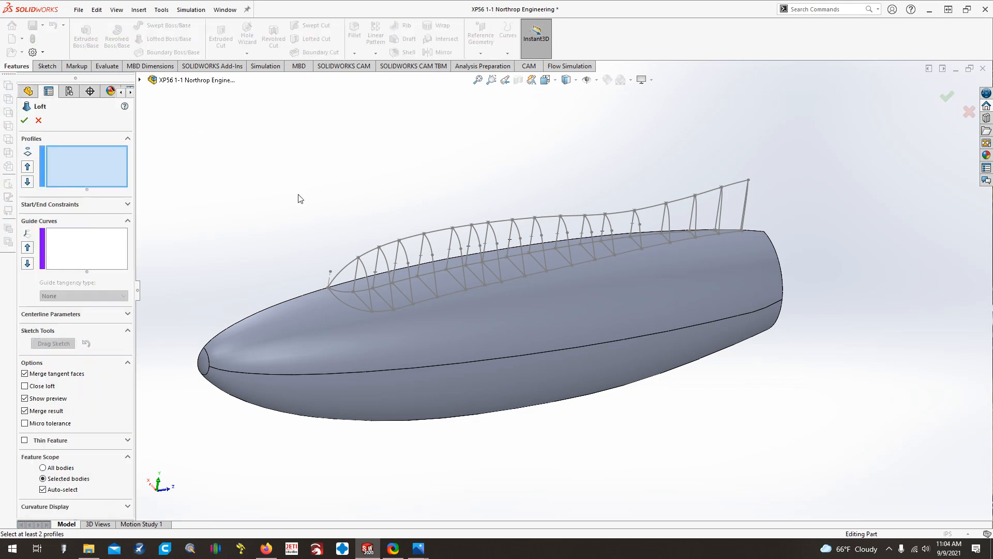
Add the canopy station sketches from 62.4 through 213.95 and 224.95 as loft profiles
{"action": "left_click", "coordinate": [373, 298]}
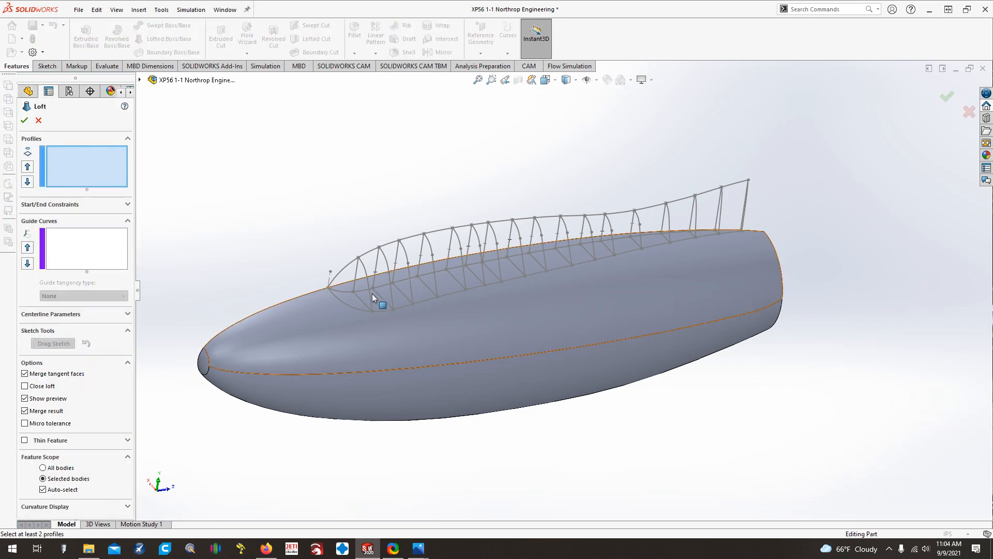
{"action": "left_click", "coordinate": [383, 304]}
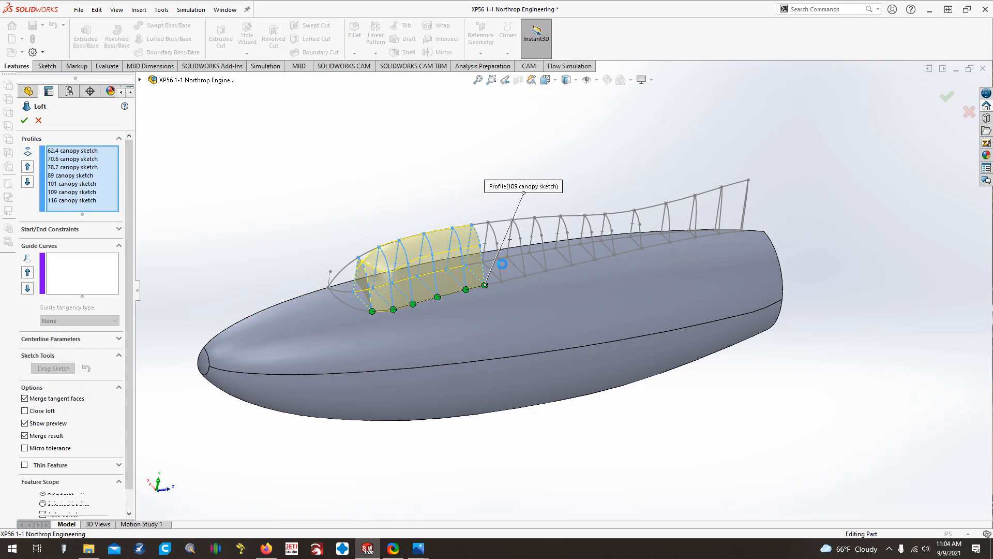
{"action": "left_click", "coordinate": [525, 275]}
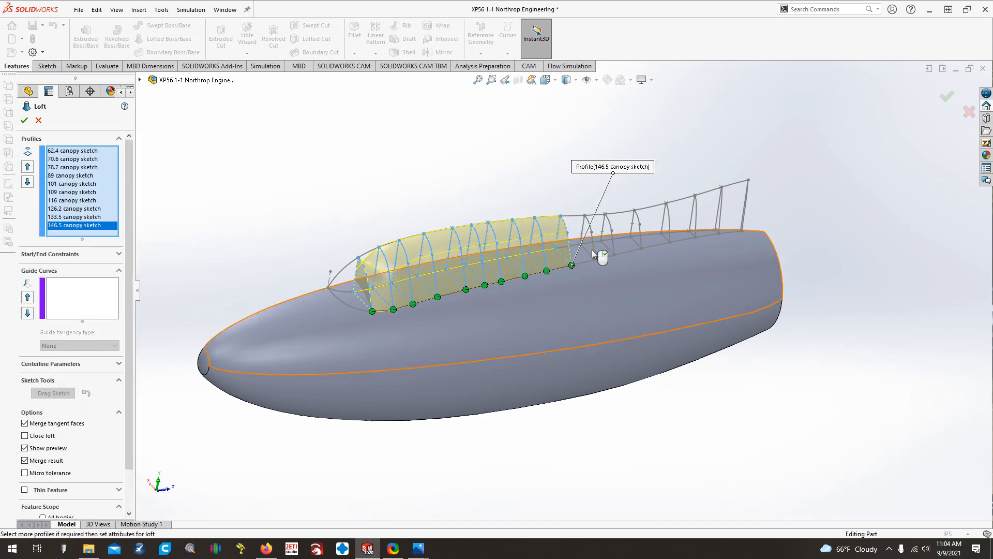
{"action": "left_click", "coordinate": [633, 237]}
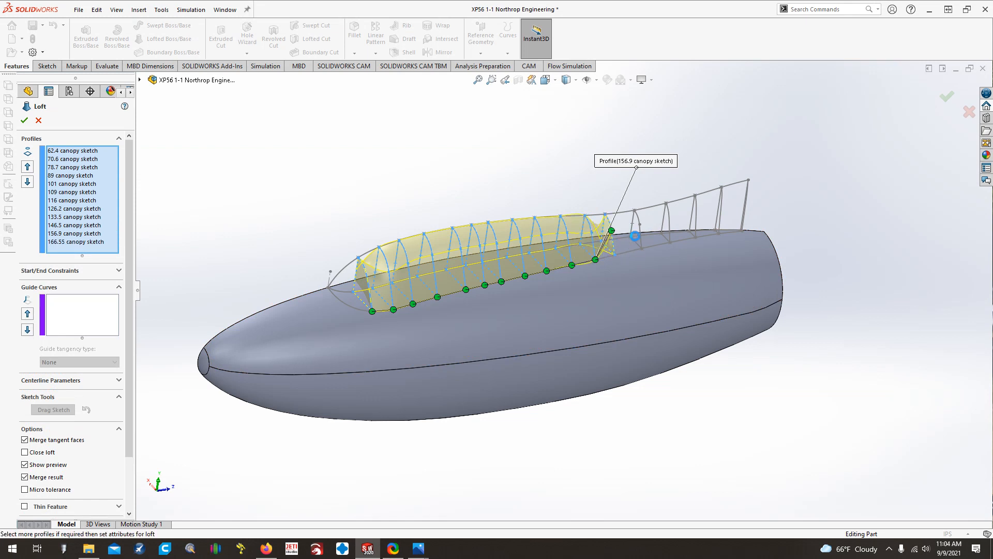
{"action": "left_click", "coordinate": [640, 248]}
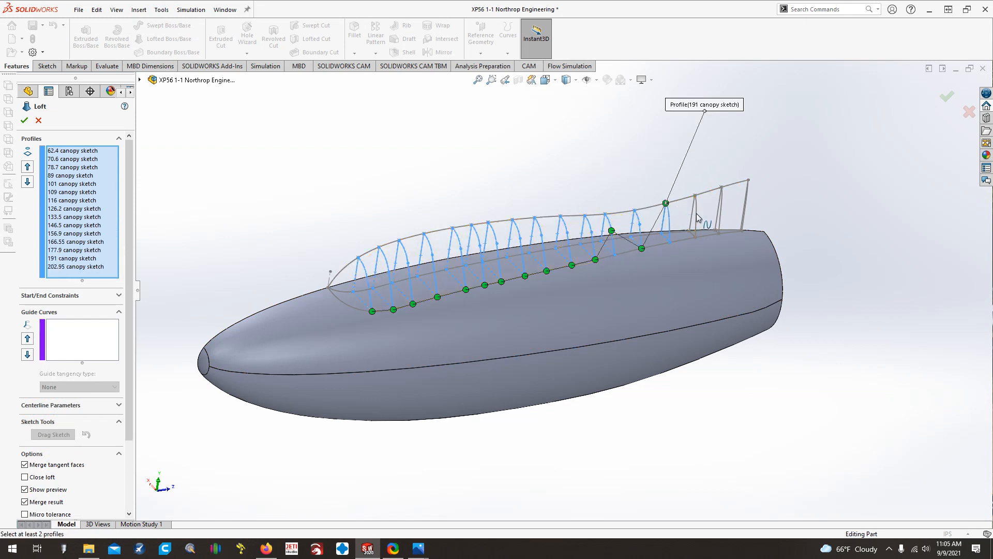
{"action": "left_click", "coordinate": [742, 231]}
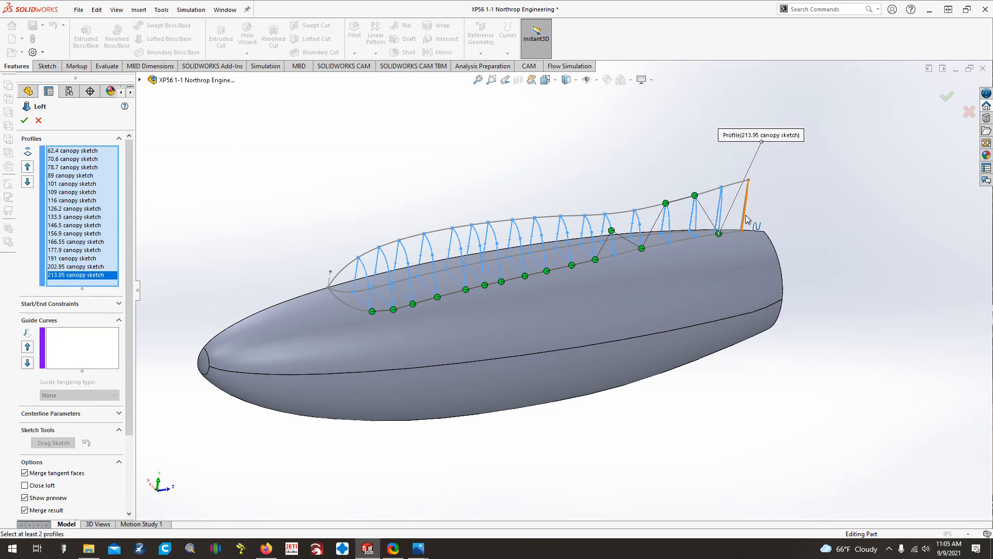
{"action": "left_click", "coordinate": [741, 231]}
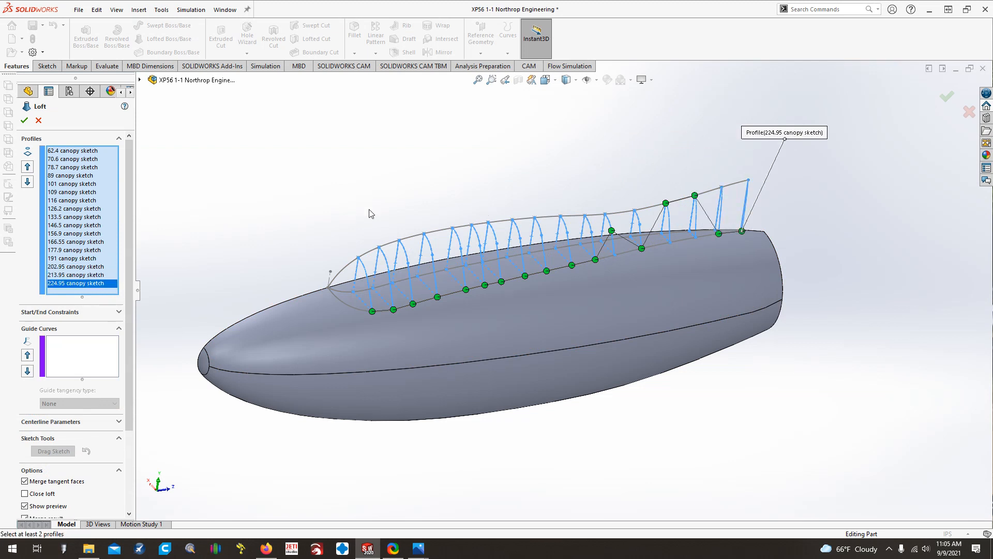
{"action": "mouse_move", "coordinate": [412, 264]}
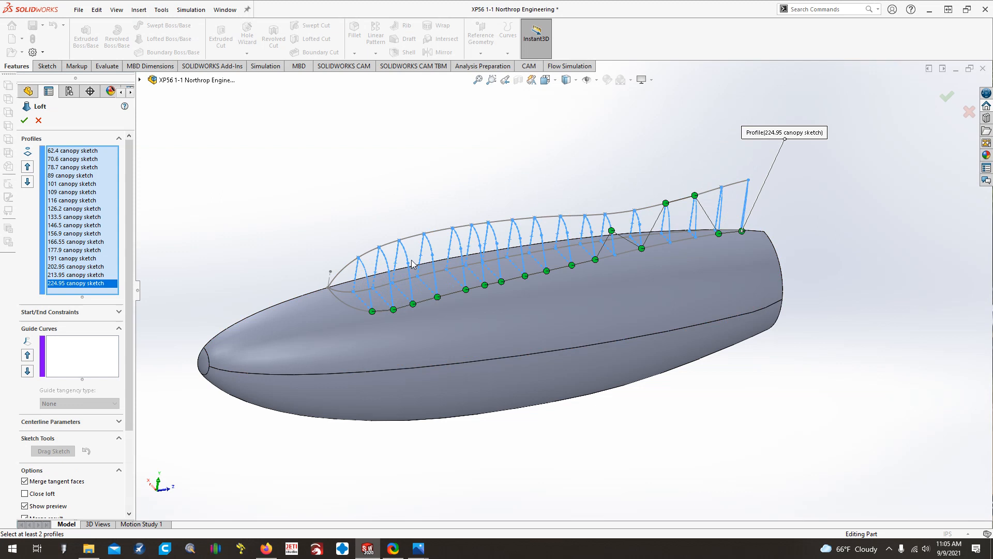
{"action": "mouse_move", "coordinate": [711, 229]}
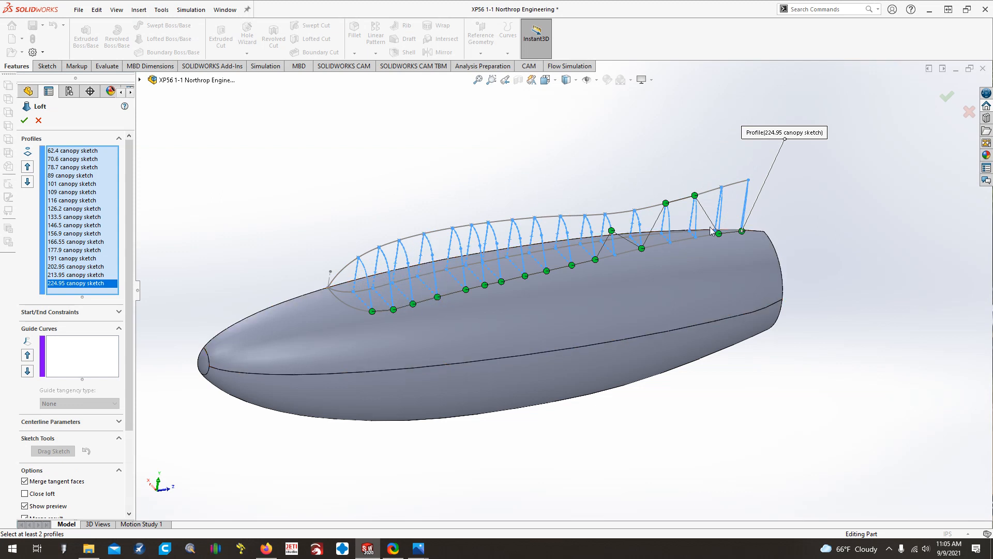
{"action": "mouse_move", "coordinate": [358, 274]}
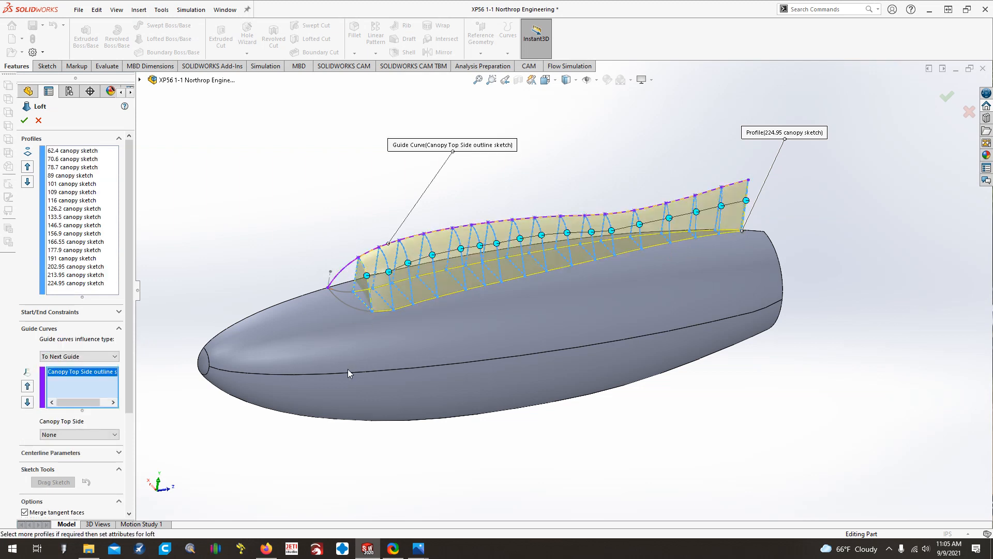
{"action": "mouse_move", "coordinate": [747, 210]}
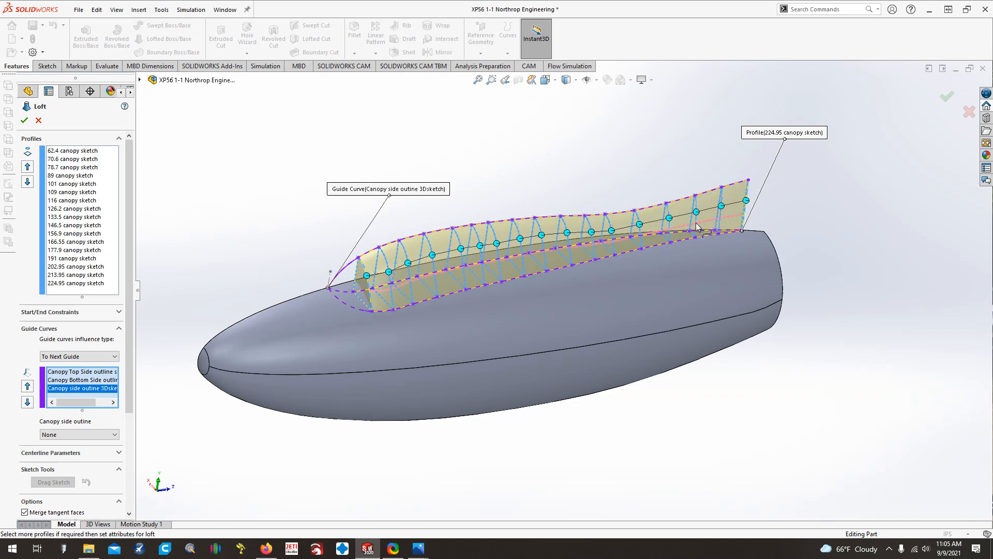
{"action": "mouse_move", "coordinate": [151, 271]}
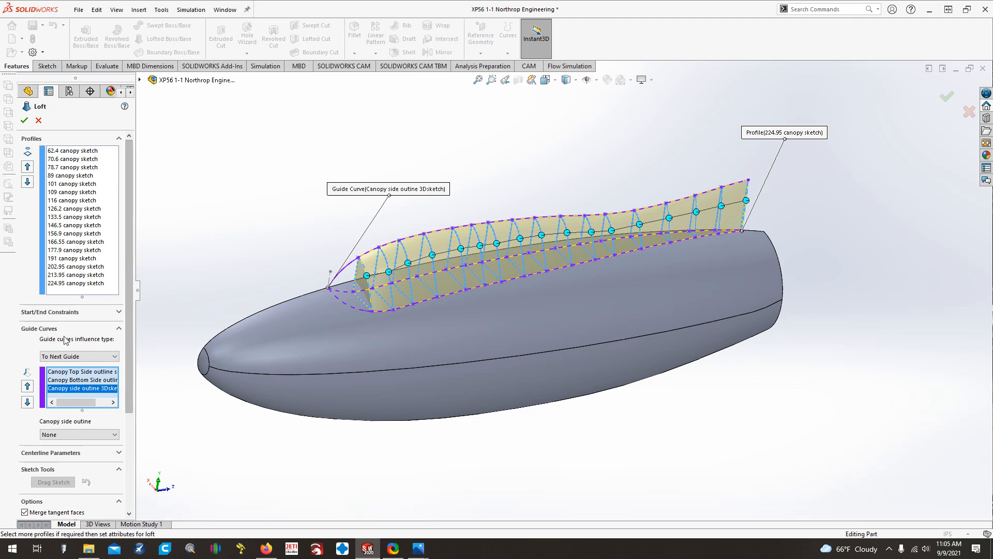
Turn off automatic body selection and scope the loft to the Fuselage loft body
{"action": "scroll", "scroll_direction": "down", "scroll_amount": 3}
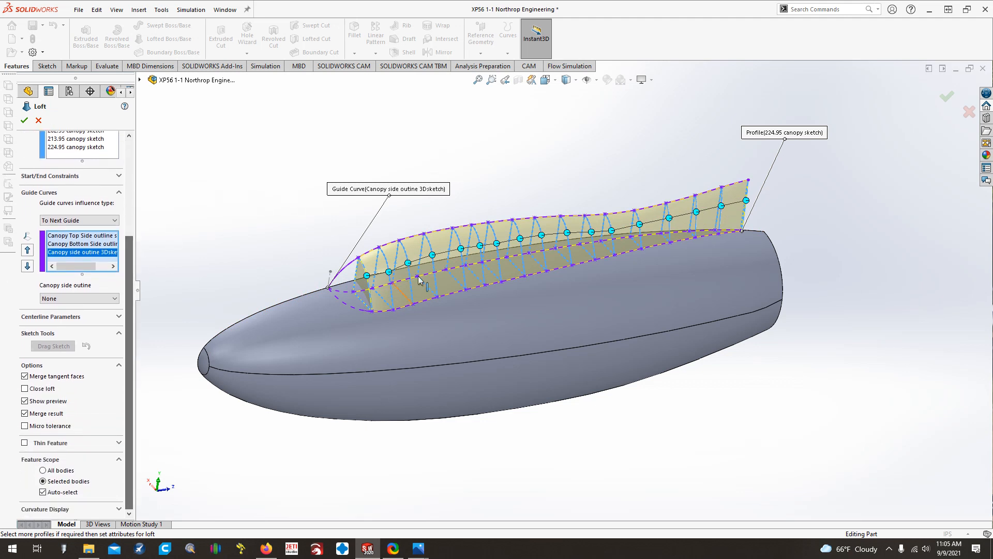
{"action": "mouse_move", "coordinate": [411, 324]}
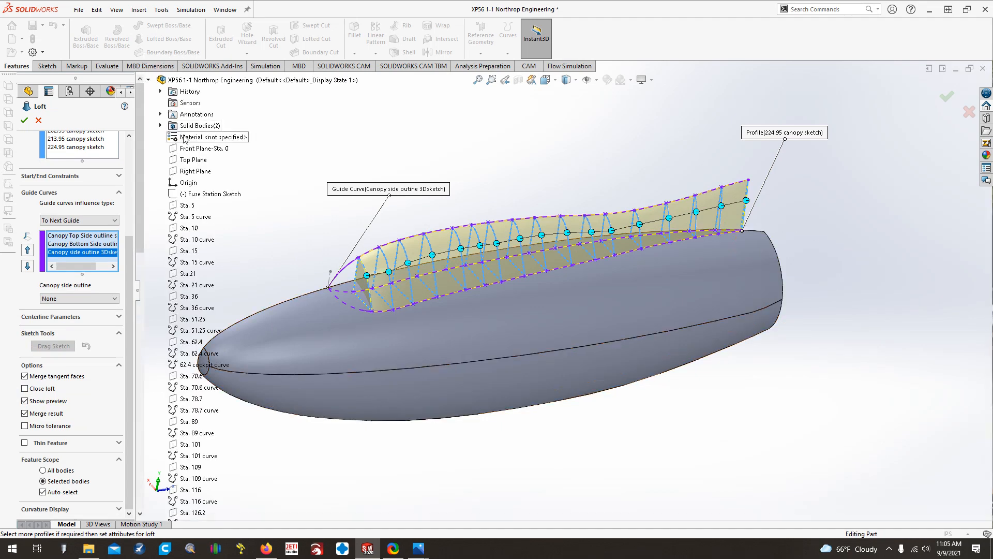
{"action": "left_click", "coordinate": [161, 125]}
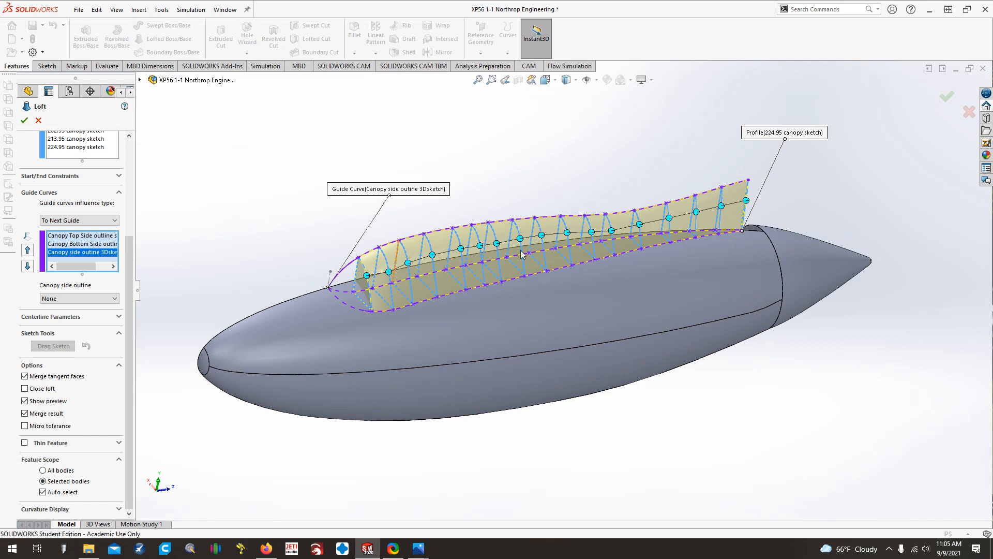
{"action": "mouse_move", "coordinate": [720, 275]}
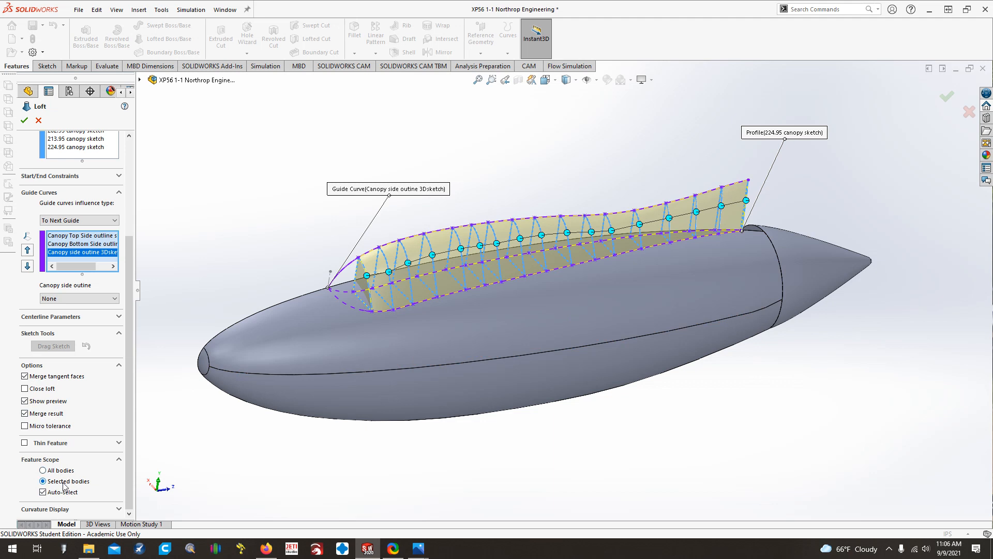
{"action": "left_click", "coordinate": [42, 492]}
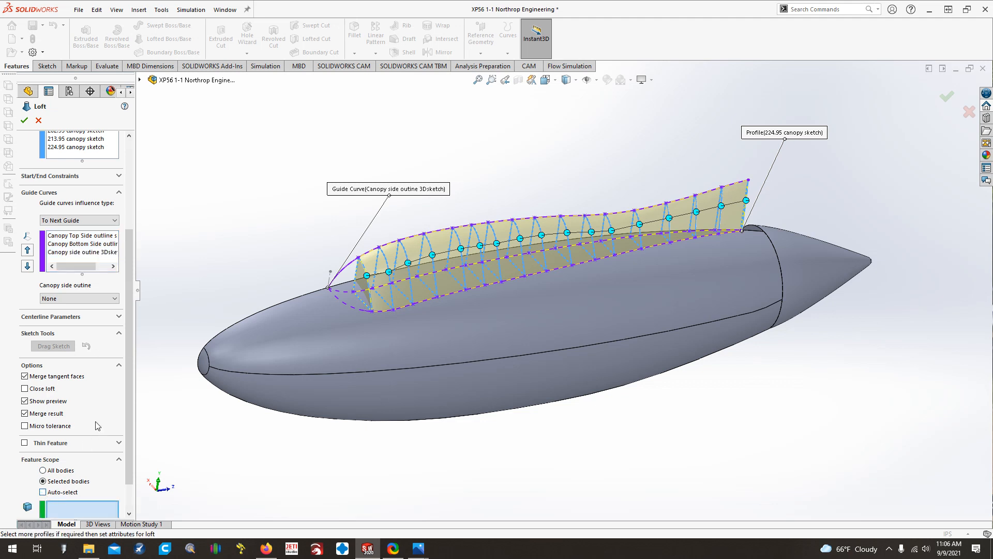
{"action": "scroll", "scroll_direction": "down", "scroll_amount": 3}
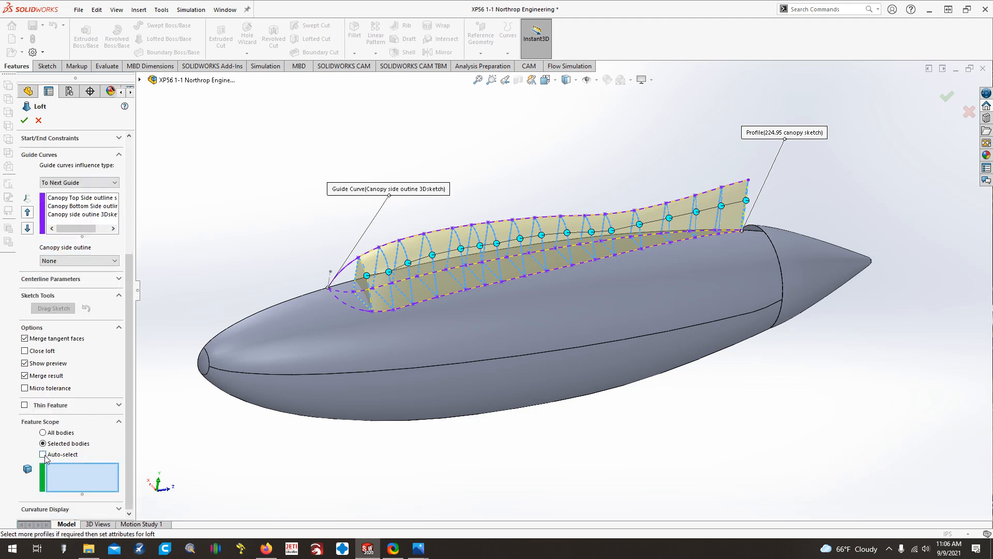
{"action": "mouse_move", "coordinate": [80, 488]}
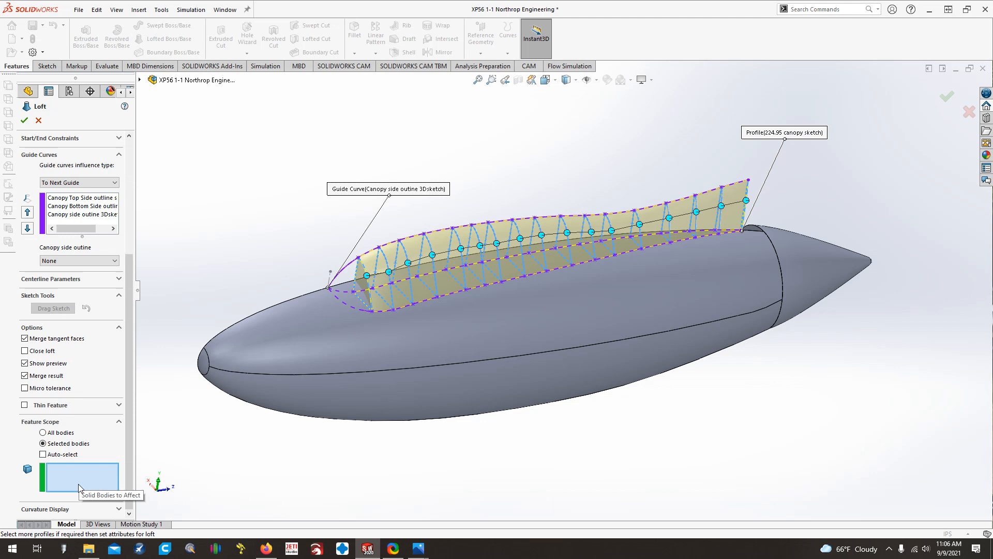
{"action": "mouse_move", "coordinate": [91, 477]}
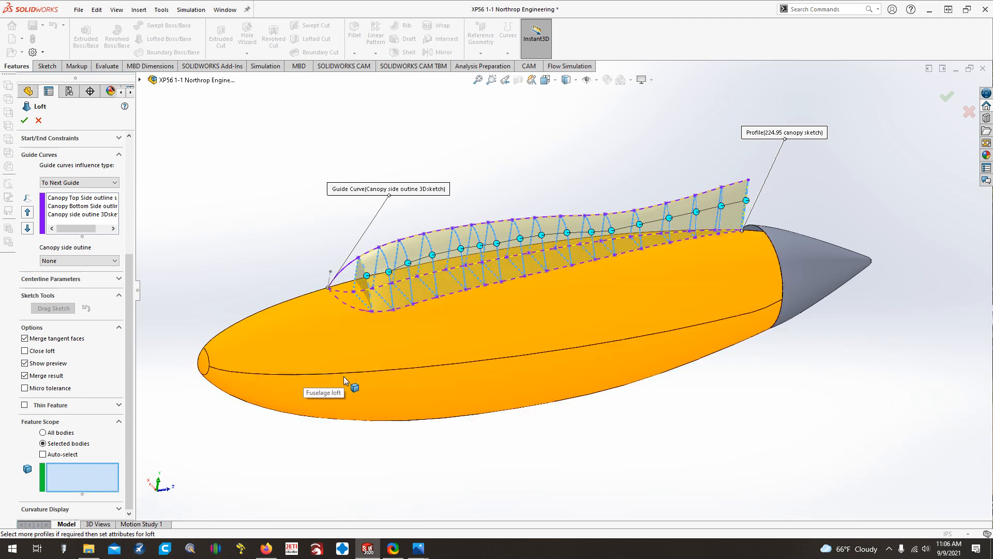
{"action": "left_click", "coordinate": [345, 380]}
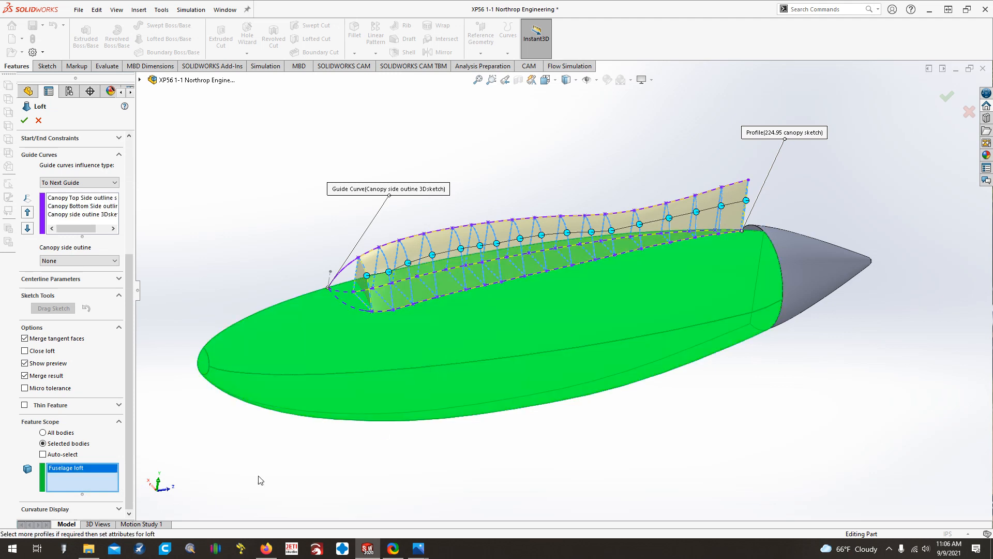
{"action": "mouse_move", "coordinate": [146, 410]}
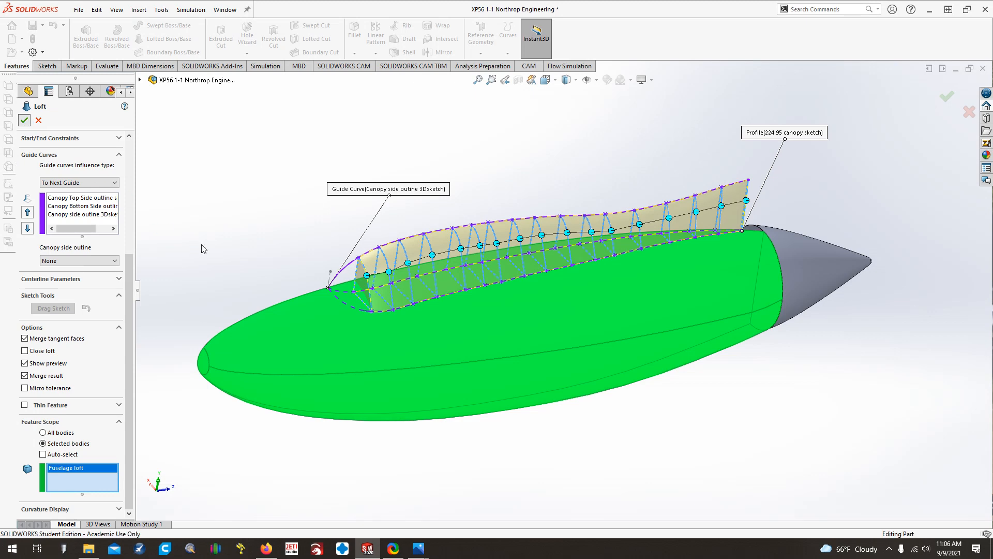
Build the canopy loft, expand it in the tree, and rename it canopy bulge loft
{"action": "left_click", "coordinate": [24, 121]}
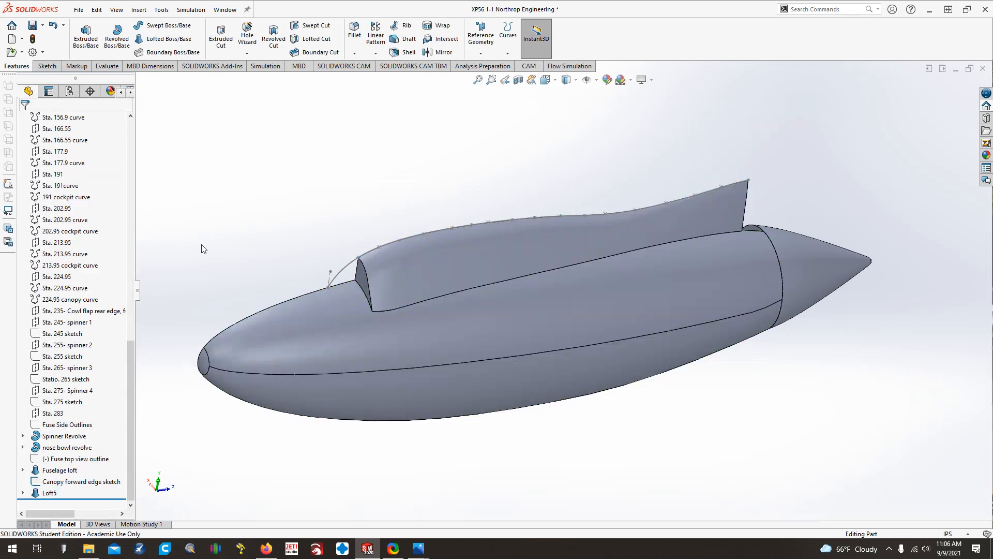
{"action": "left_click", "coordinate": [60, 470]}
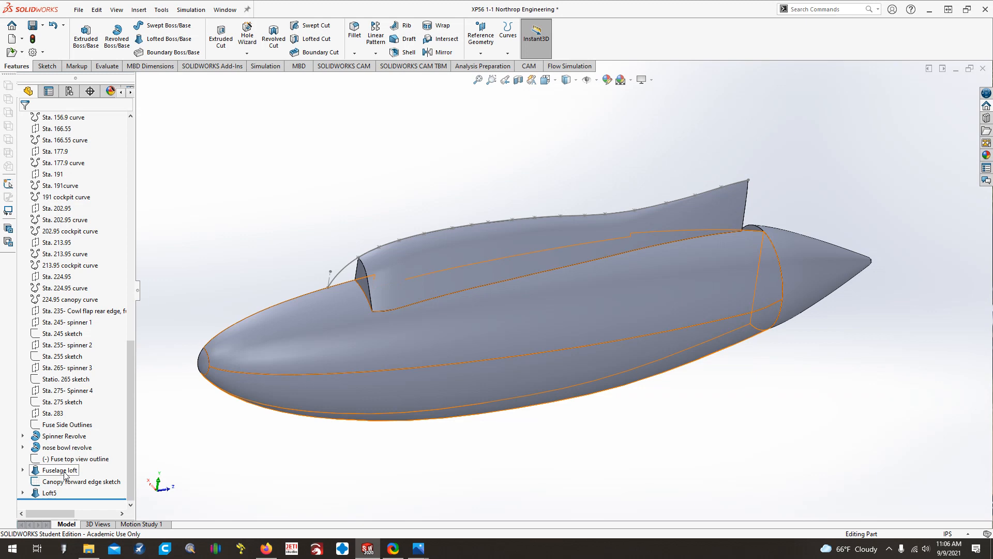
{"action": "left_click", "coordinate": [82, 481]}
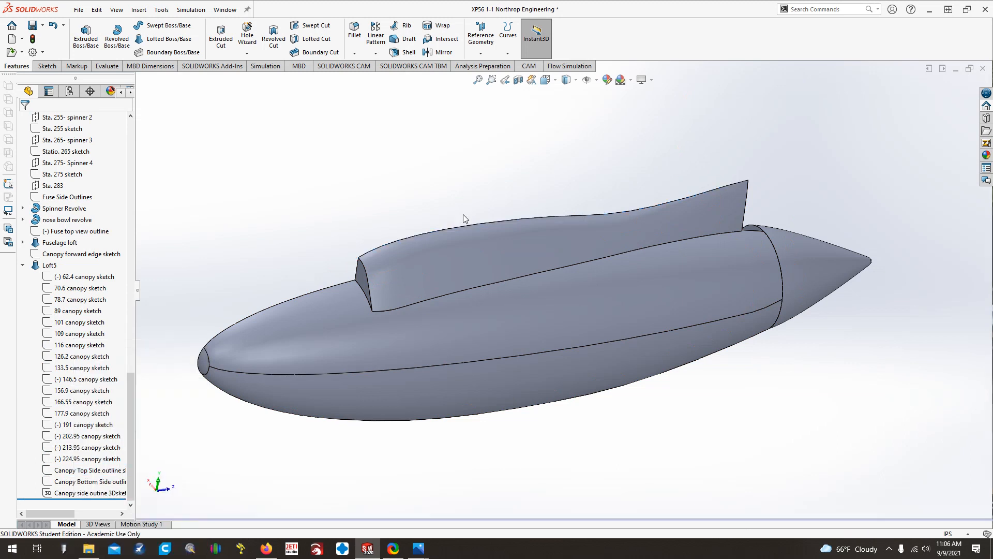
{"action": "double_click", "coordinate": [50, 493]}
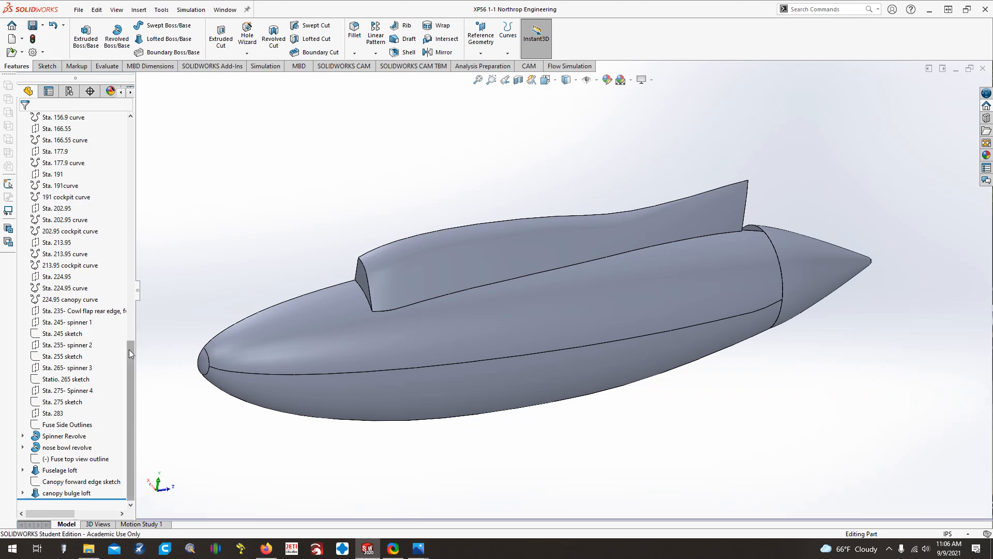
Open the Cockpit stations 1.jpeg reference drawing in Photos
{"action": "left_click", "coordinate": [76, 129]}
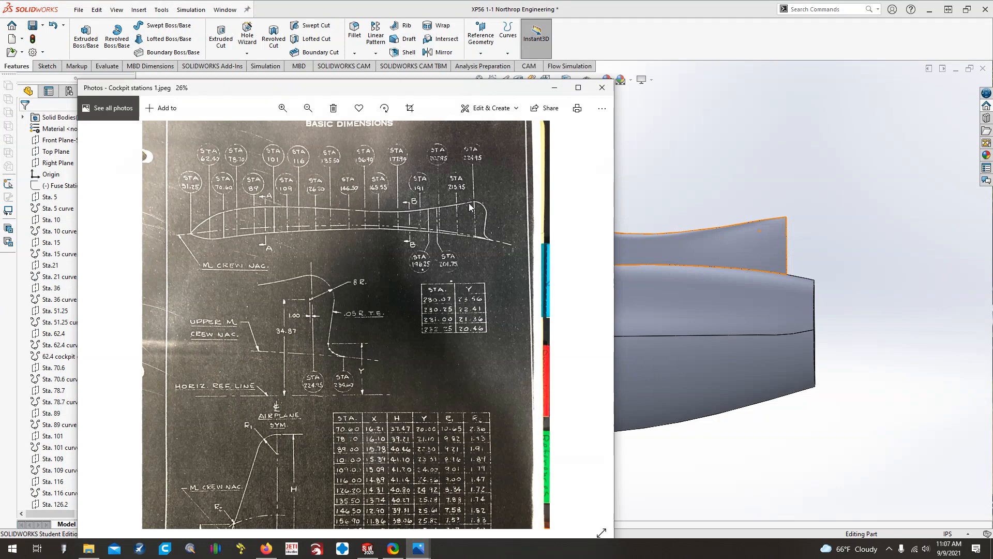
{"action": "mouse_move", "coordinate": [481, 206]}
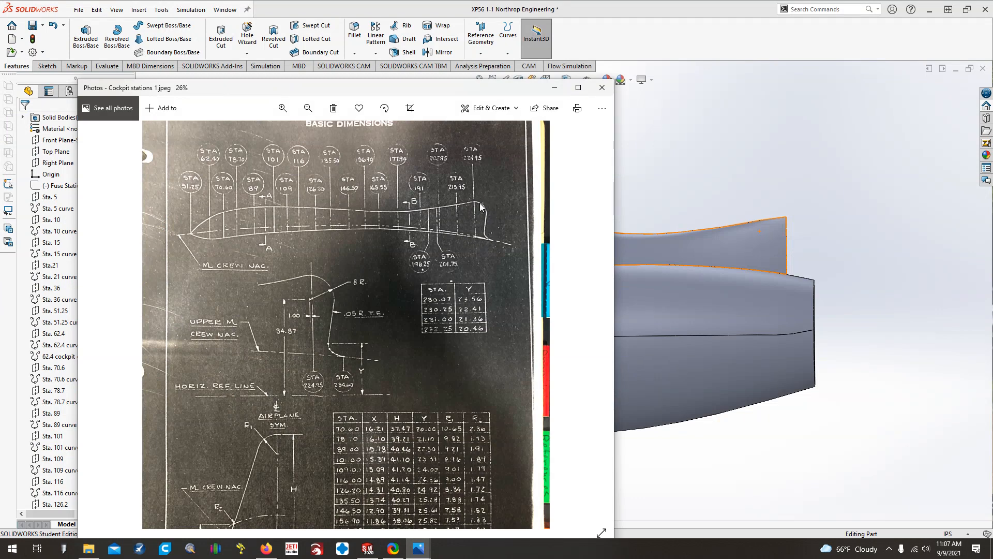
{"action": "mouse_move", "coordinate": [206, 229]}
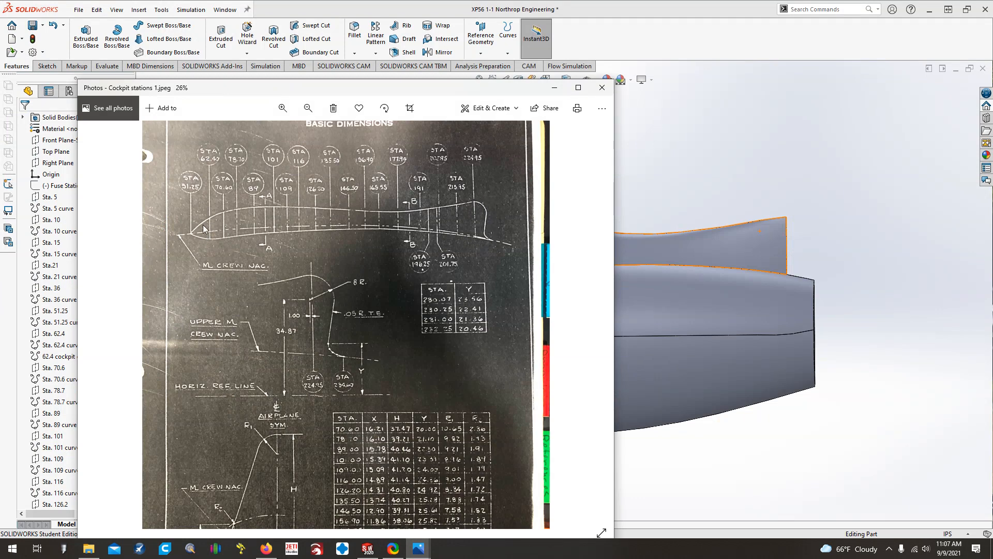
{"action": "mouse_move", "coordinate": [375, 311]}
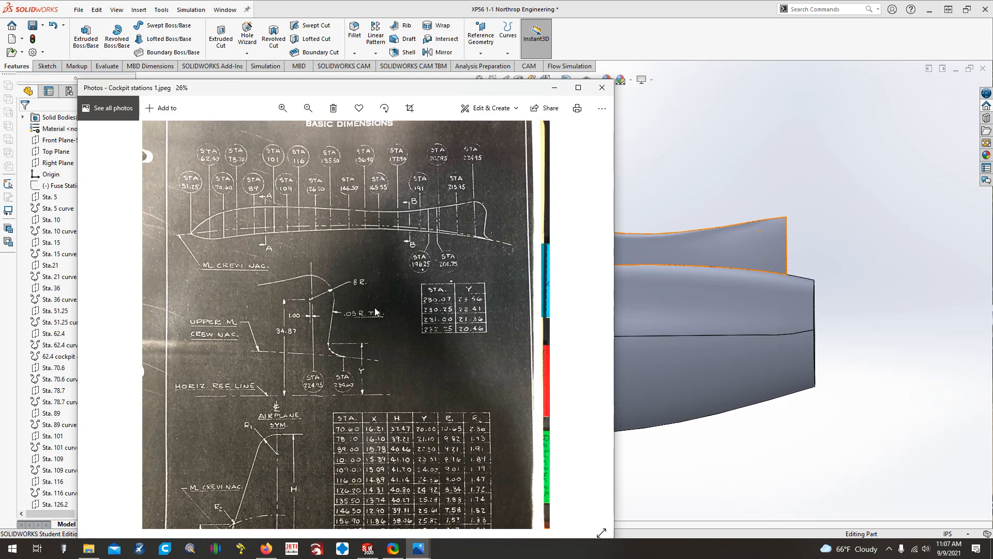
{"action": "mouse_move", "coordinate": [312, 277]}
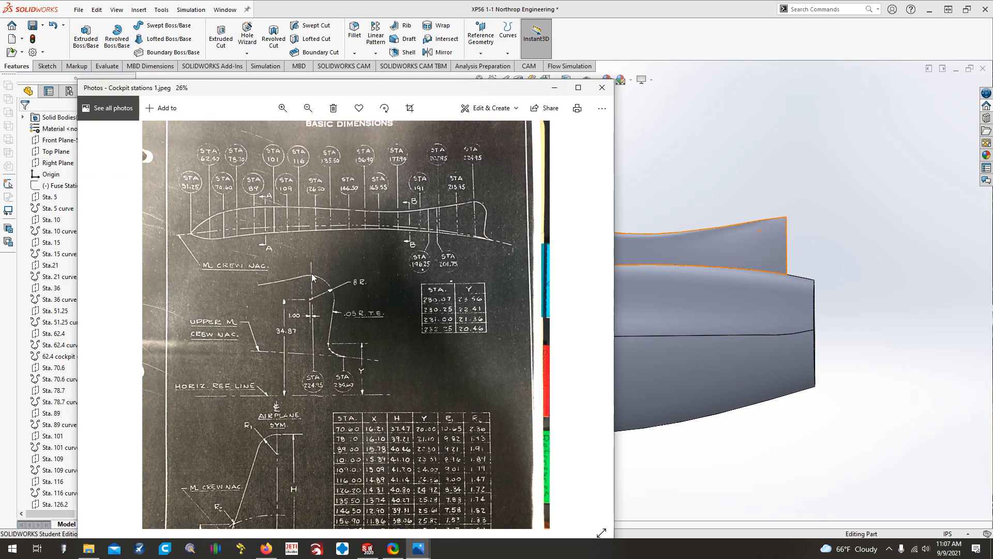
{"action": "mouse_move", "coordinate": [314, 299]}
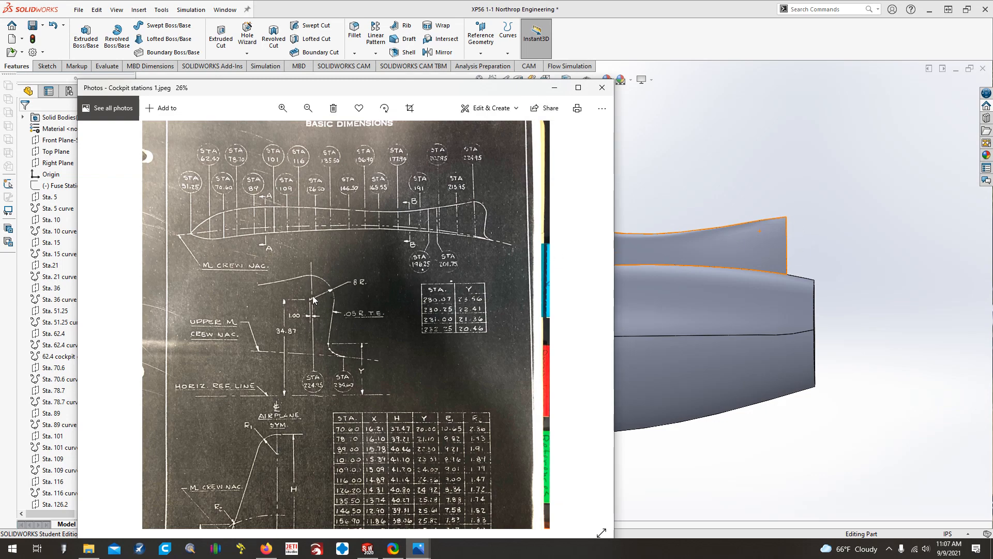
{"action": "mouse_move", "coordinate": [333, 309]}
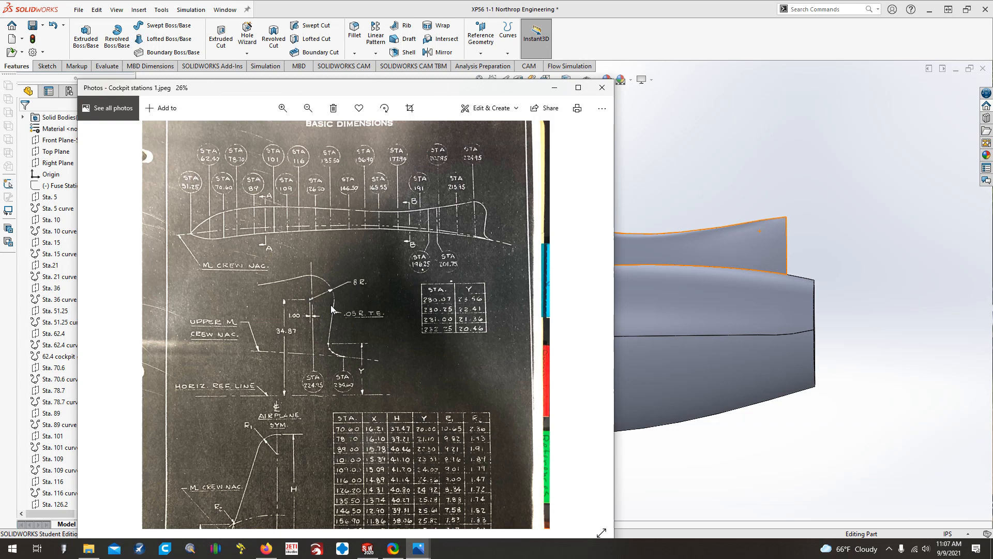
{"action": "mouse_move", "coordinate": [573, 81]}
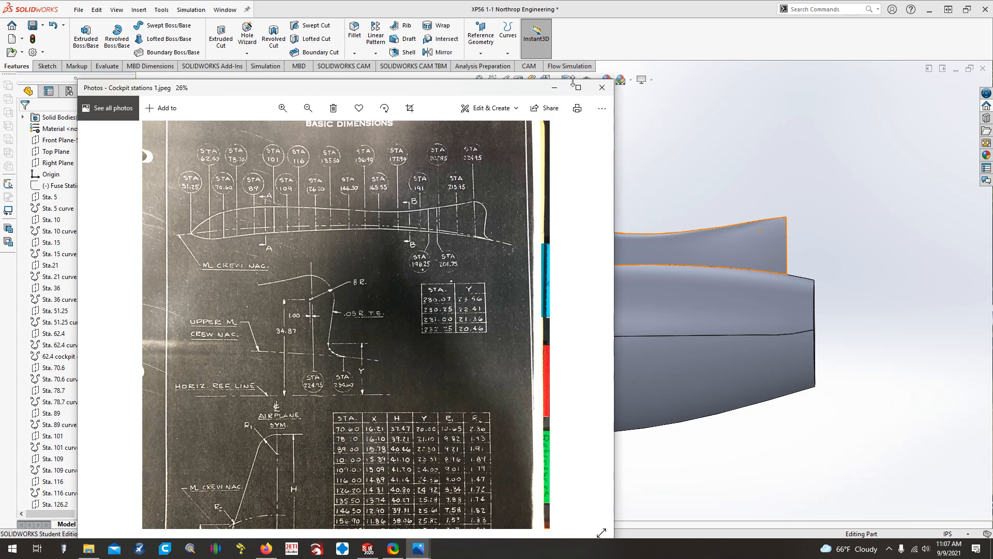
{"action": "mouse_move", "coordinate": [263, 288]}
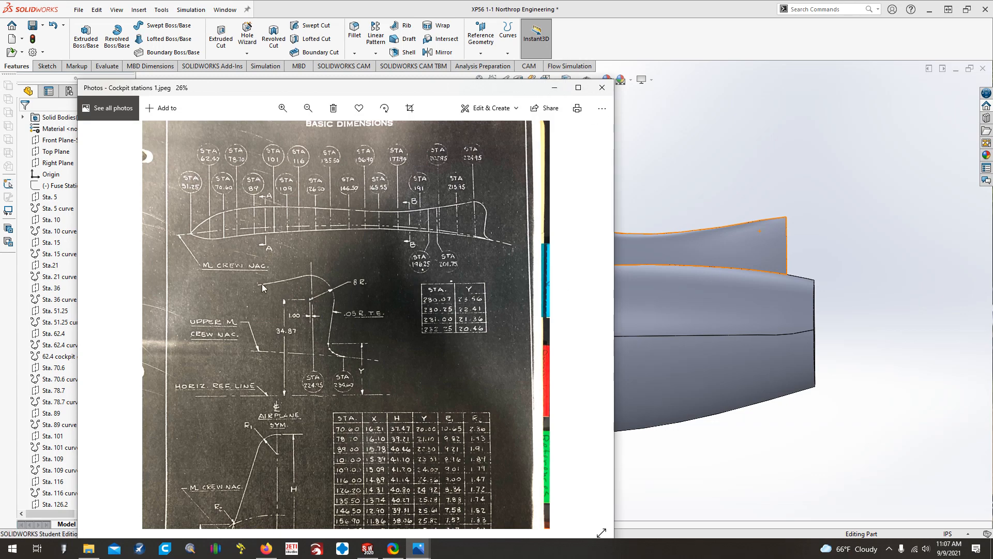
{"action": "mouse_move", "coordinate": [338, 358]}
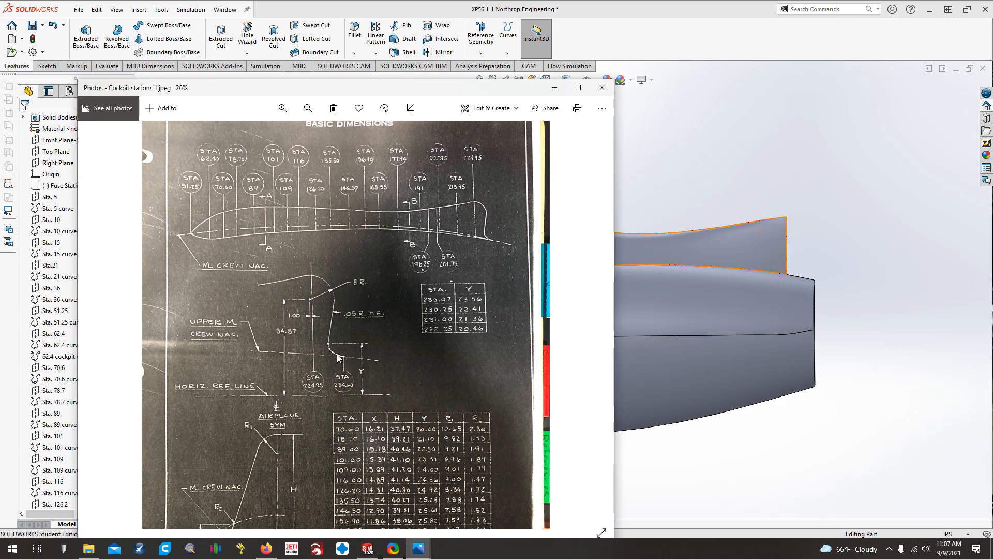
{"action": "mouse_move", "coordinate": [841, 147]}
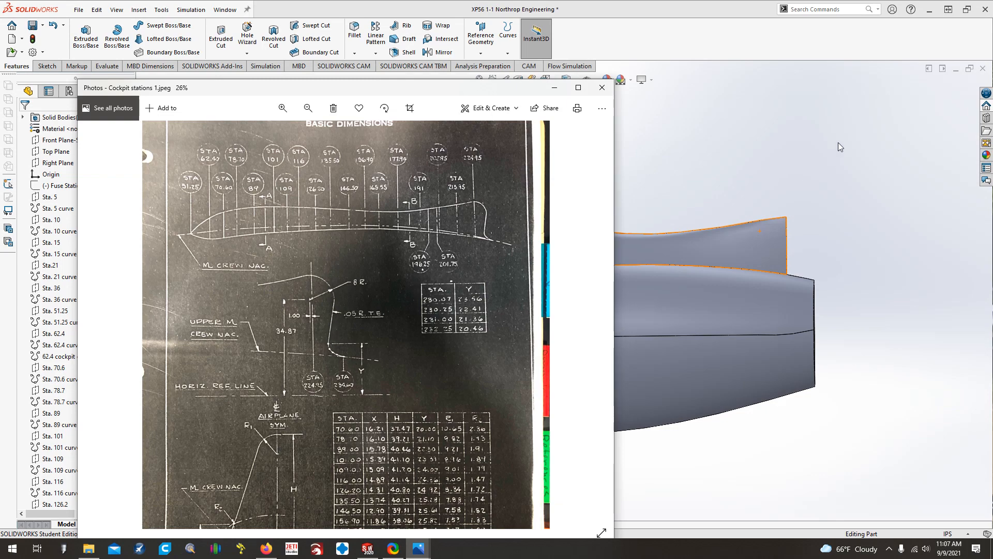
Zoom to the canopy bulge's aft end and select its junction with the fuselage loft
{"action": "left_click", "coordinate": [601, 87]}
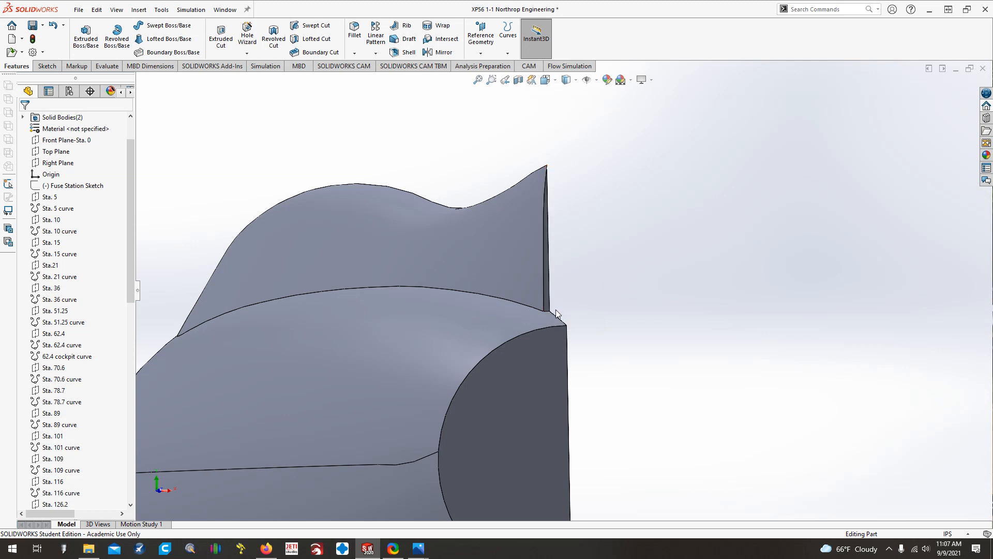
{"action": "left_click", "coordinate": [543, 311]}
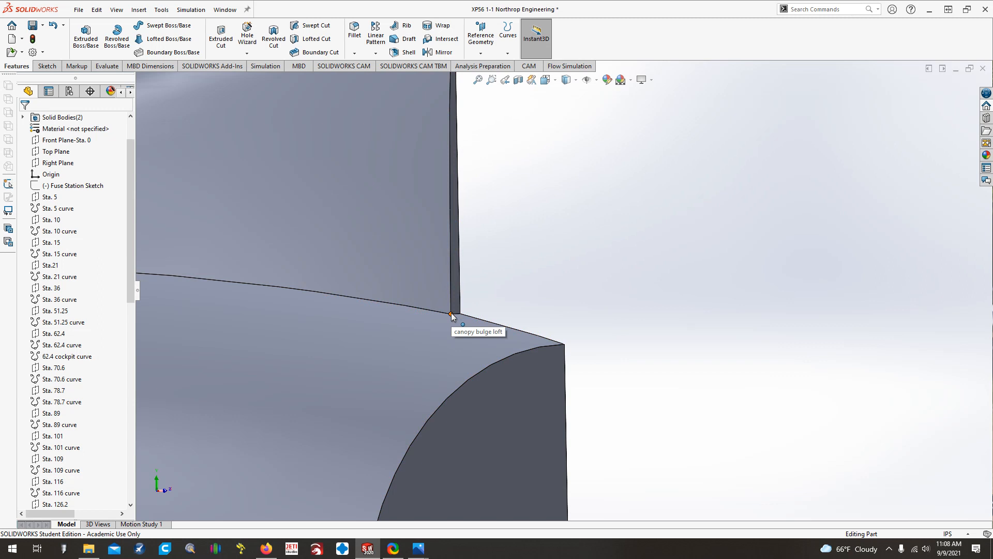
{"action": "mouse_move", "coordinate": [457, 317]}
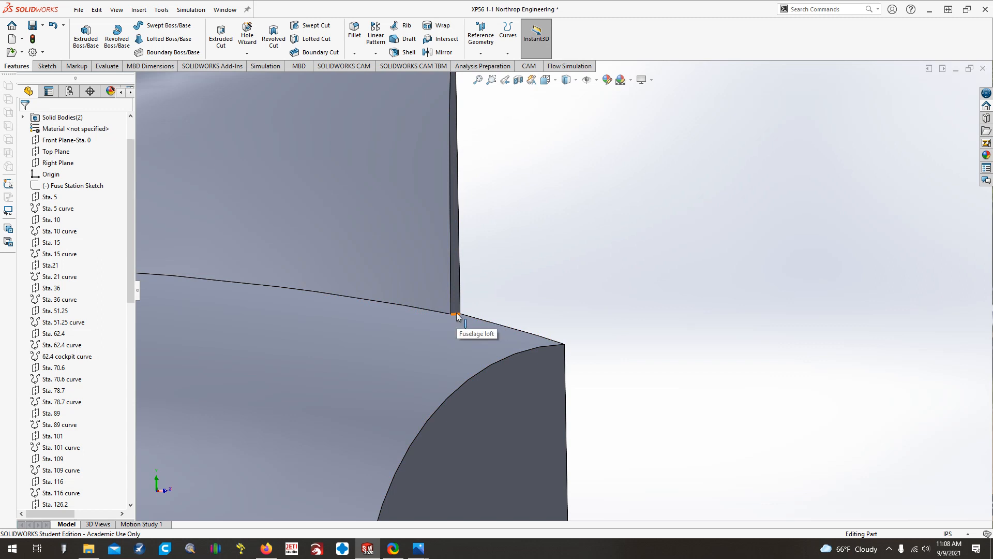
{"action": "left_click", "coordinate": [453, 315]}
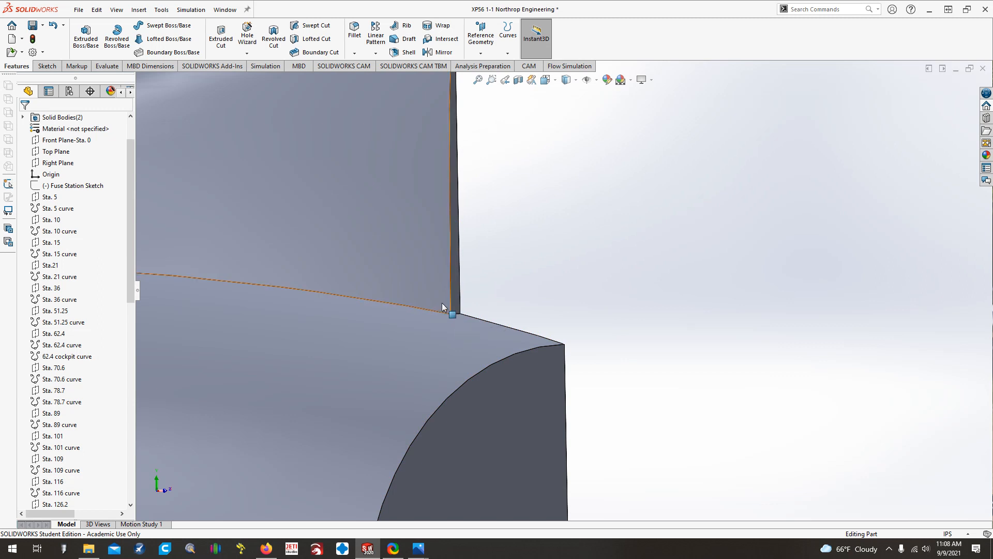
{"action": "mouse_move", "coordinate": [453, 320]}
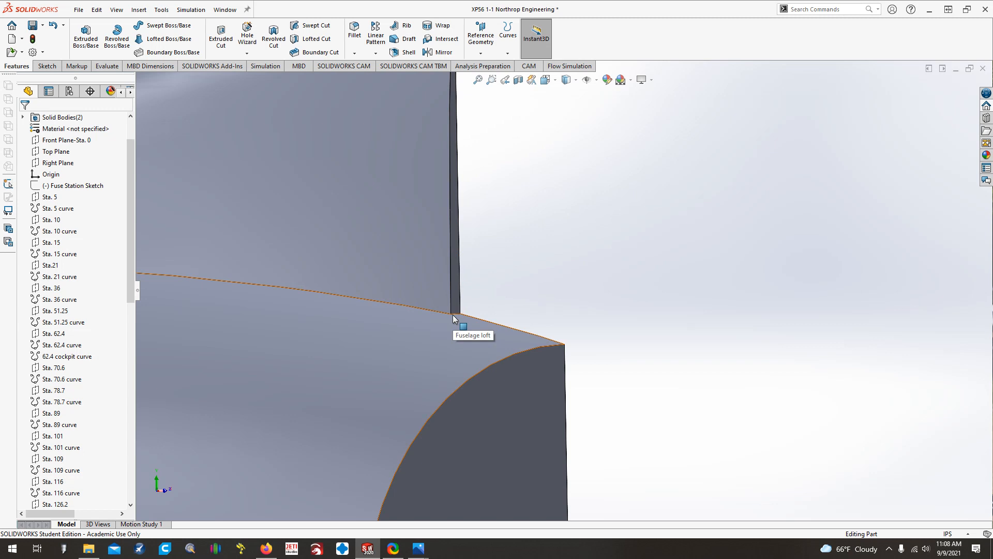
{"action": "mouse_move", "coordinate": [440, 325]}
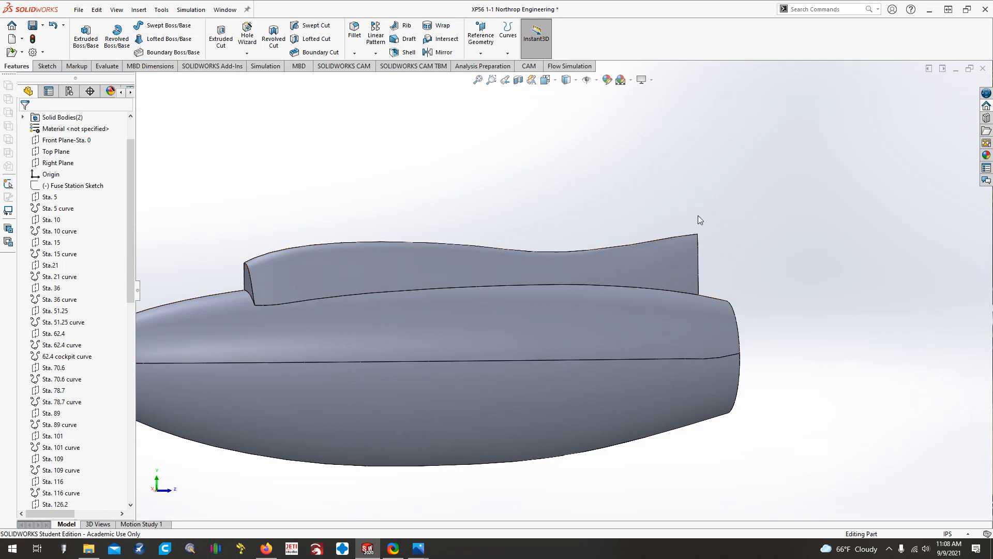
{"action": "mouse_move", "coordinate": [607, 227]}
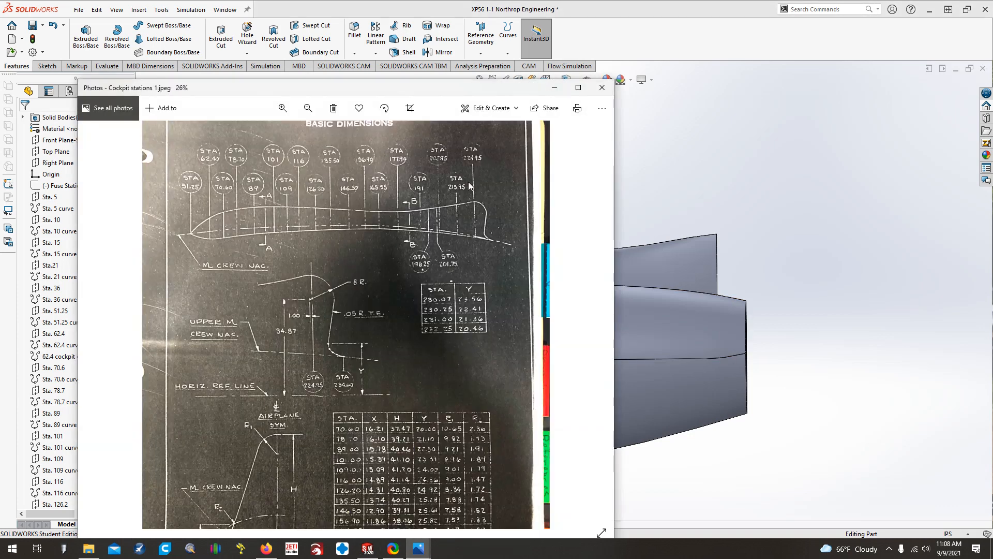
{"action": "mouse_move", "coordinate": [511, 131]}
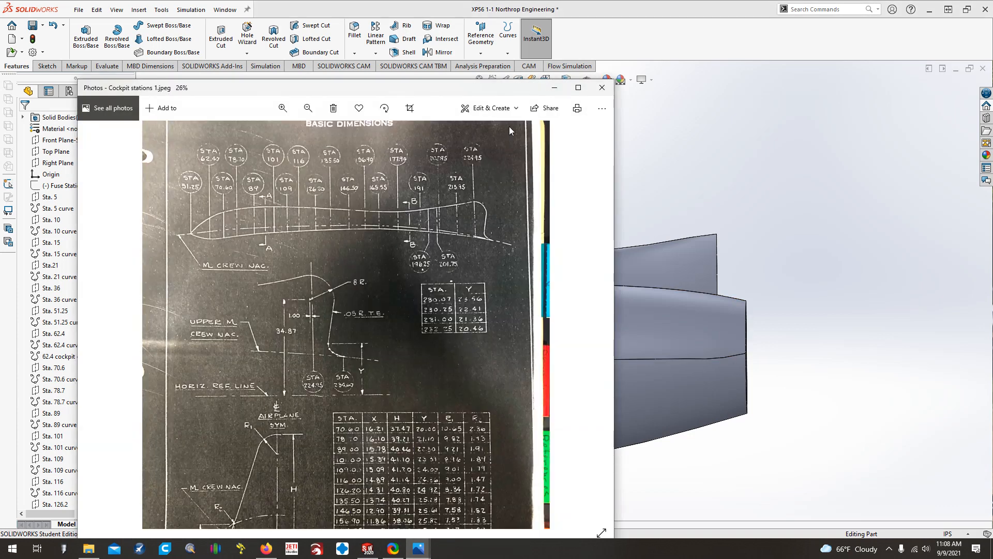
{"action": "mouse_move", "coordinate": [507, 179]}
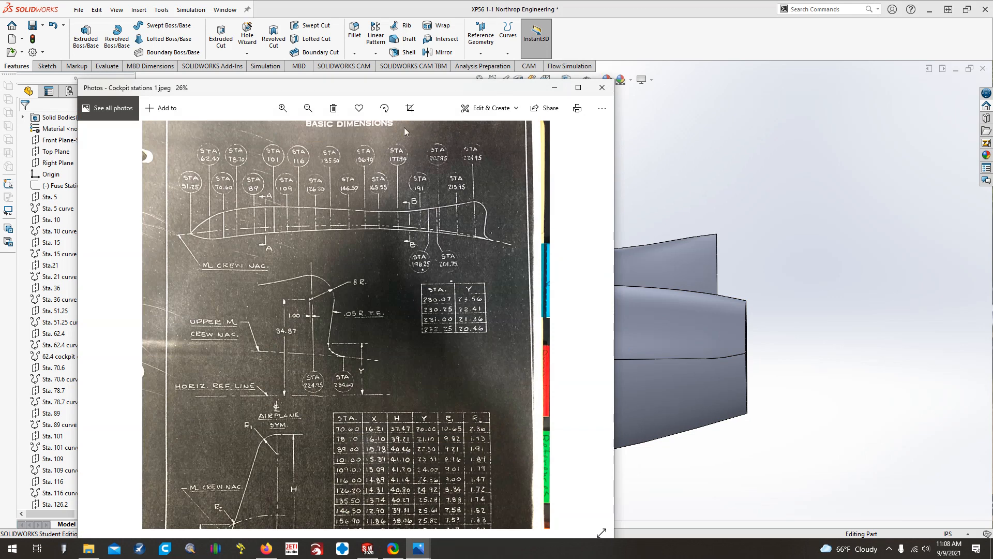
{"action": "mouse_move", "coordinate": [480, 242]}
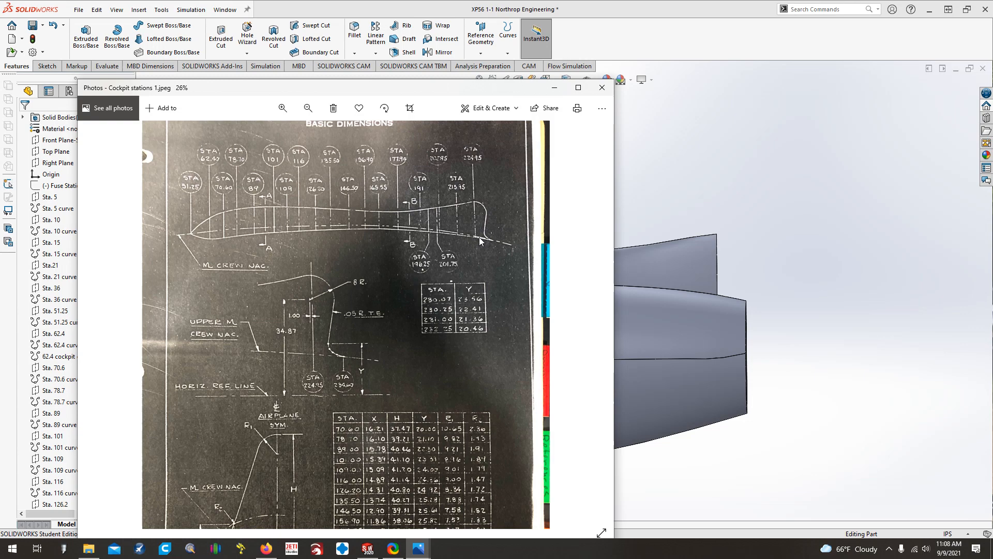
{"action": "mouse_move", "coordinate": [204, 221]}
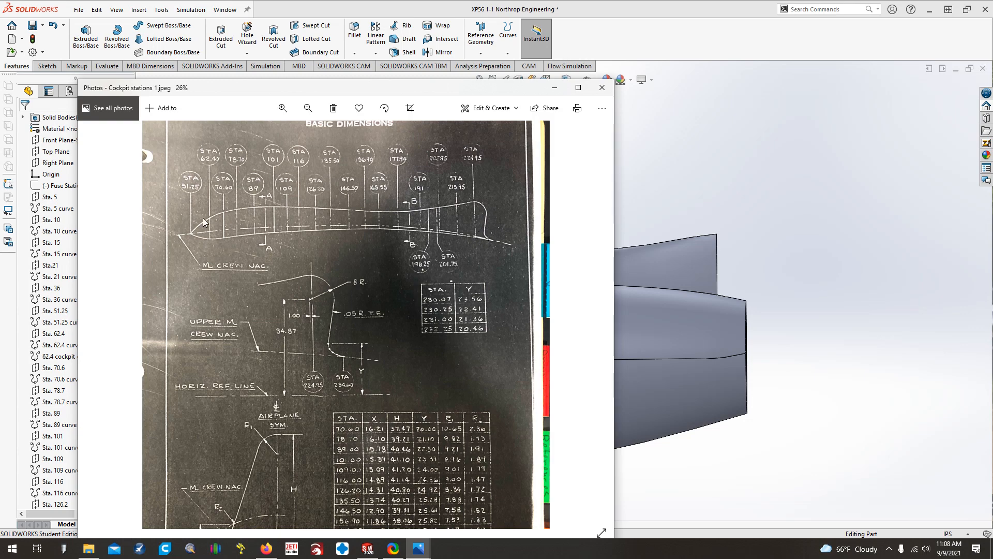
{"action": "mouse_move", "coordinate": [553, 88]}
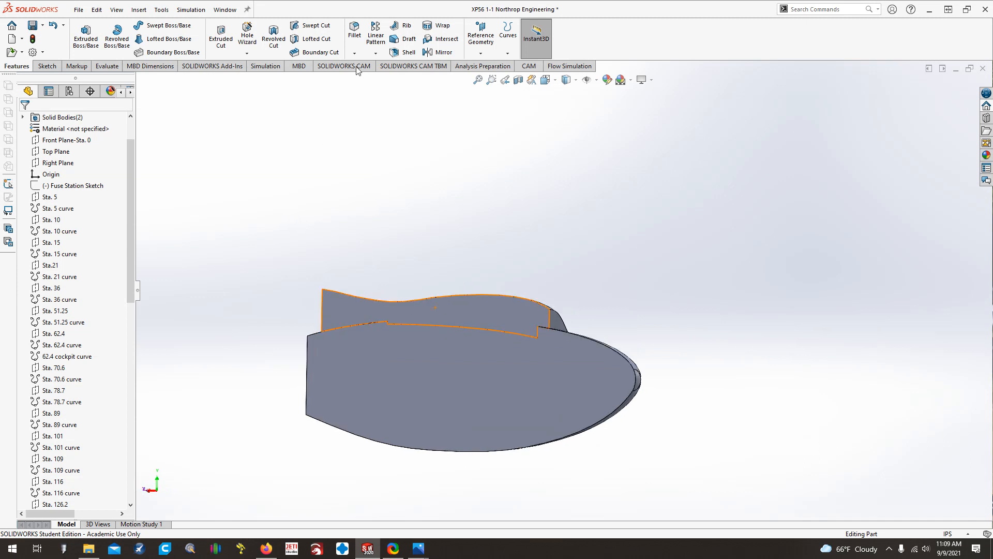
{"action": "left_click", "coordinate": [442, 52]}
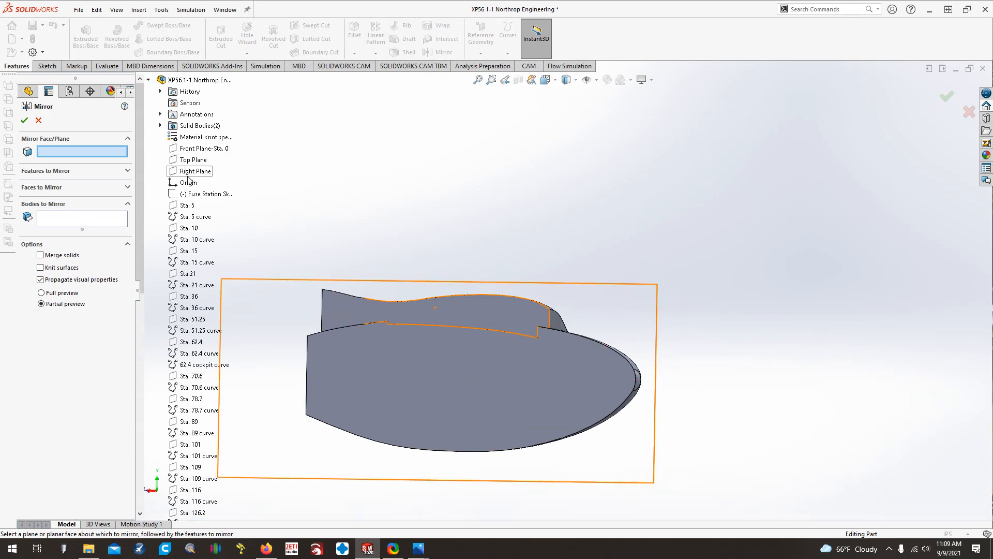
Mirror the canopy bulge loft across the Right Plane, first trying to merge it
{"action": "left_click", "coordinate": [196, 170]}
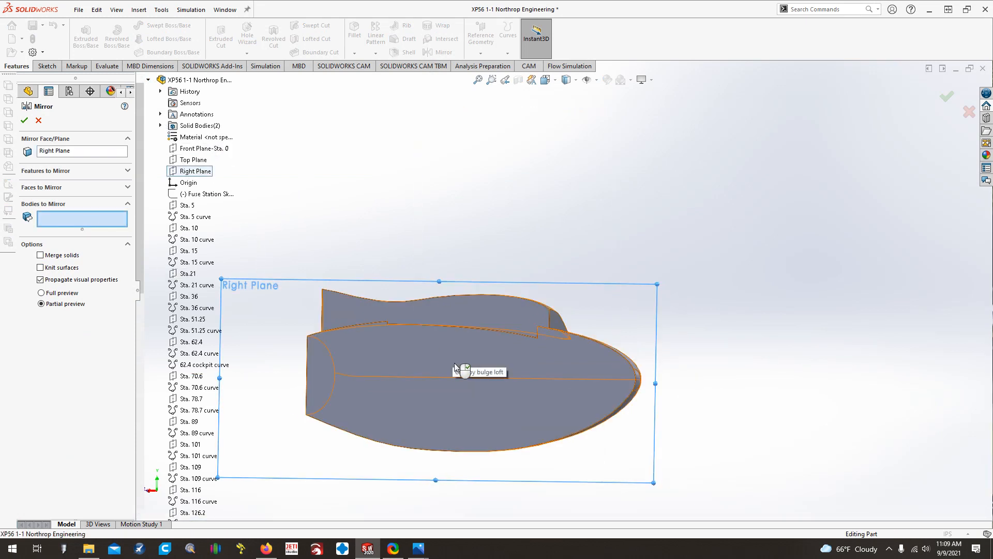
{"action": "left_click", "coordinate": [466, 372]}
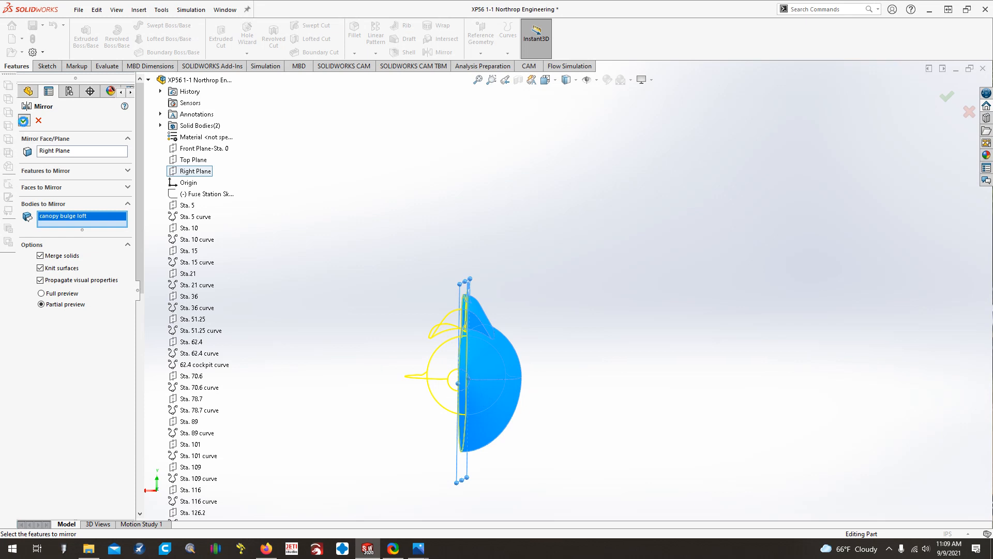
{"action": "left_click", "coordinate": [23, 121]}
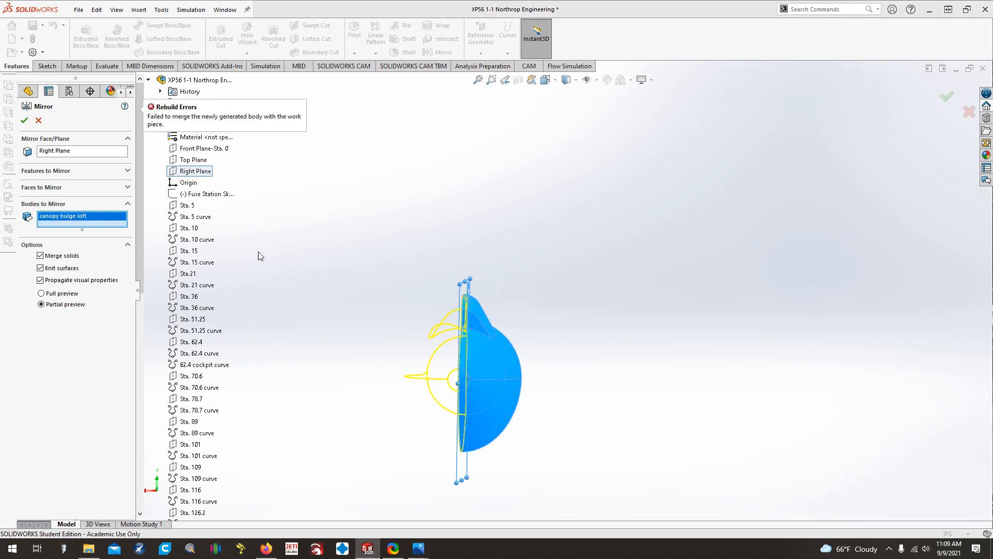
{"action": "mouse_move", "coordinate": [409, 291]}
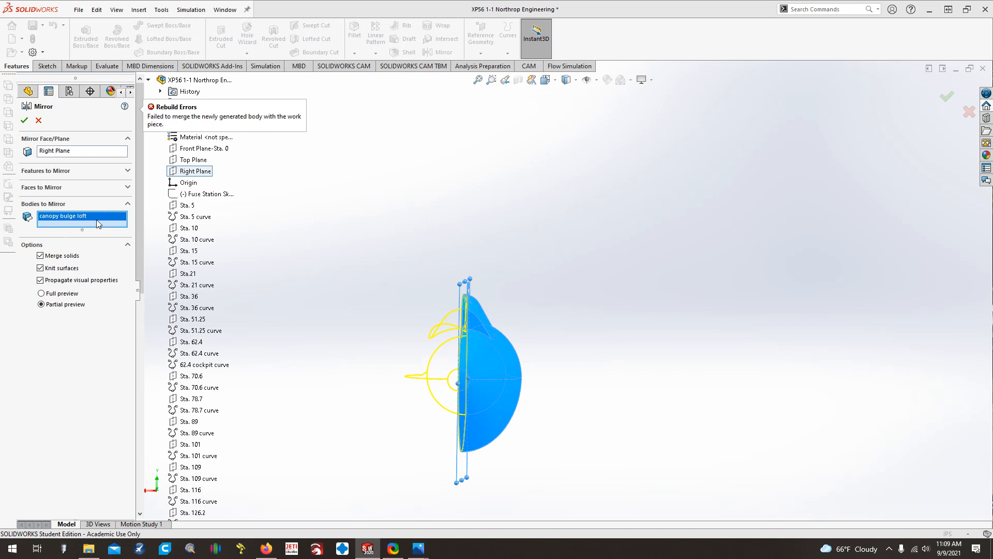
Reselect canopy bulge loft as a whole body and create the mirror unmerged
{"action": "right_click", "coordinate": [63, 216]}
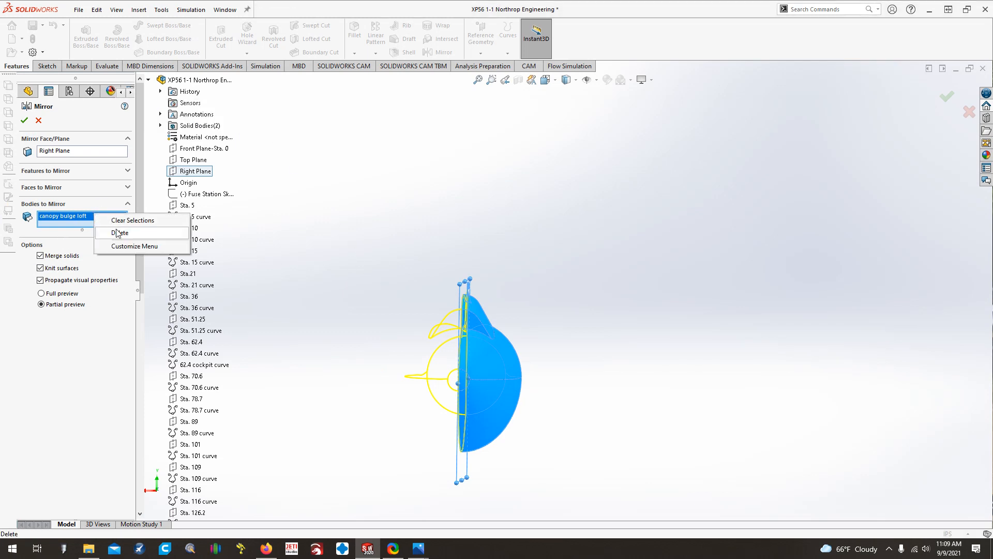
{"action": "left_click", "coordinate": [119, 232]}
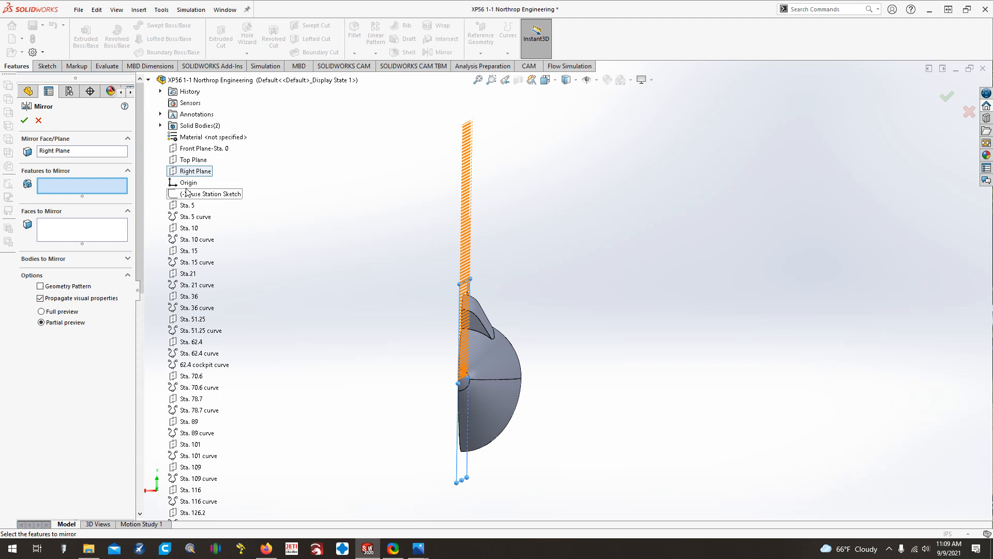
{"action": "left_click", "coordinate": [161, 125]}
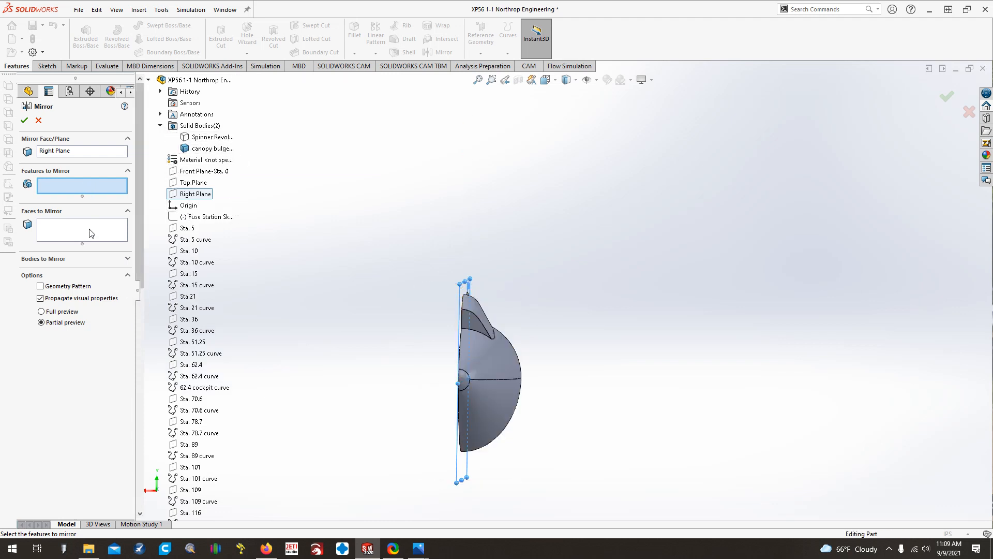
{"action": "left_click", "coordinate": [127, 170]}
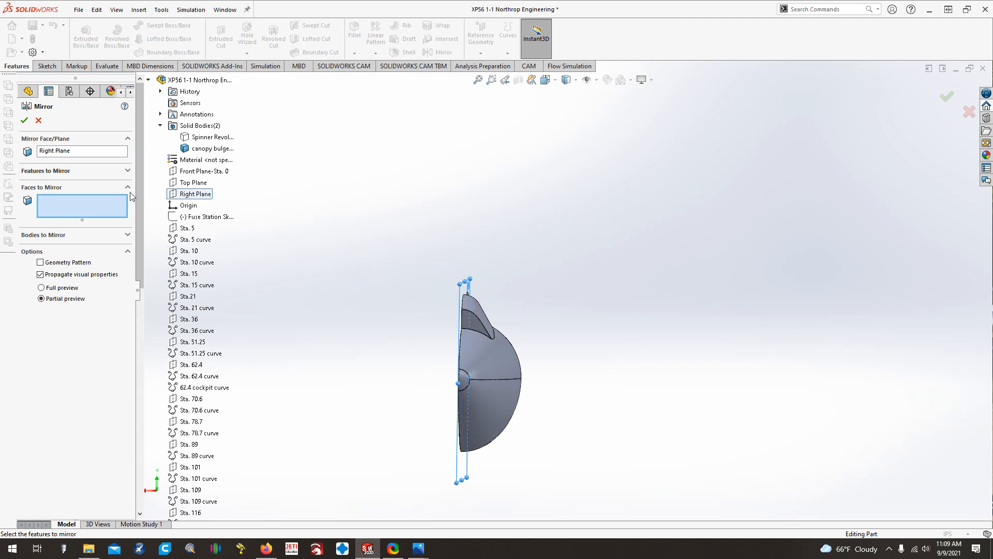
{"action": "left_click", "coordinate": [128, 187]}
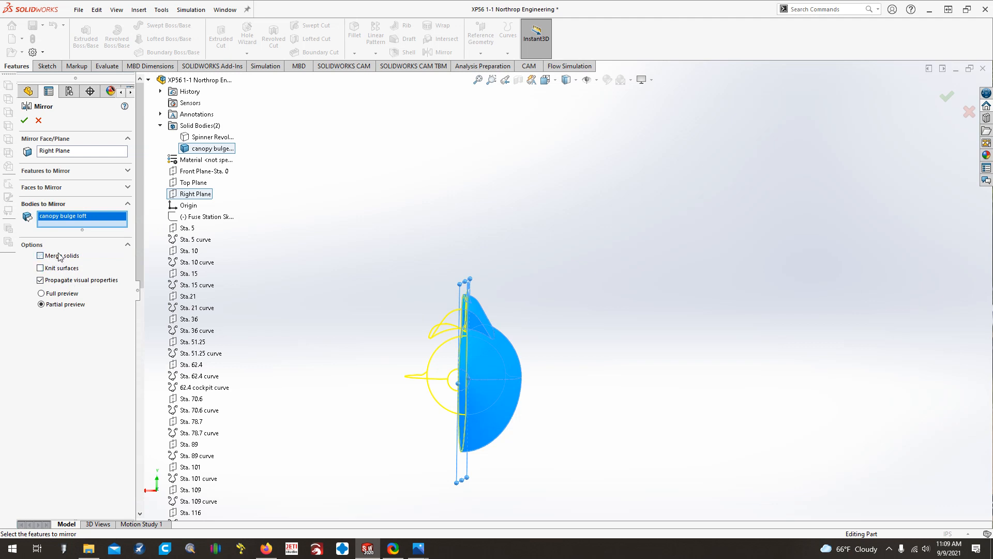
{"action": "left_click", "coordinate": [40, 255]}
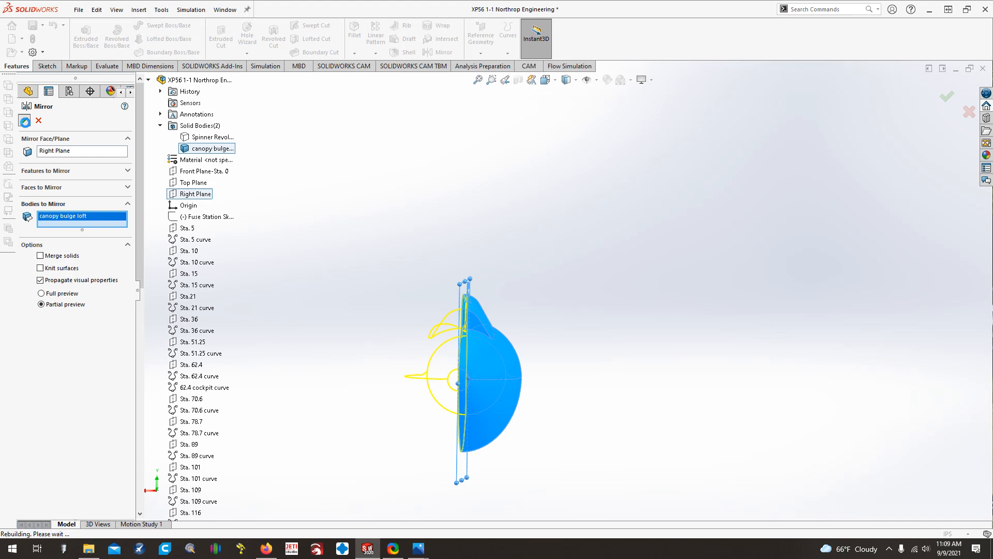
{"action": "left_click", "coordinate": [946, 96]}
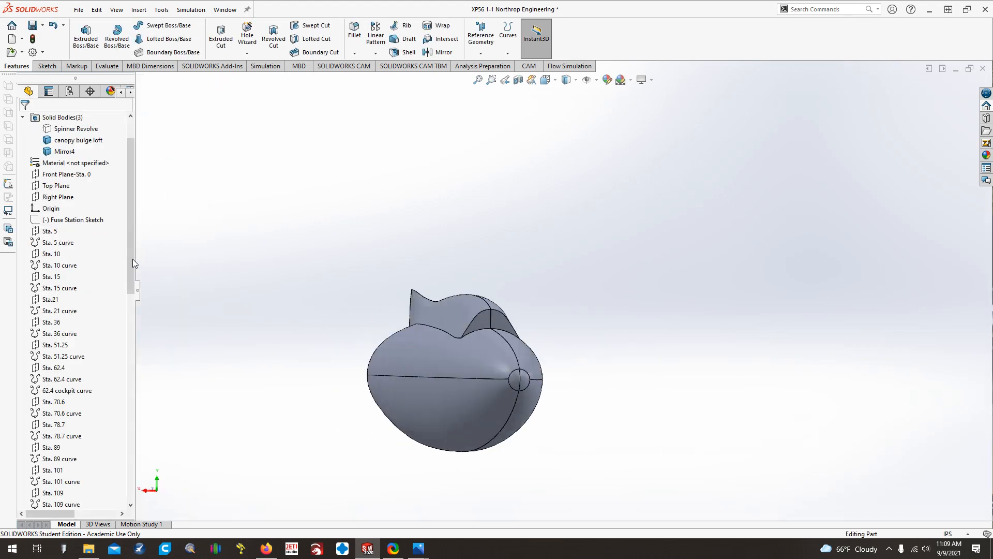
{"action": "scroll", "scroll_direction": "down", "scroll_amount": 3}
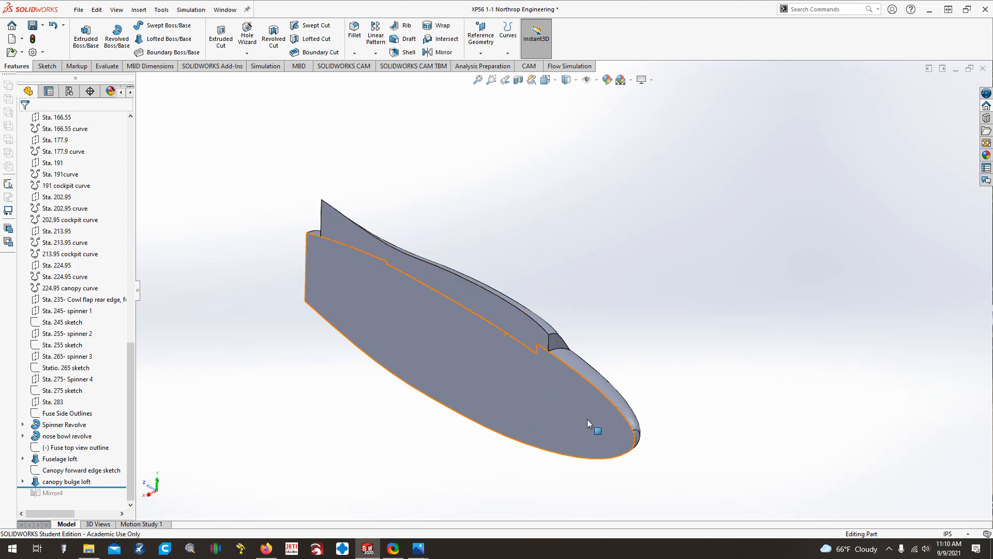
{"action": "scroll", "scroll_direction": "up", "scroll_amount": 3}
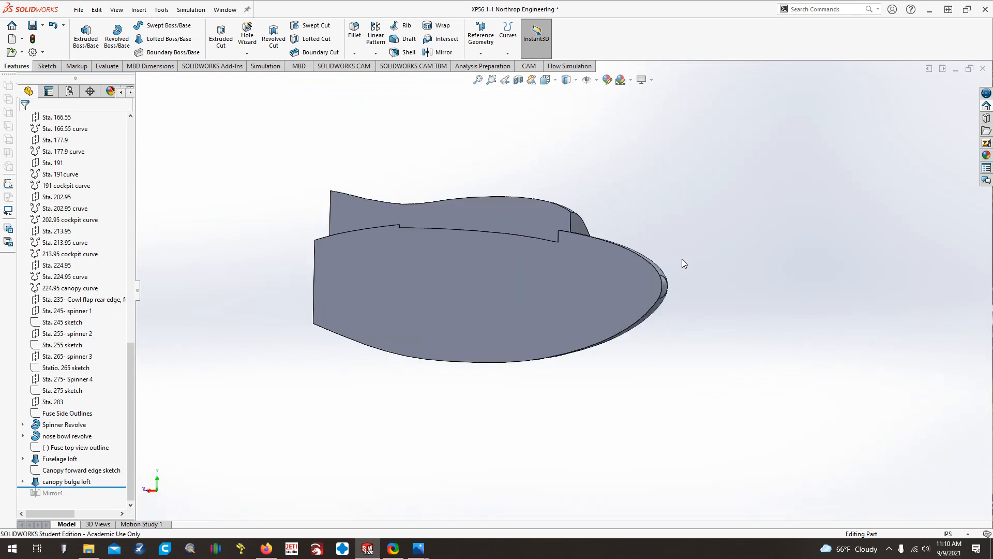
{"action": "left_click", "coordinate": [59, 459]}
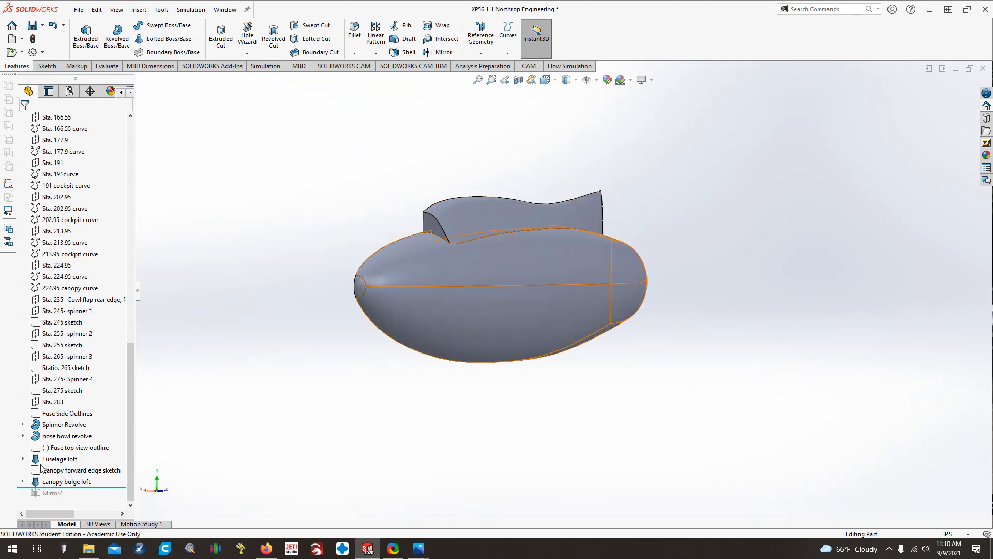
{"action": "left_click", "coordinate": [60, 458]}
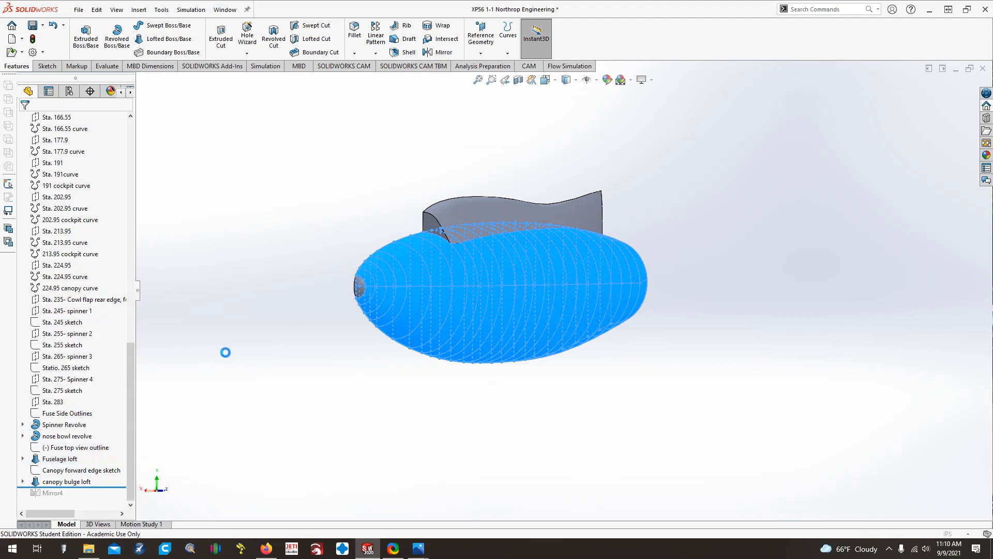
{"action": "double_click", "coordinate": [58, 459]}
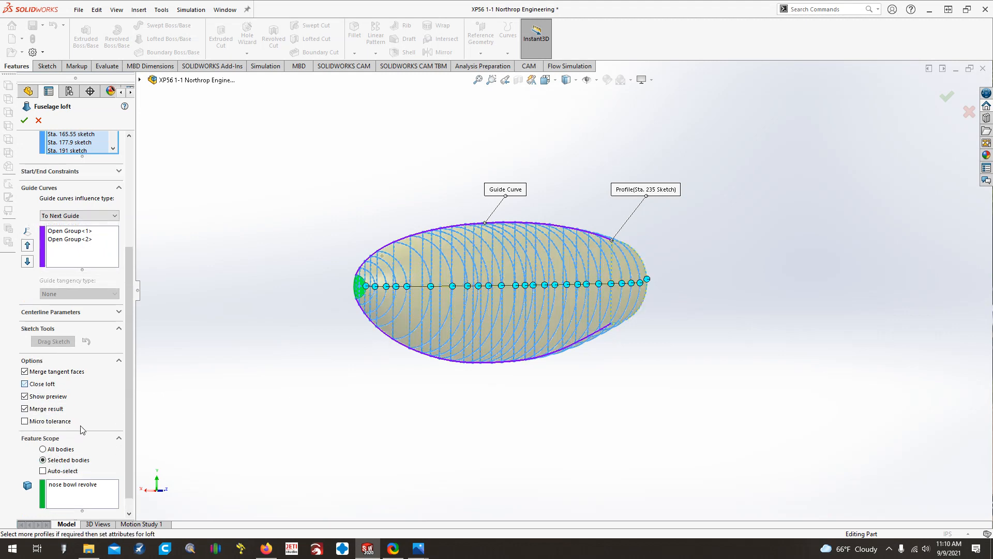
{"action": "left_click", "coordinate": [24, 120]}
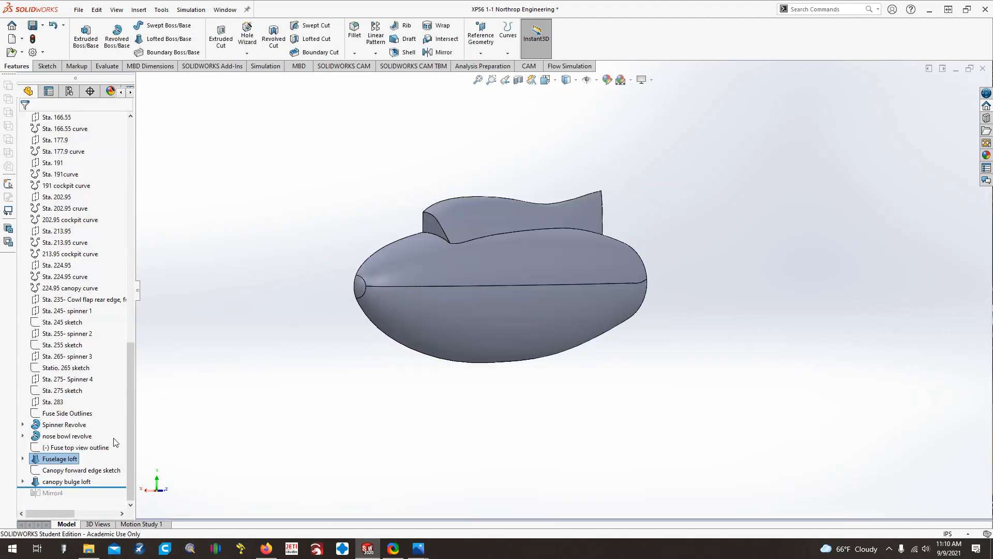
{"action": "right_click", "coordinate": [65, 481]}
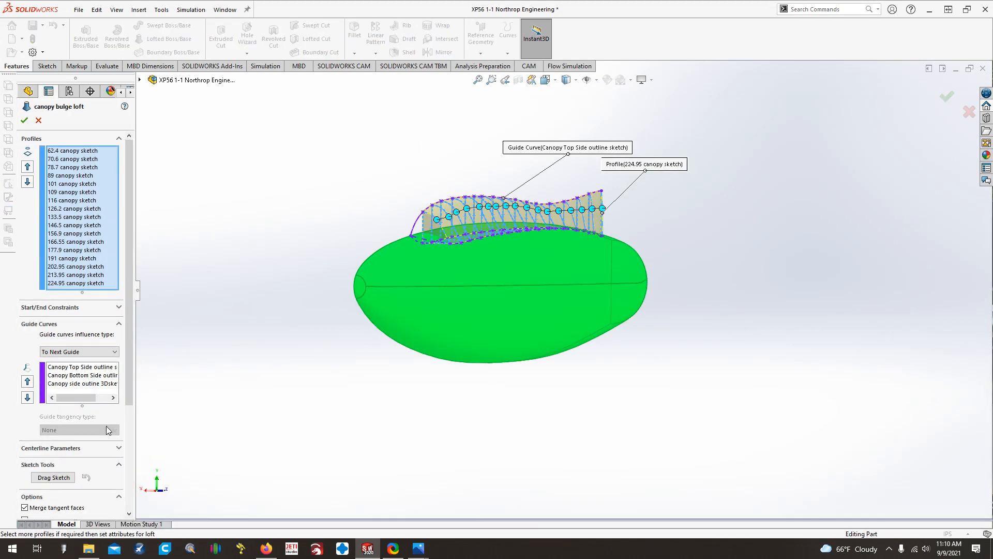
{"action": "scroll", "scroll_direction": "down", "scroll_amount": 3}
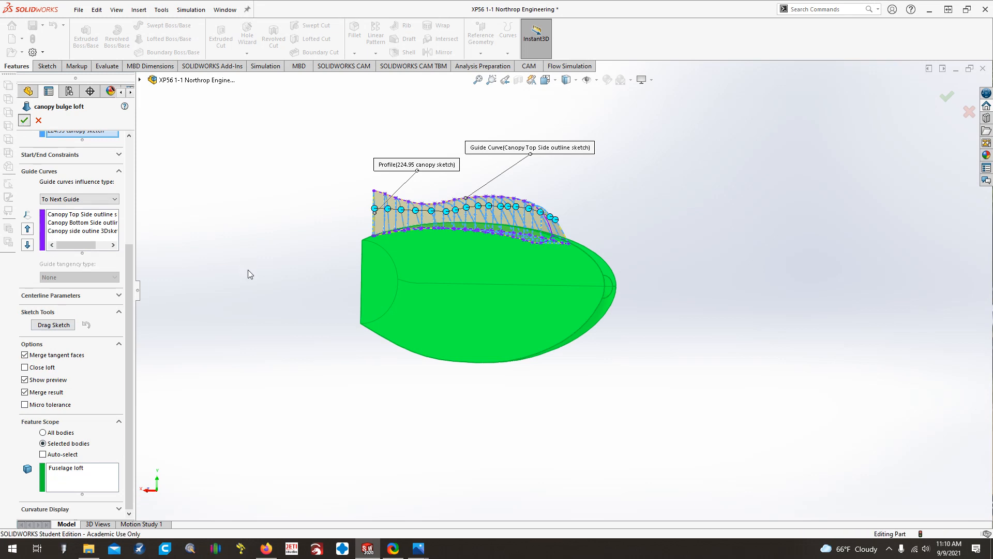
{"action": "left_click", "coordinate": [25, 120]}
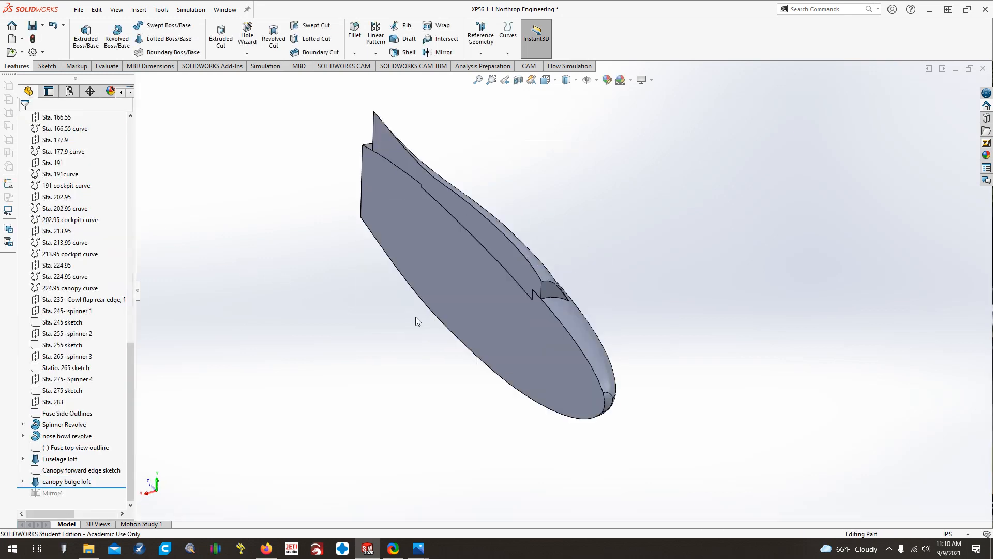
{"action": "left_click", "coordinate": [404, 155]}
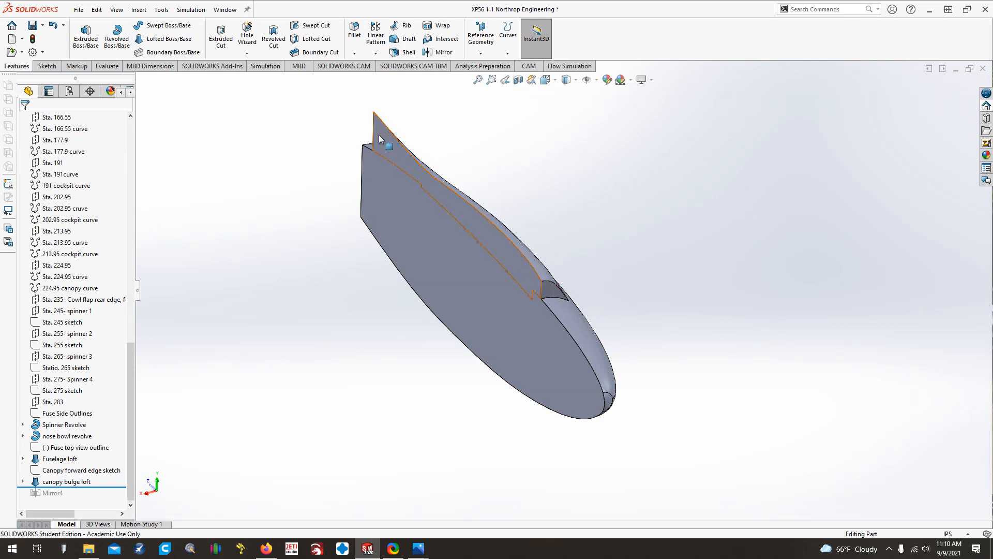
{"action": "mouse_move", "coordinate": [510, 242]}
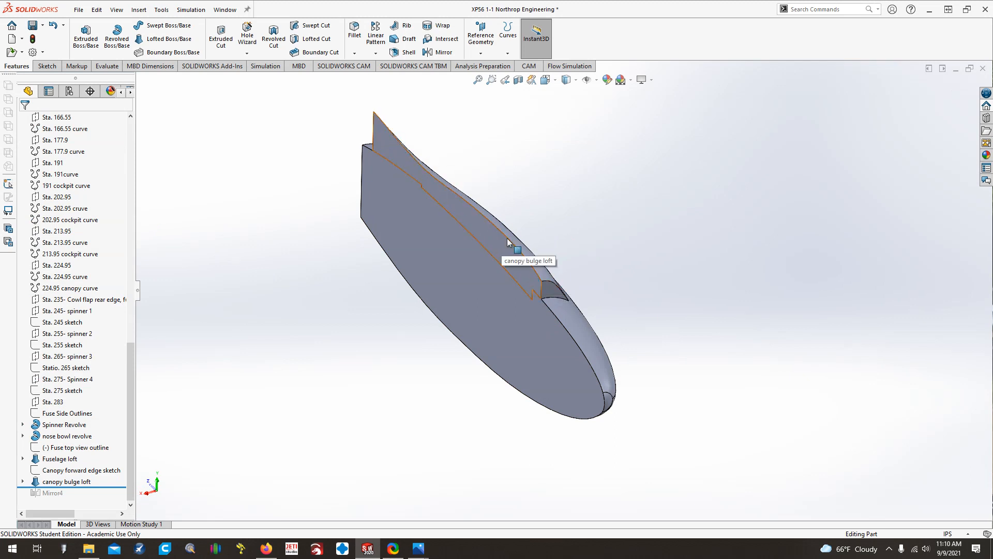
{"action": "mouse_move", "coordinate": [605, 410]}
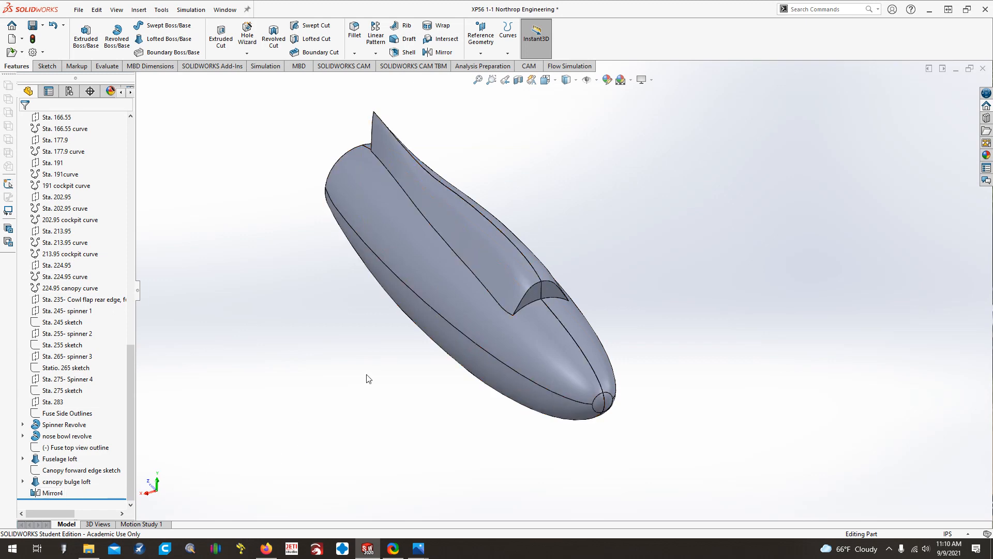
Edit Mirror4, try a merged mirror, and cancel after the merge error
{"action": "right_click", "coordinate": [51, 493]}
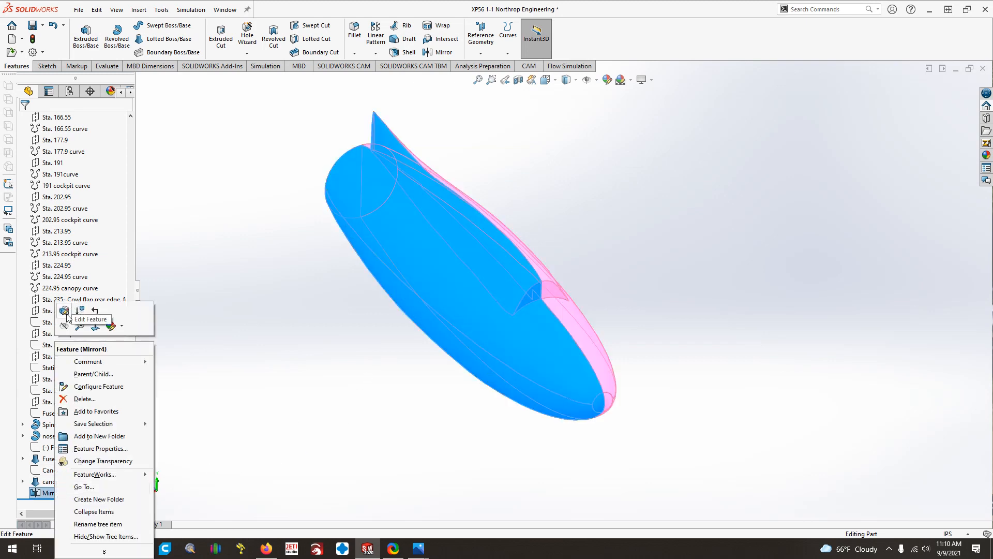
{"action": "left_click", "coordinate": [91, 318]}
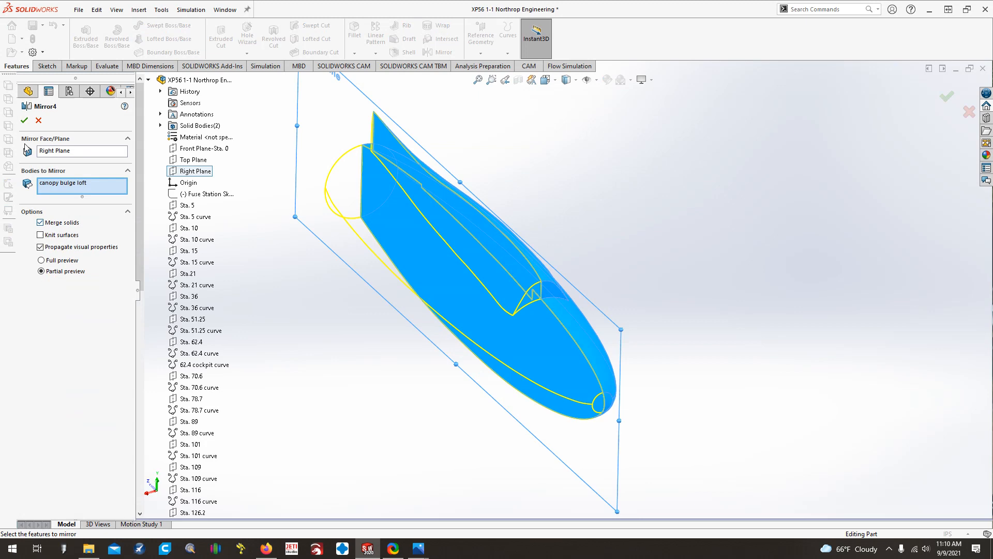
{"action": "left_click", "coordinate": [25, 121]}
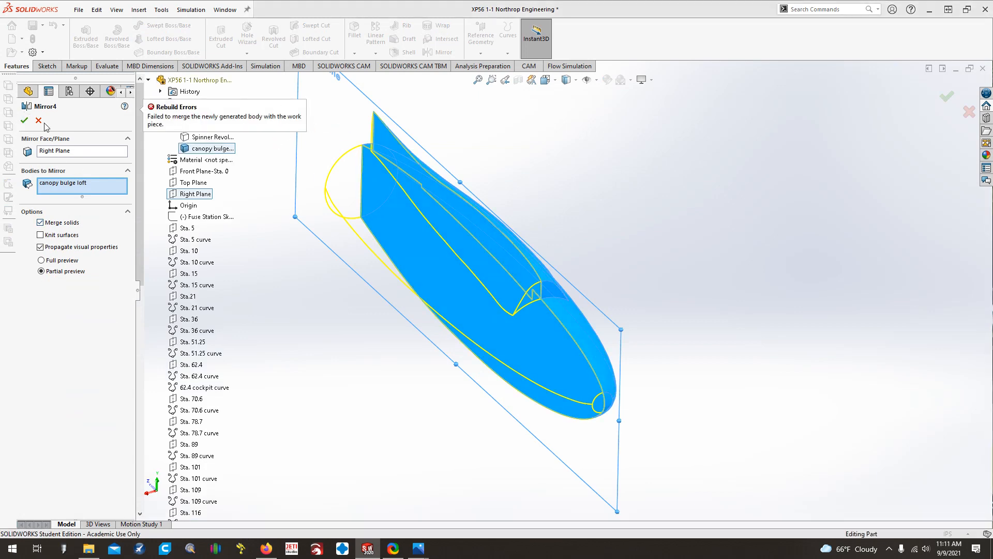
{"action": "left_click", "coordinate": [37, 121]}
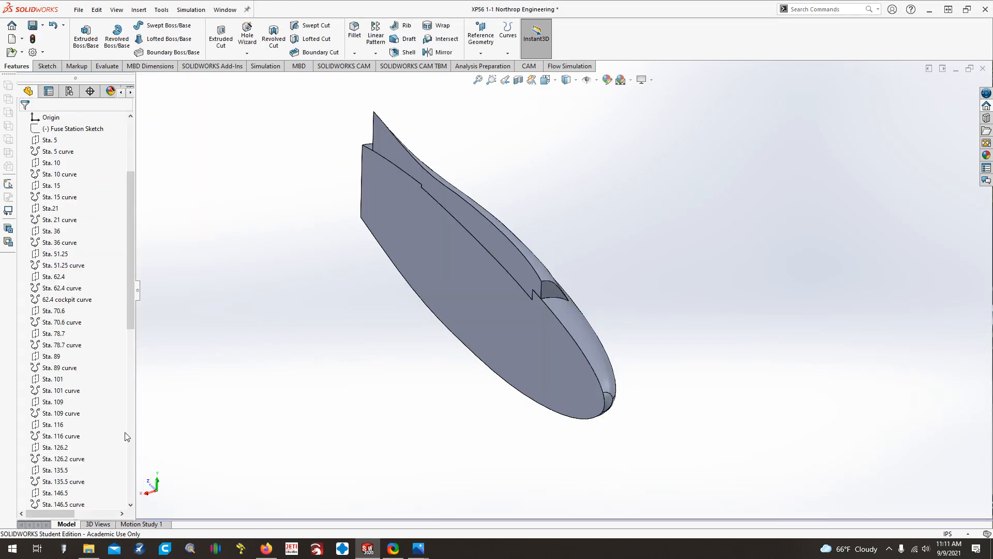
Mirror the canopy bulge loft across Face<1> as a separate, unmerged body
{"action": "right_click", "coordinate": [57, 493]}
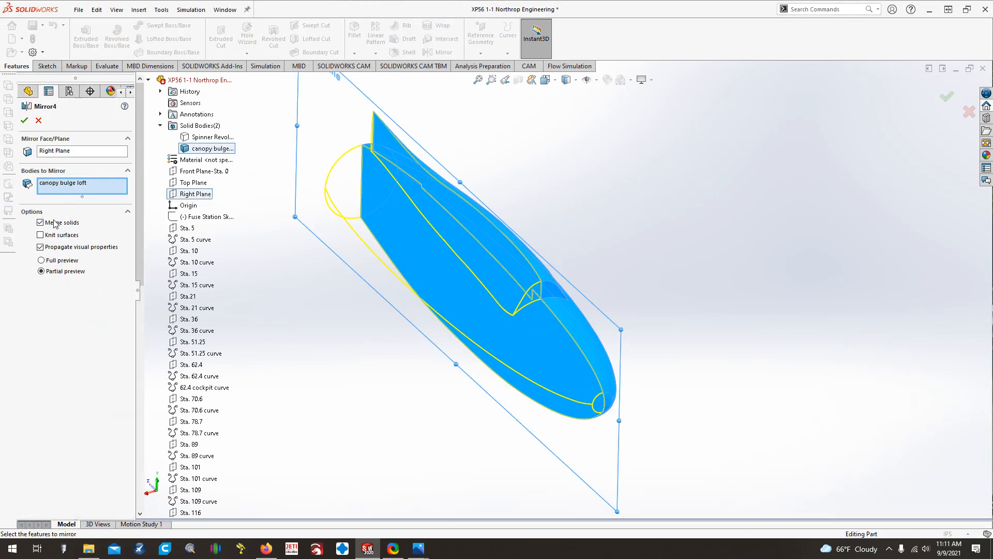
{"action": "left_click", "coordinate": [24, 120]}
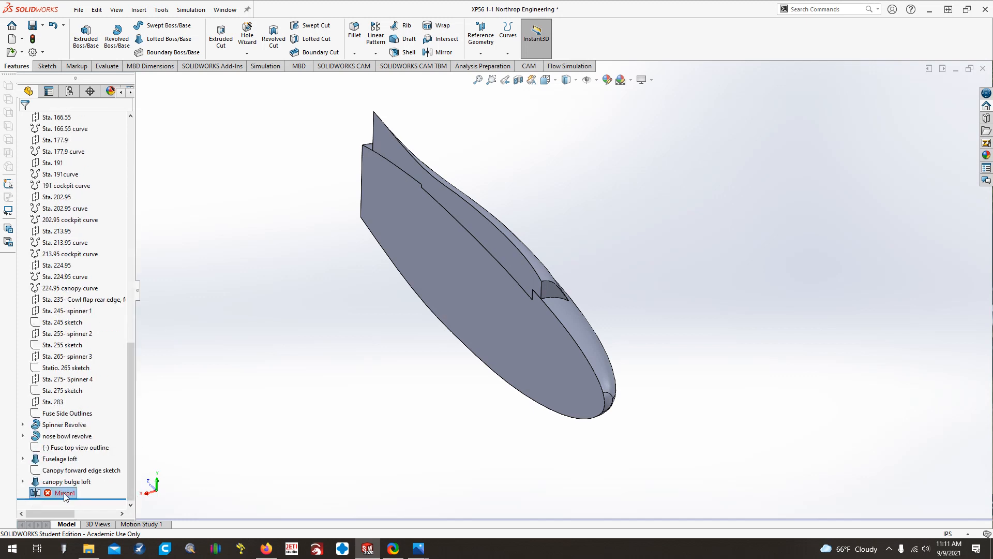
{"action": "right_click", "coordinate": [63, 493]}
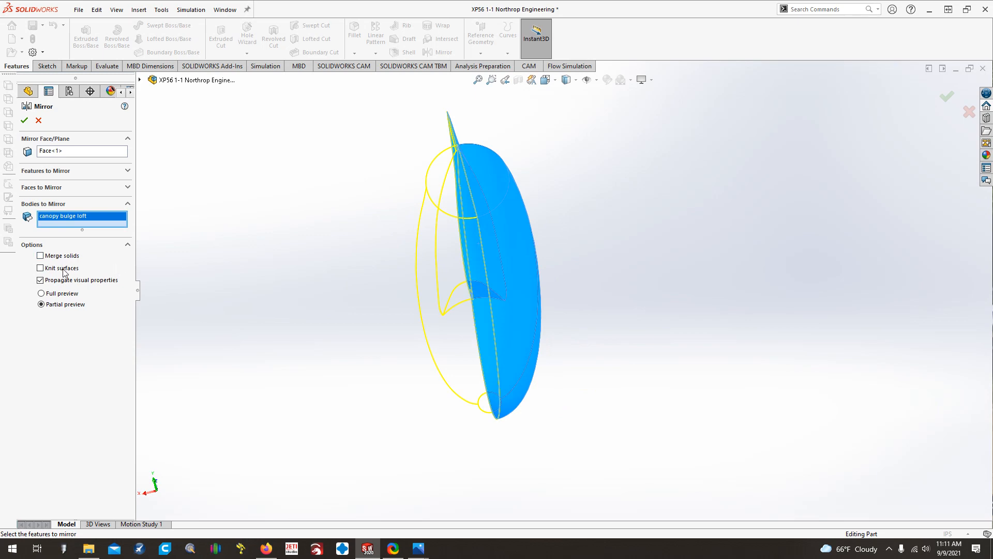
{"action": "left_click", "coordinate": [25, 121]}
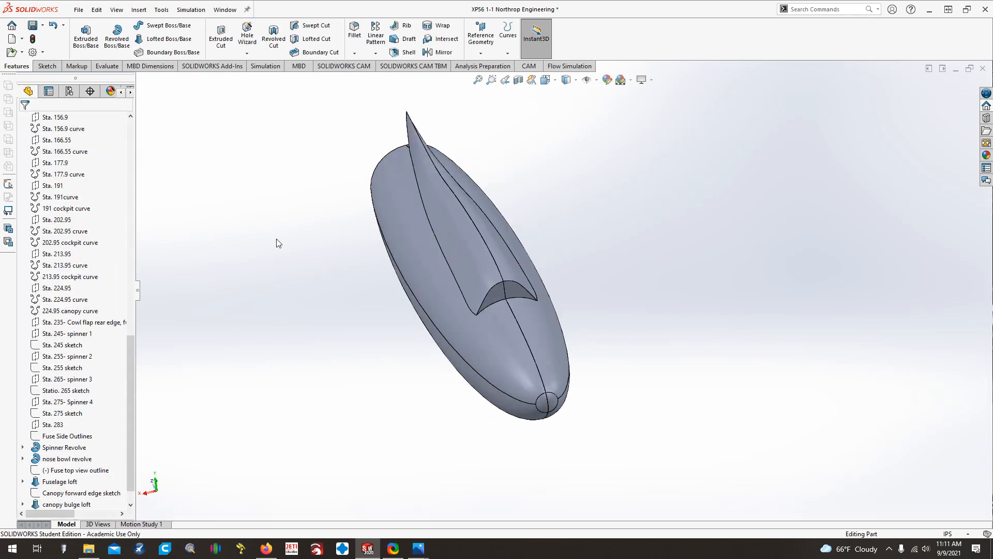
{"action": "left_click", "coordinate": [139, 9]}
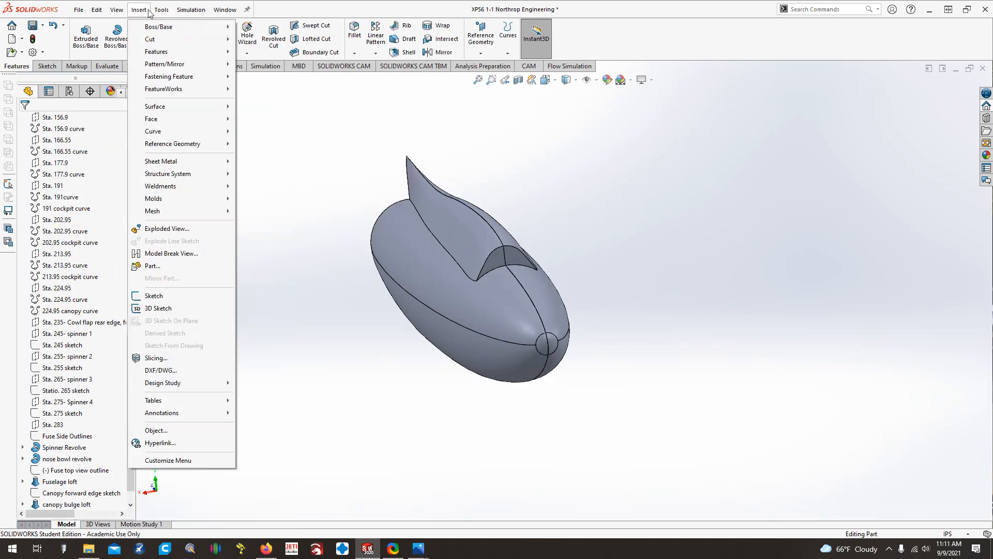
{"action": "mouse_move", "coordinate": [150, 40]}
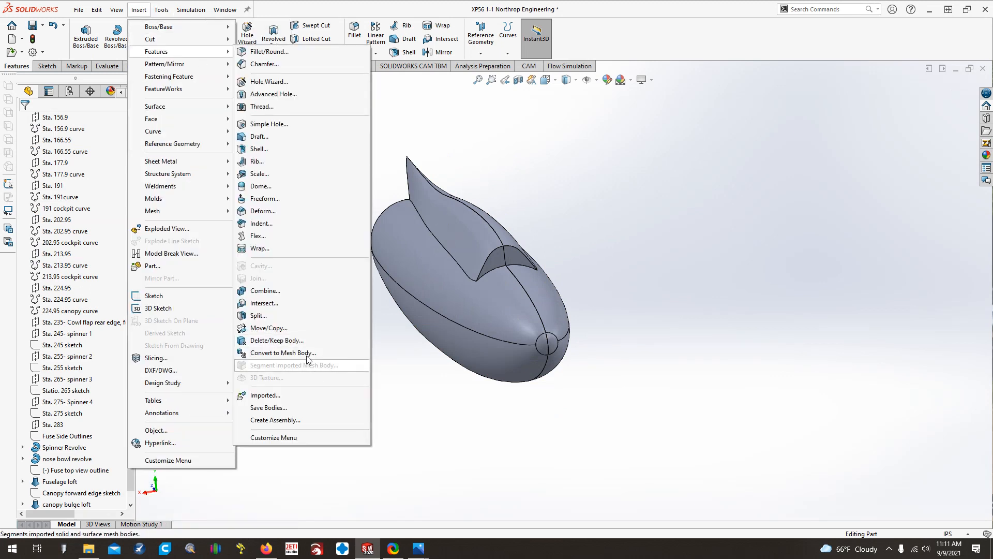
Try combining Mirror5 with the canopy bulge loft, then delete Mirror5 after the failure
{"action": "left_click", "coordinate": [265, 290]}
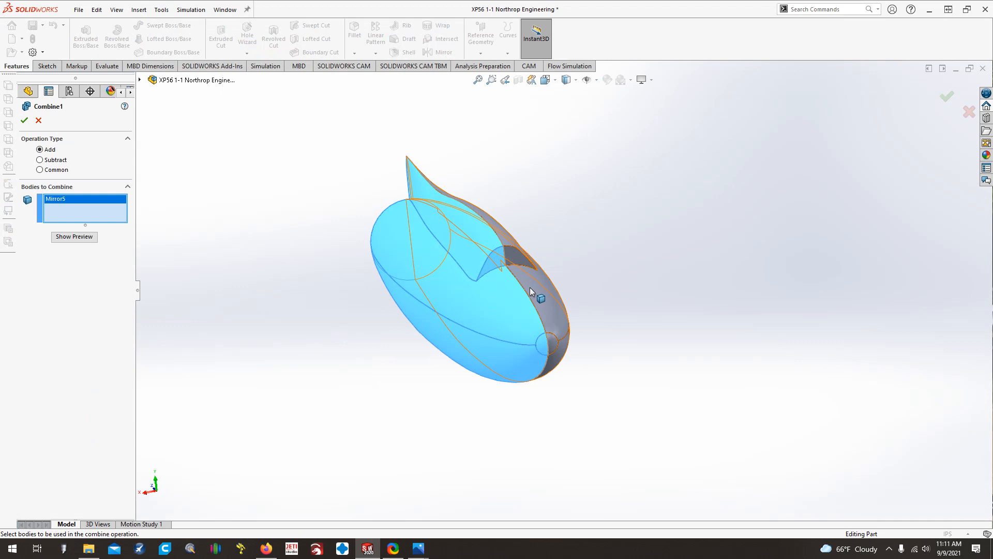
{"action": "left_click", "coordinate": [533, 291]}
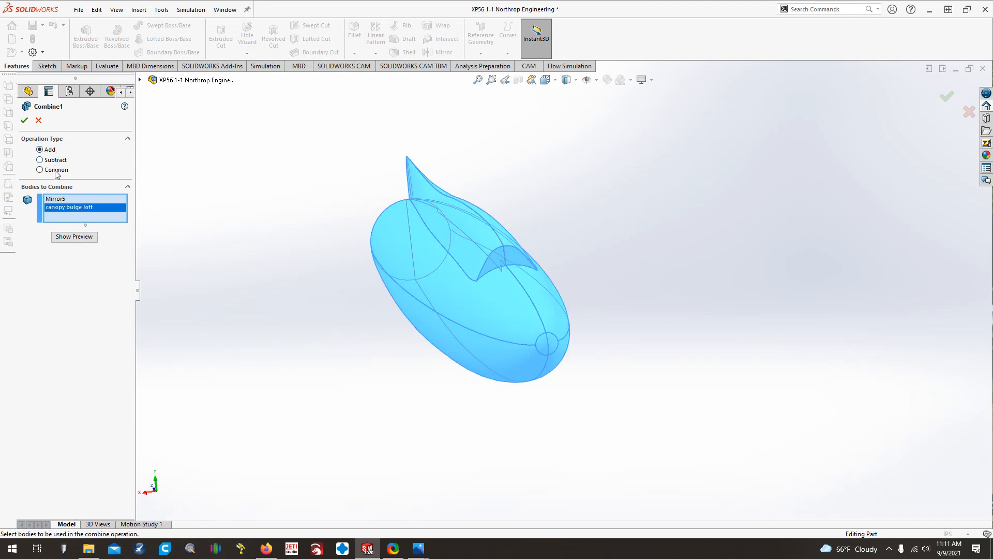
{"action": "left_click", "coordinate": [39, 169]}
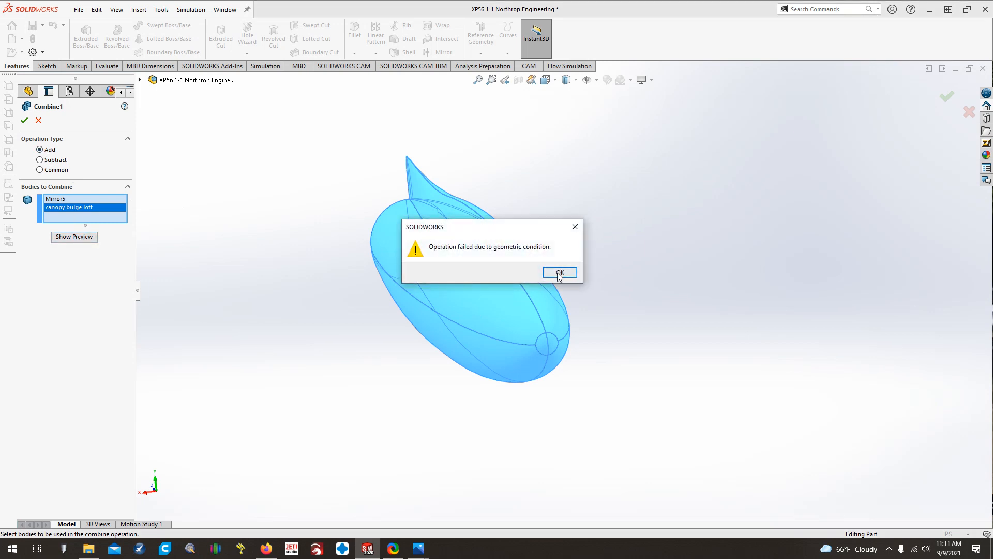
{"action": "left_click", "coordinate": [559, 273]}
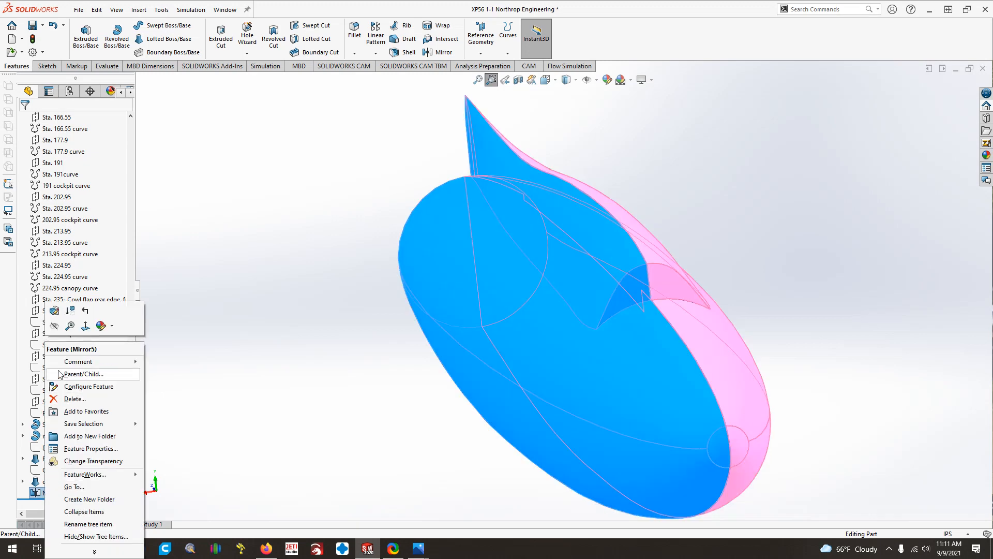
{"action": "left_click", "coordinate": [74, 399]}
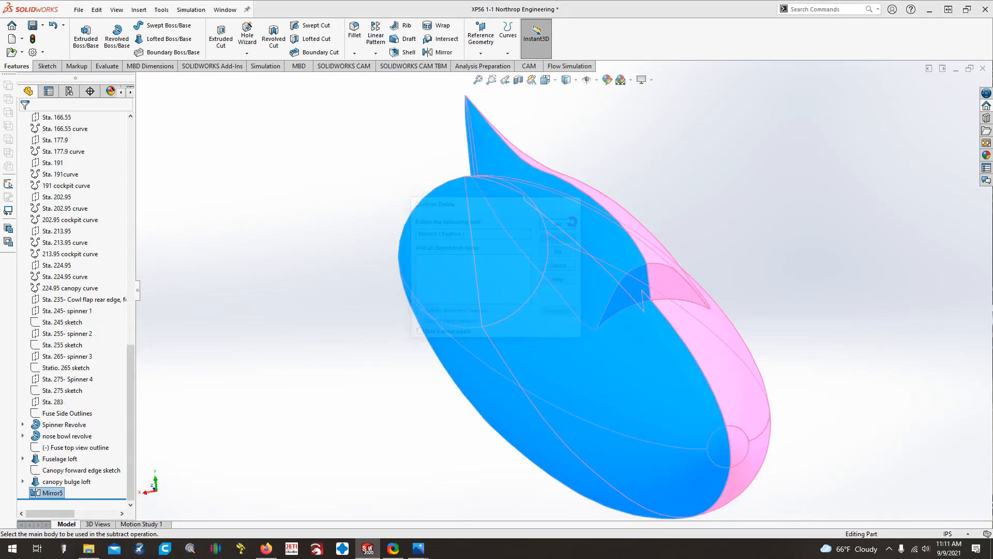
{"action": "left_click", "coordinate": [557, 237]}
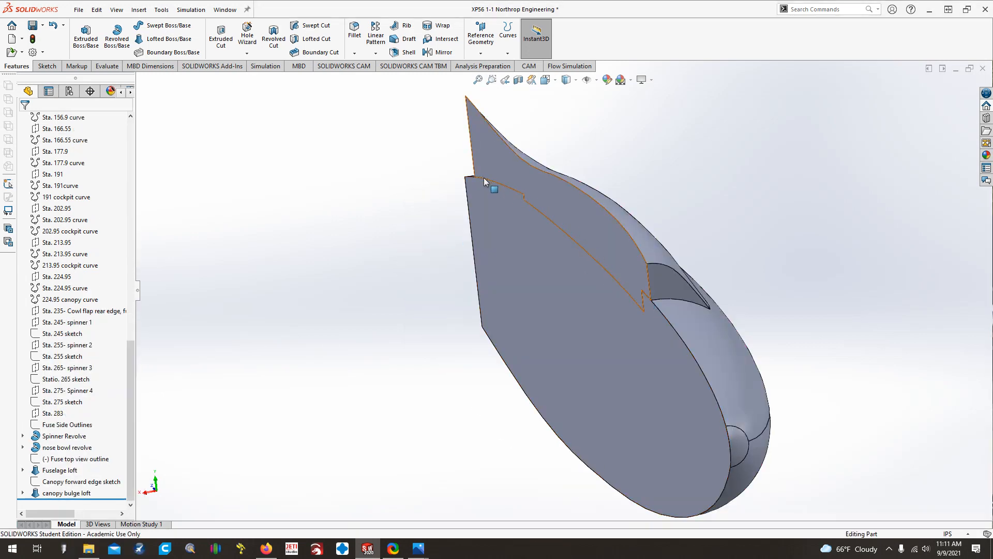
{"action": "mouse_move", "coordinate": [579, 242]}
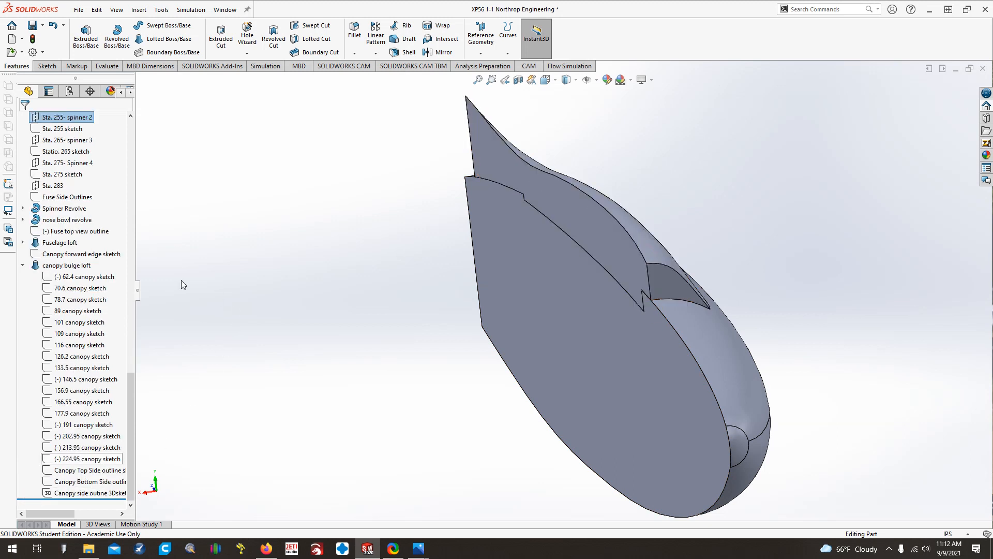
Reopen the 62.4 canopy sketch face-on and make Line2 coincident with the origin
{"action": "right_click", "coordinate": [85, 276]}
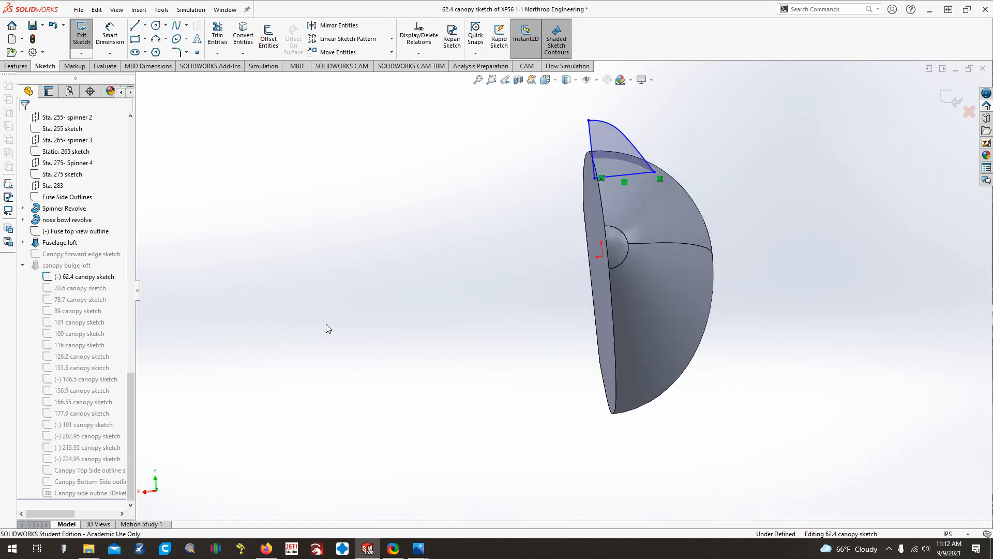
{"action": "left_click", "coordinate": [547, 79]}
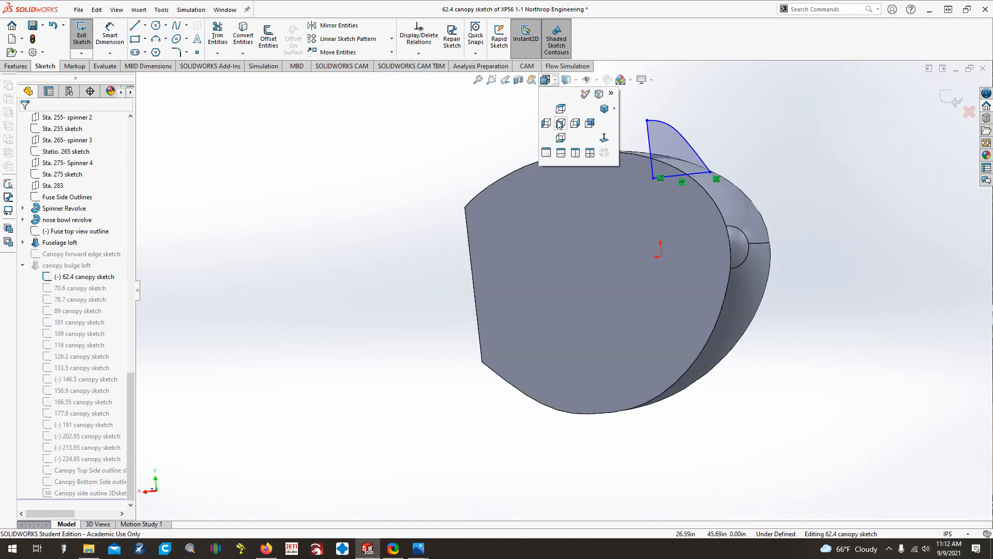
{"action": "left_click", "coordinate": [560, 123]}
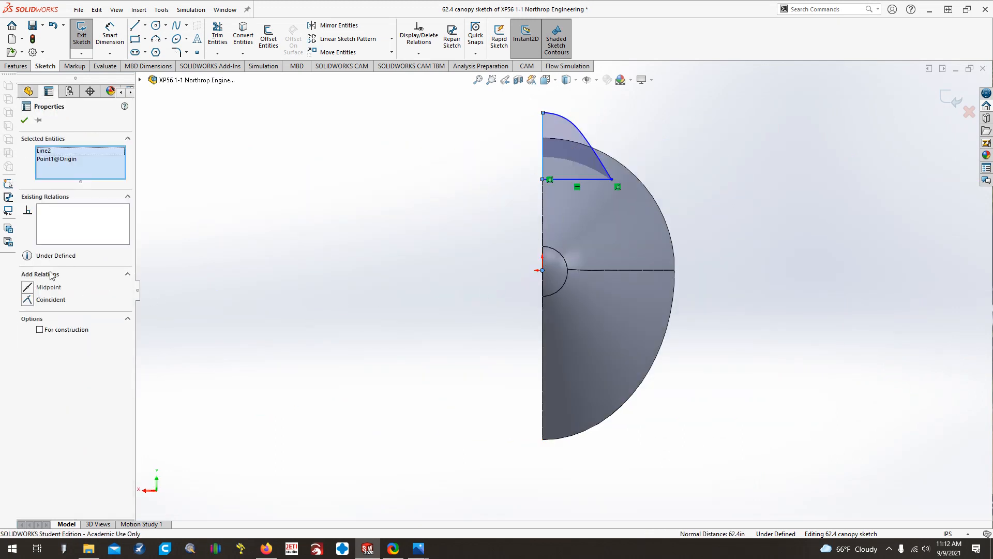
{"action": "left_click", "coordinate": [50, 299]}
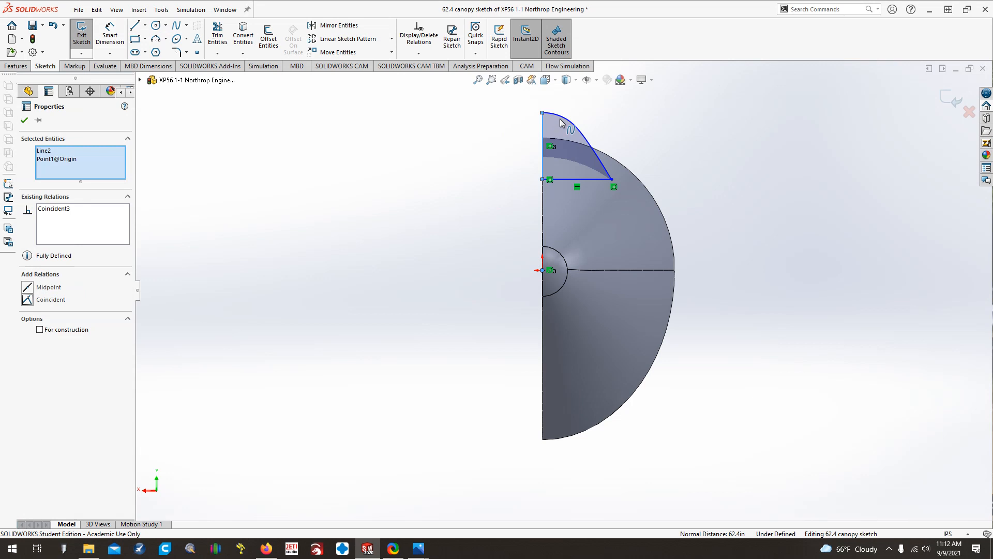
{"action": "left_click", "coordinate": [81, 32]}
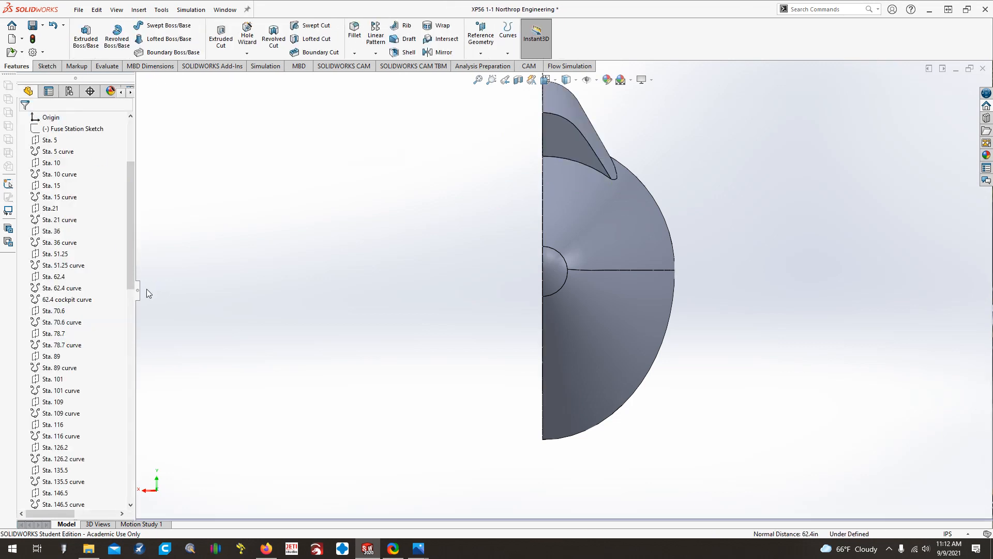
Mirror the canopy bulge loft body across its flat side face, creating Mirror6
{"action": "scroll", "scroll_direction": "down", "scroll_amount": 3}
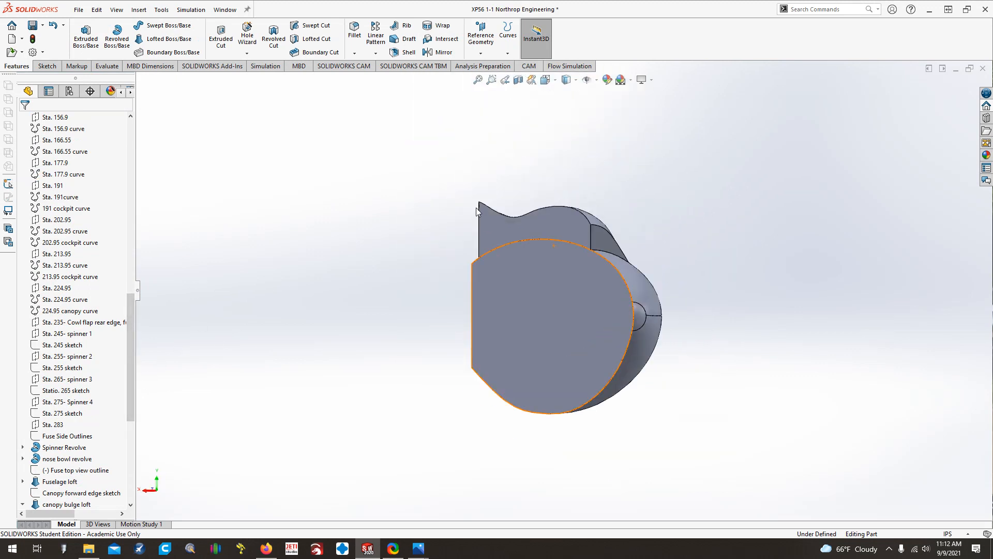
{"action": "left_click", "coordinate": [23, 265]}
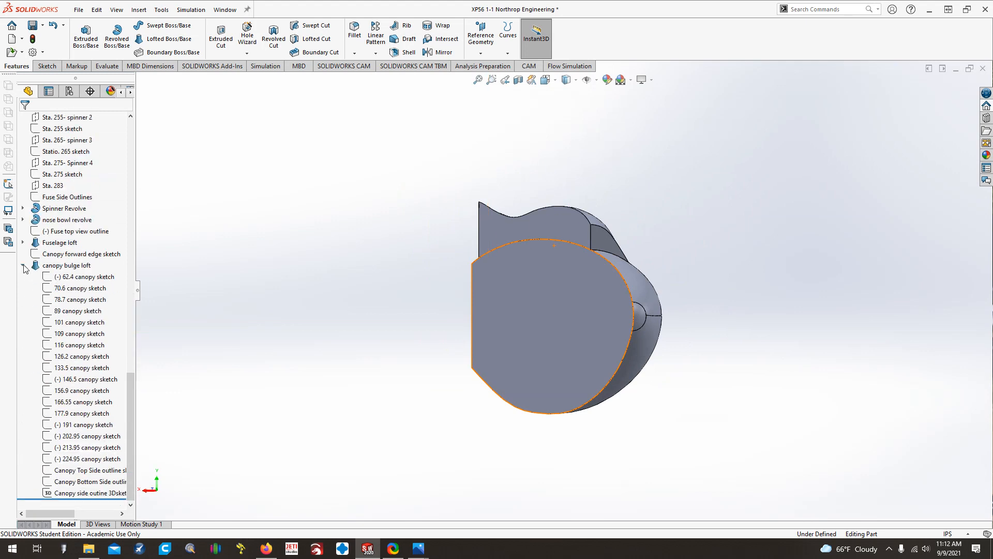
{"action": "left_click", "coordinate": [441, 52]}
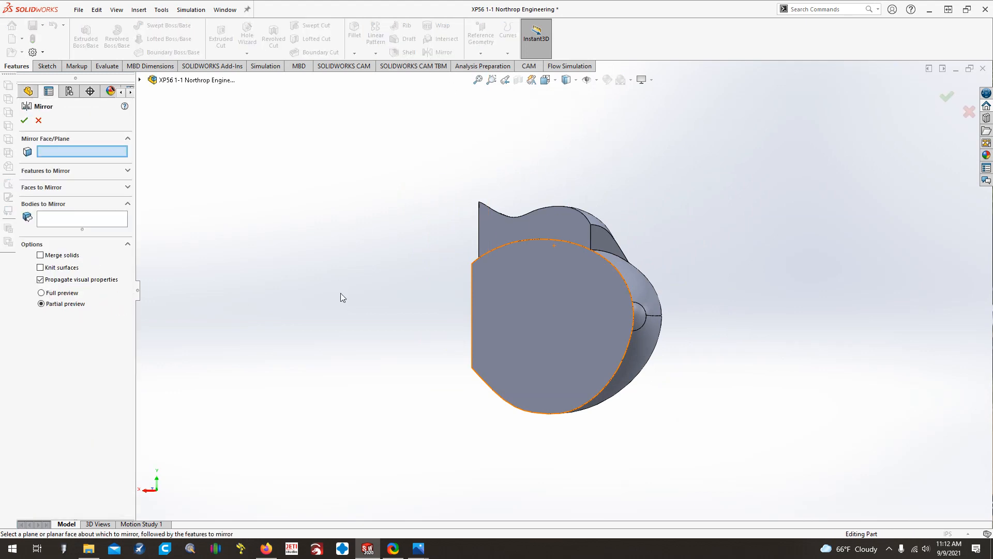
{"action": "left_click", "coordinate": [554, 298]}
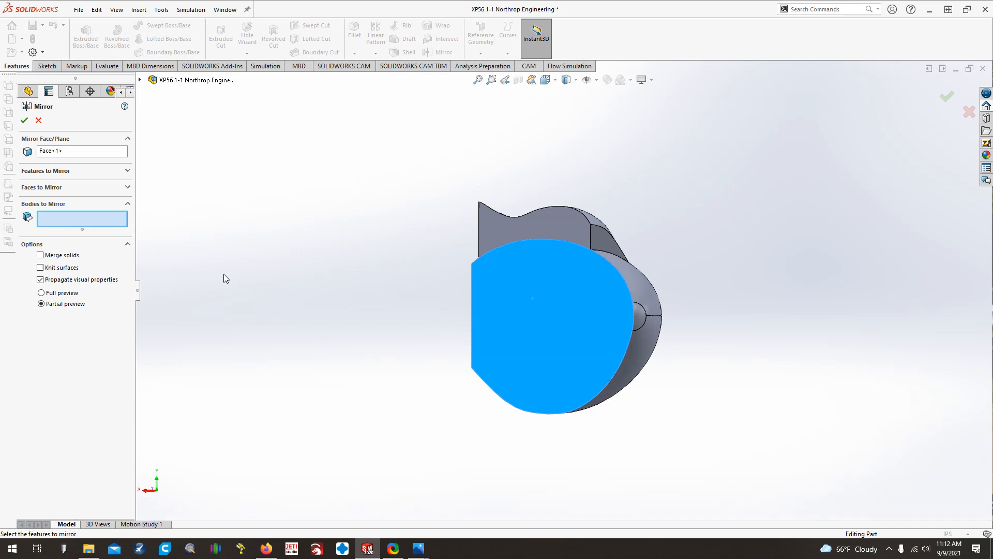
{"action": "left_click", "coordinate": [544, 305]}
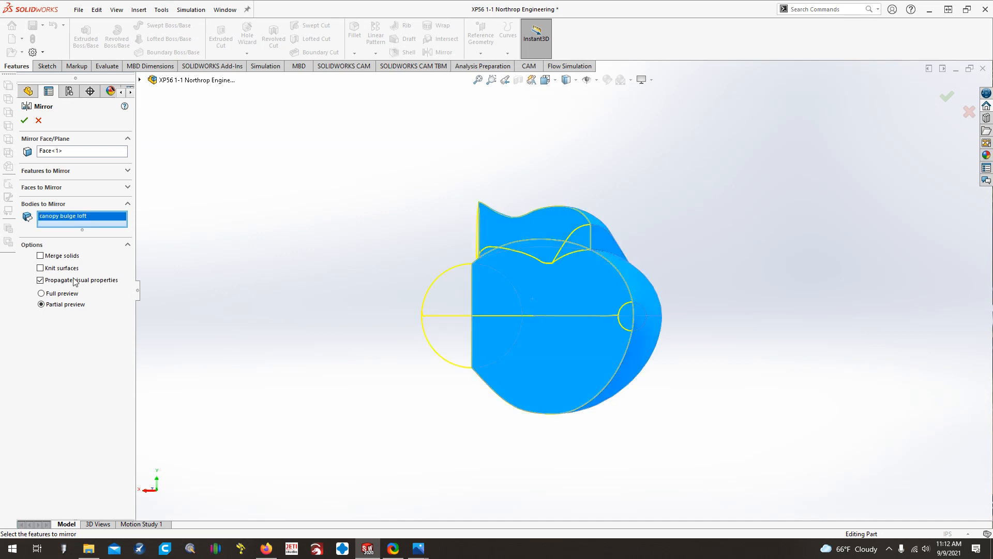
{"action": "left_click", "coordinate": [24, 121]}
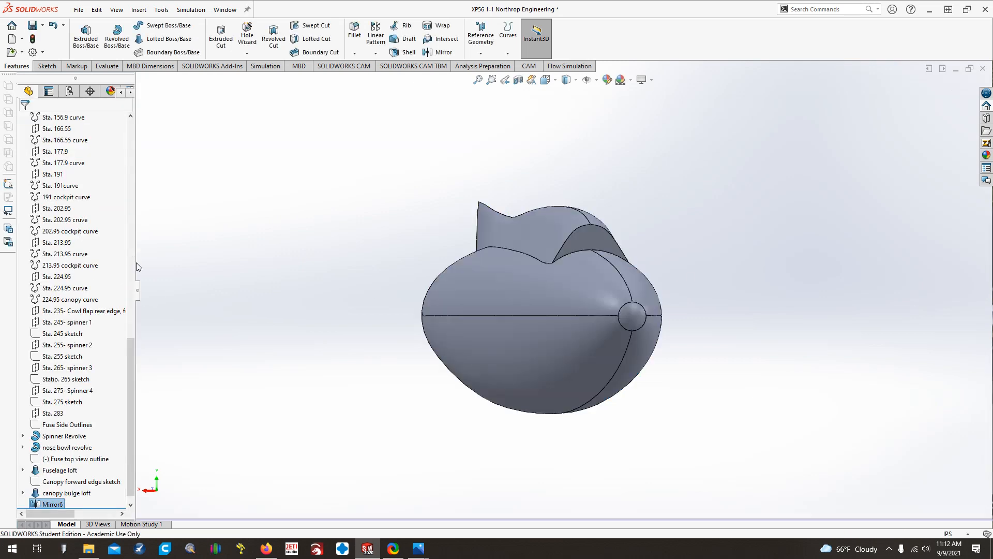
{"action": "left_click", "coordinate": [214, 371]}
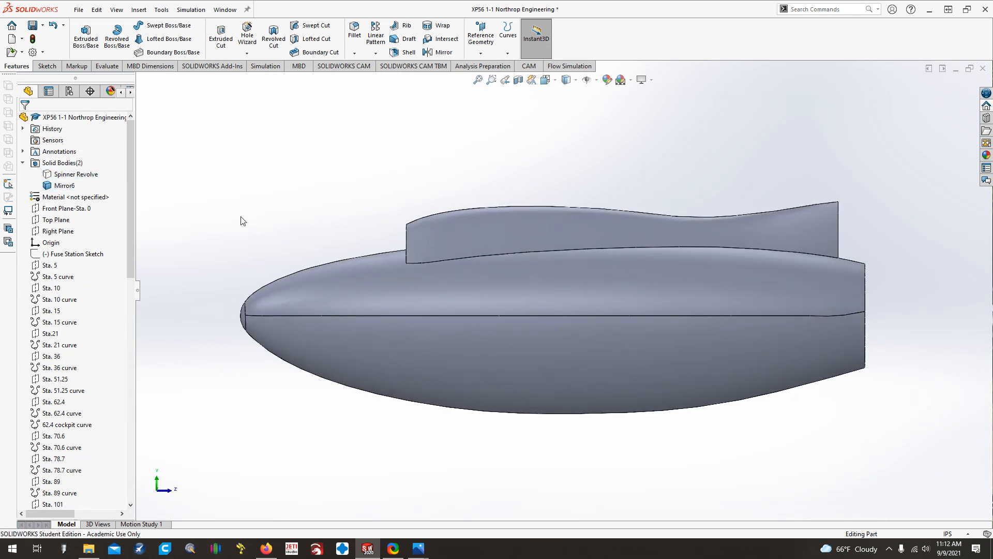
Fit the fuselage in view, save the part, and review the Solid Bodies(2) folder
{"action": "left_click", "coordinate": [63, 185]}
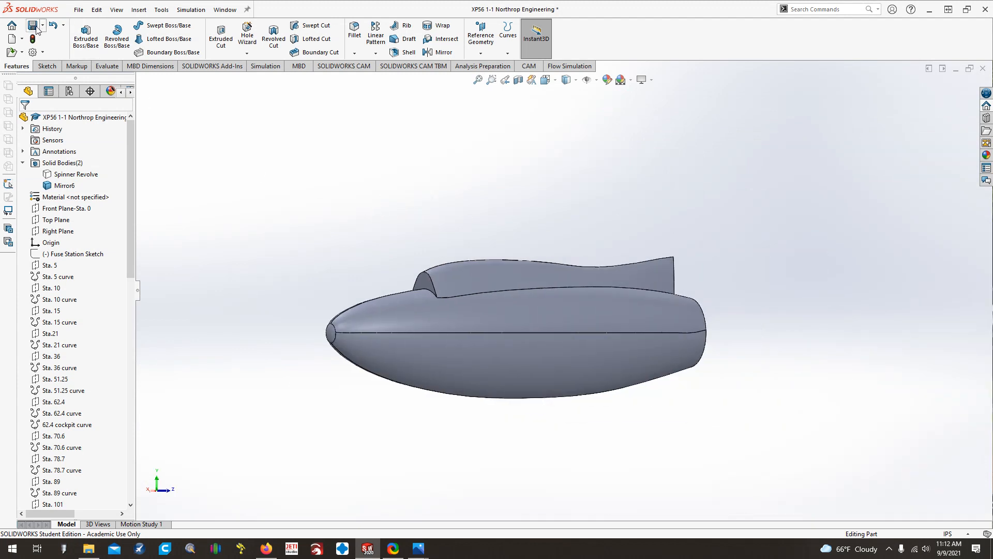
{"action": "left_click", "coordinate": [105, 66]}
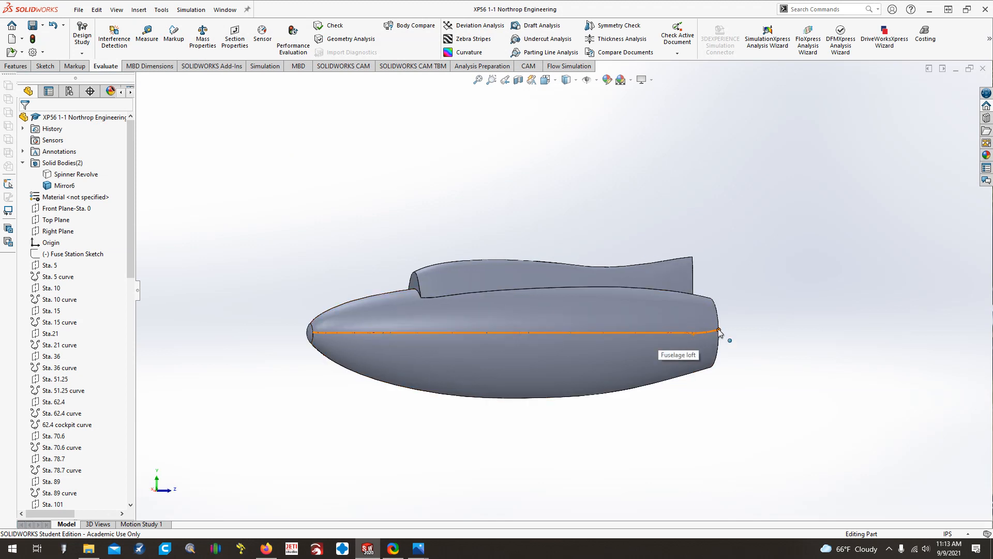
{"action": "mouse_move", "coordinate": [720, 335]}
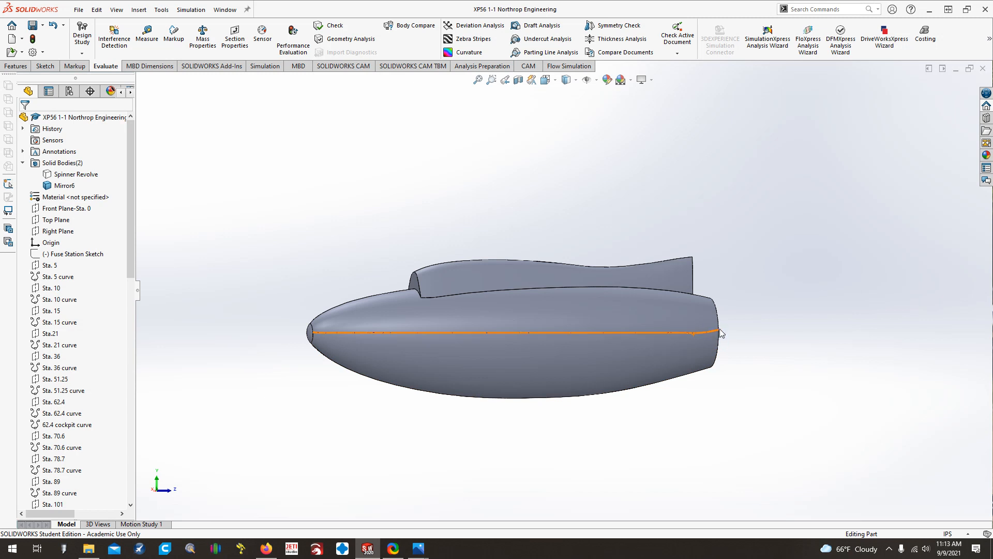
{"action": "mouse_move", "coordinate": [134, 236]}
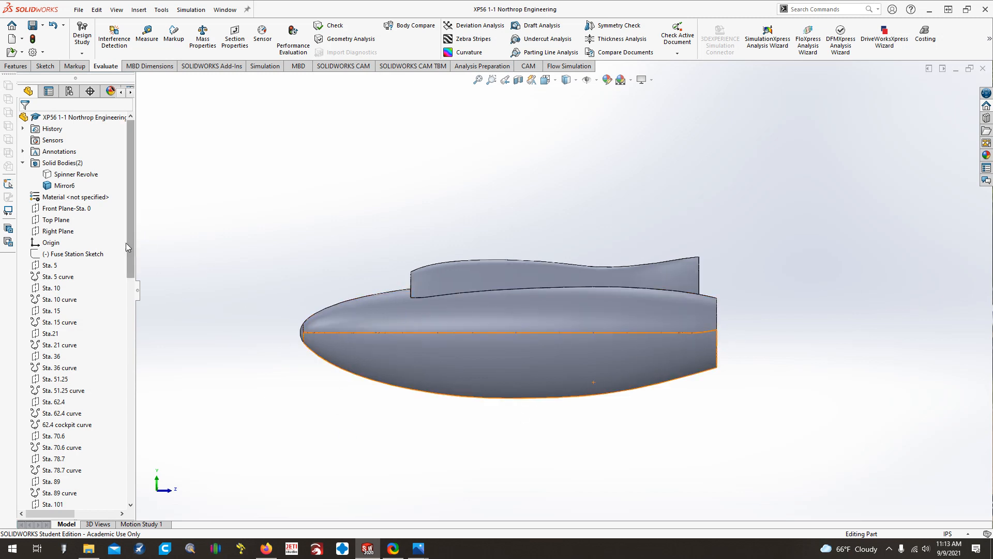
{"action": "scroll", "scroll_direction": "down", "scroll_amount": 3}
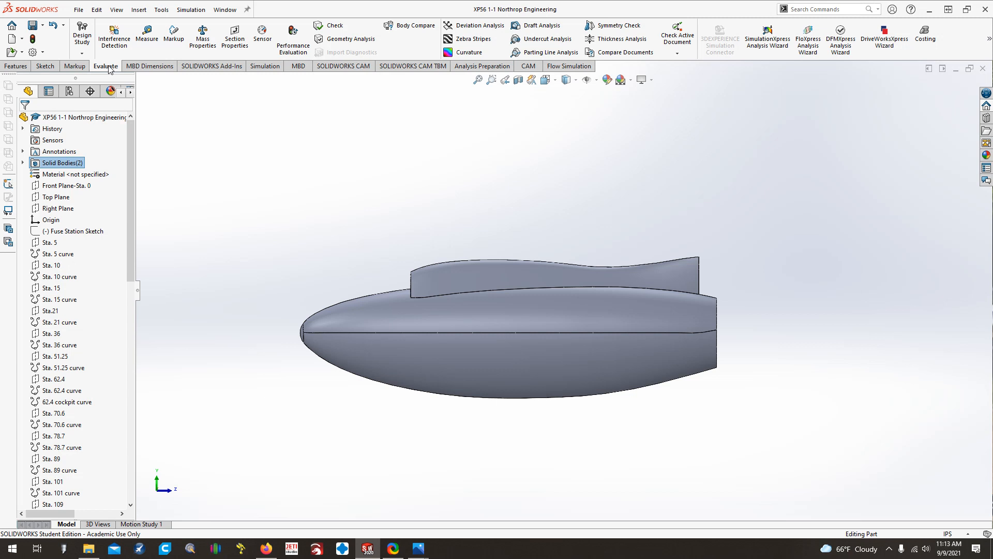
{"action": "left_click", "coordinate": [139, 9]}
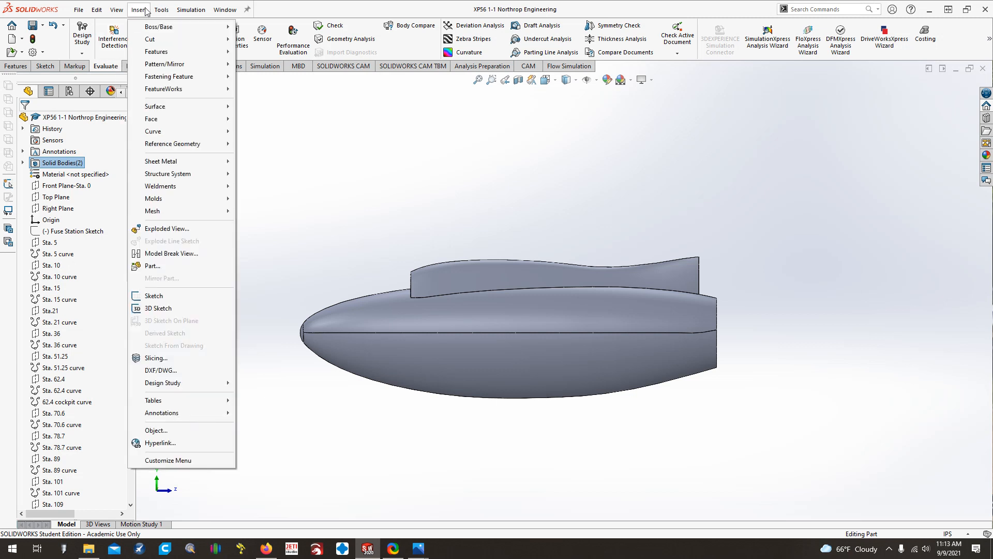
{"action": "left_click", "coordinate": [161, 9]}
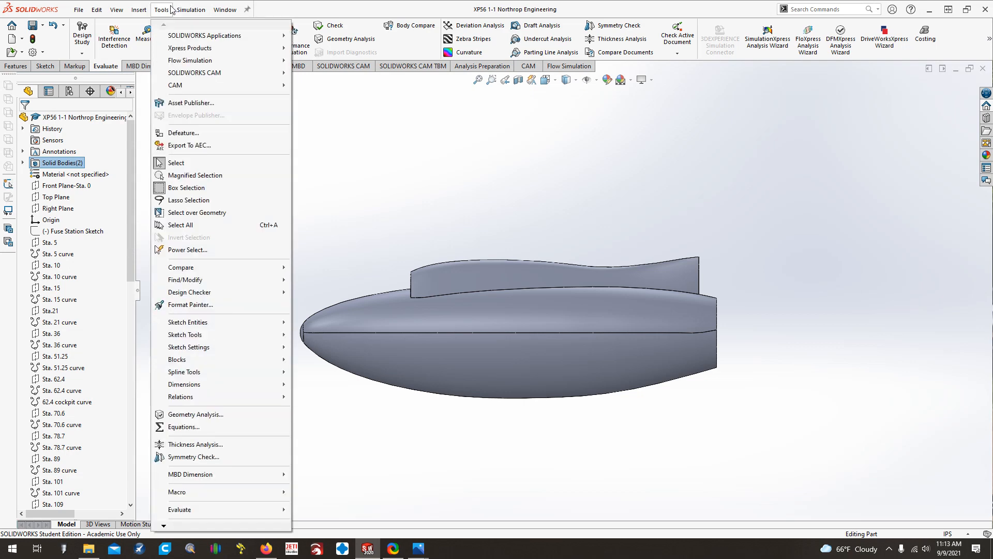
{"action": "left_click", "coordinate": [139, 10]}
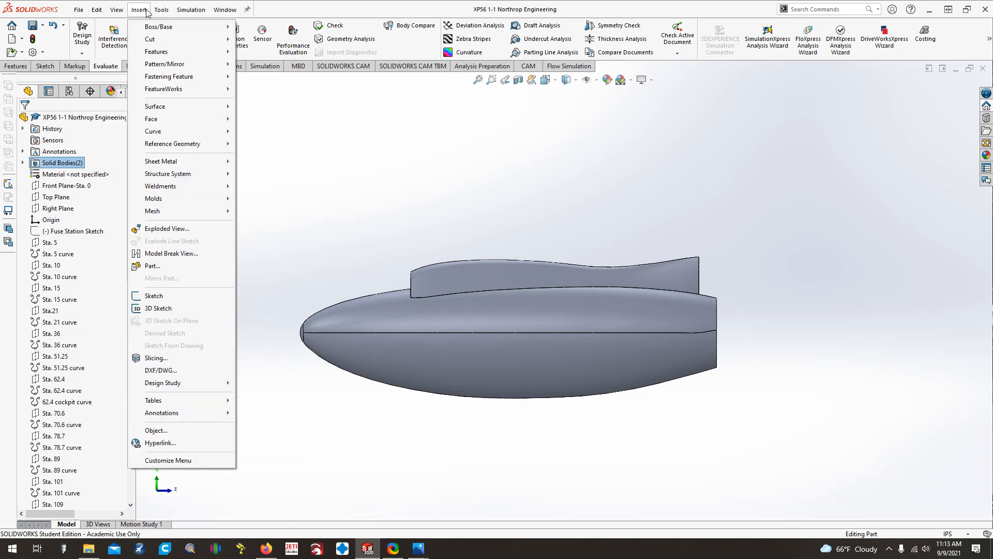
{"action": "left_click", "coordinate": [95, 10]}
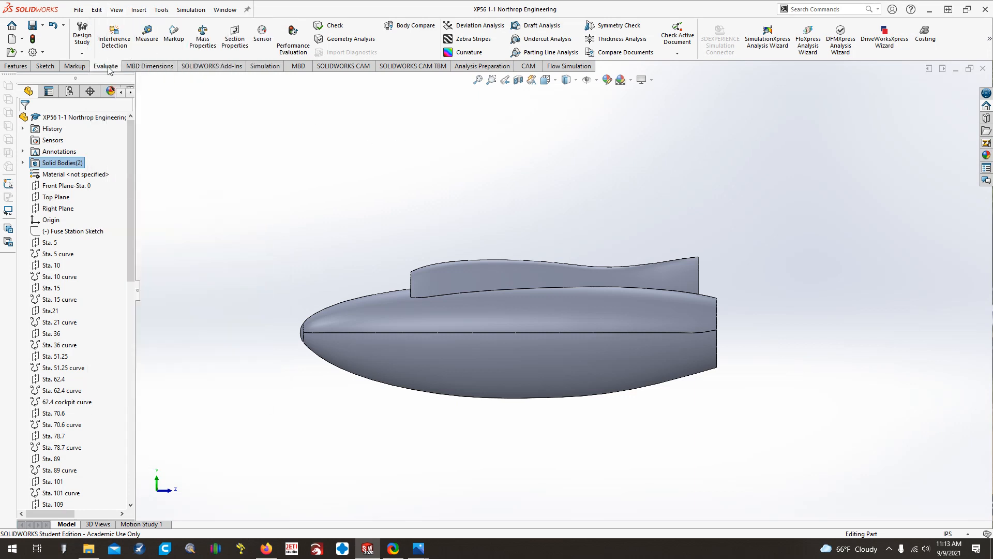
{"action": "mouse_move", "coordinate": [469, 52]}
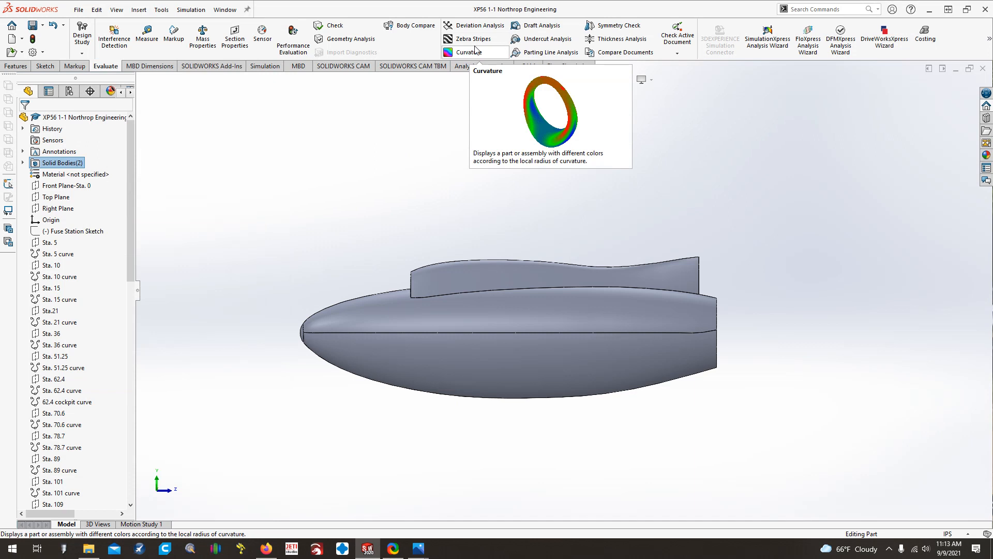
{"action": "left_click", "coordinate": [469, 52]}
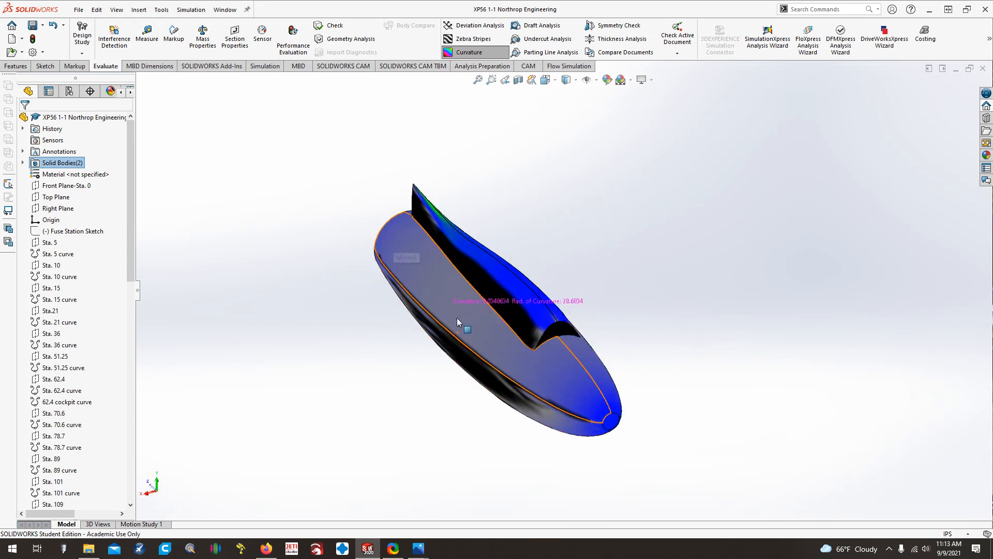
{"action": "mouse_move", "coordinate": [418, 291]}
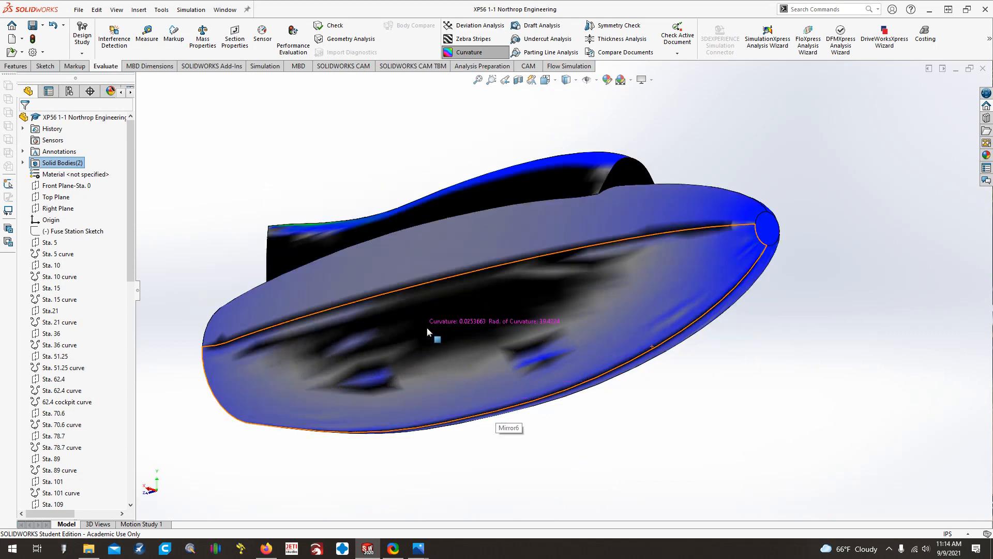
{"action": "mouse_move", "coordinate": [445, 336]}
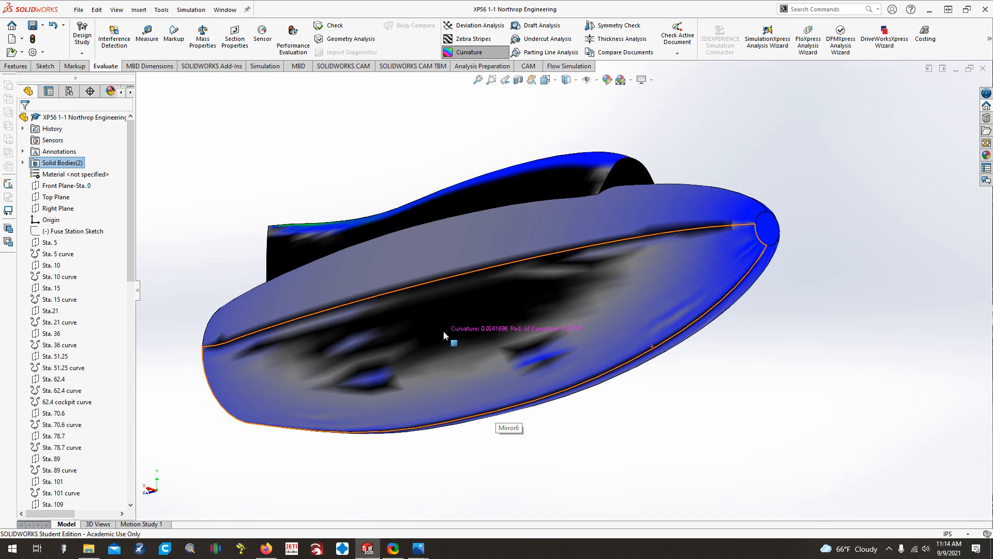
{"action": "mouse_move", "coordinate": [228, 386]}
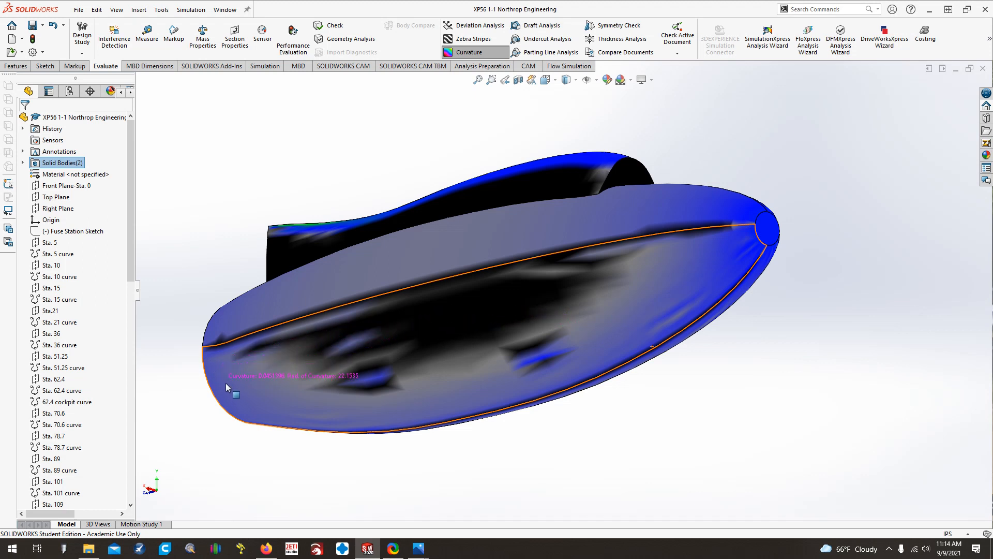
{"action": "mouse_move", "coordinate": [227, 380]}
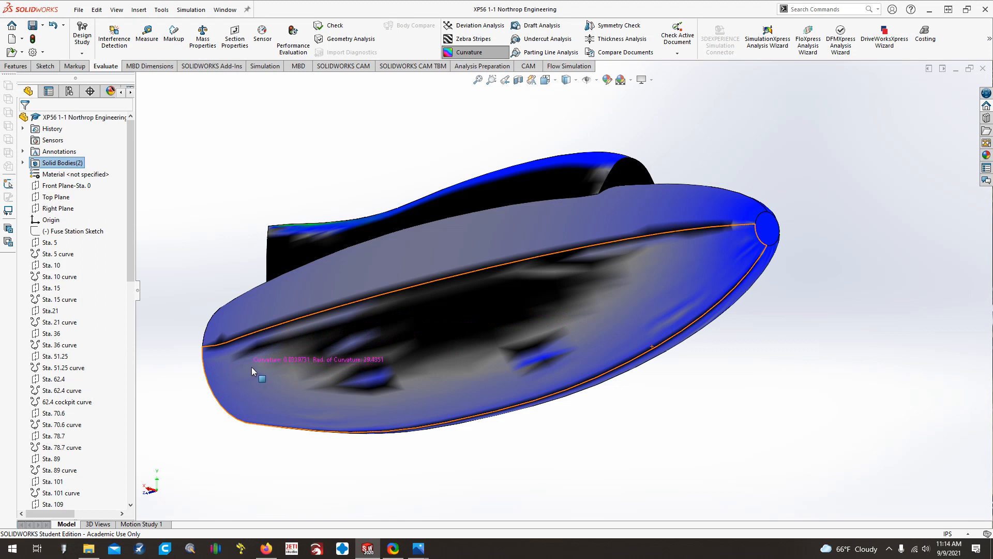
{"action": "mouse_move", "coordinate": [365, 334]}
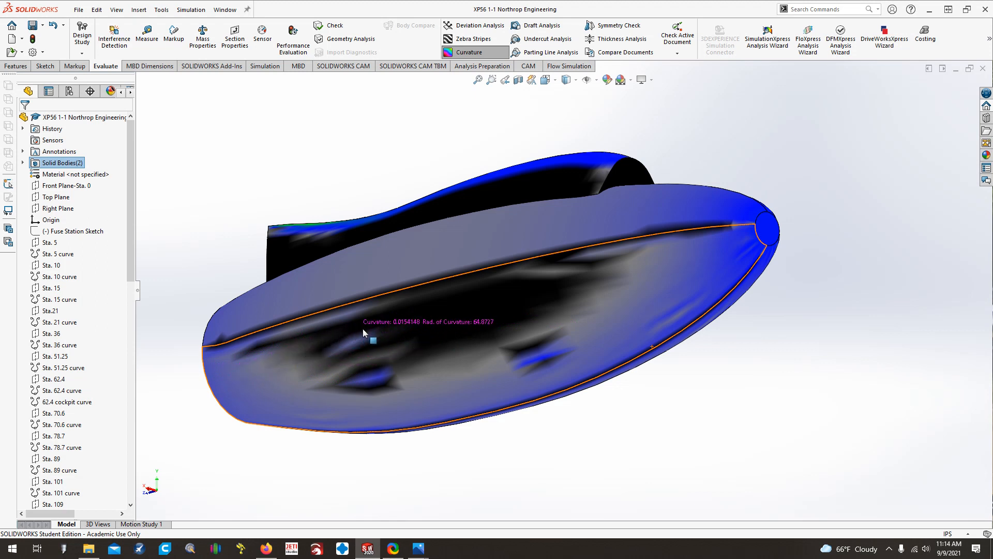
{"action": "mouse_move", "coordinate": [463, 297]}
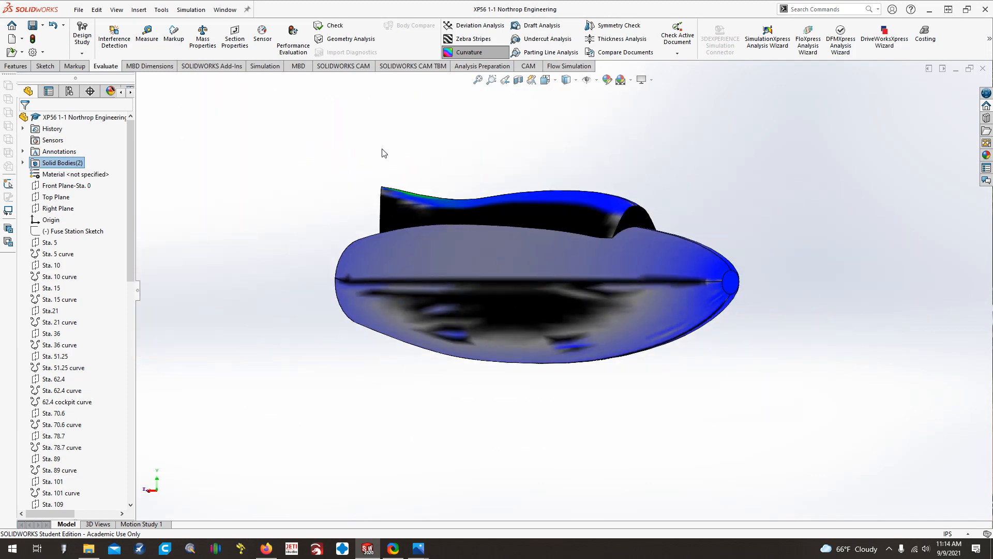
{"action": "left_click", "coordinate": [468, 52]}
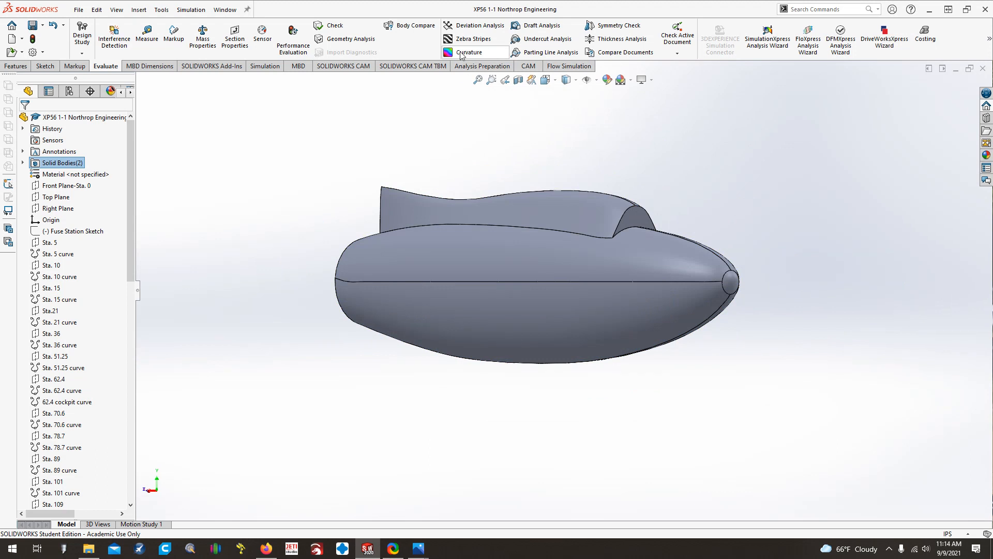
Apply zebra stripes to the fuselage and canopy bulge and inspect them
{"action": "left_click", "coordinate": [472, 39]}
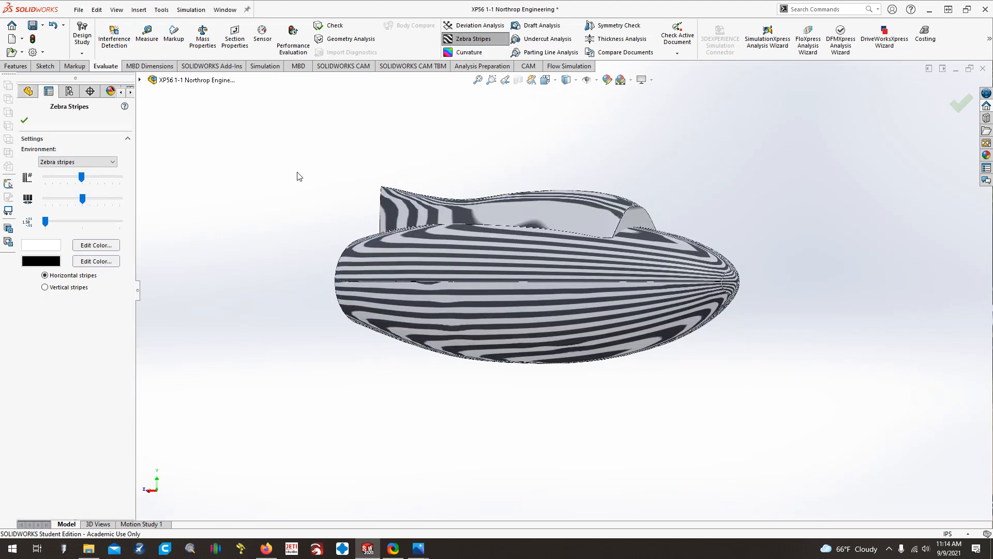
{"action": "left_click", "coordinate": [25, 120]}
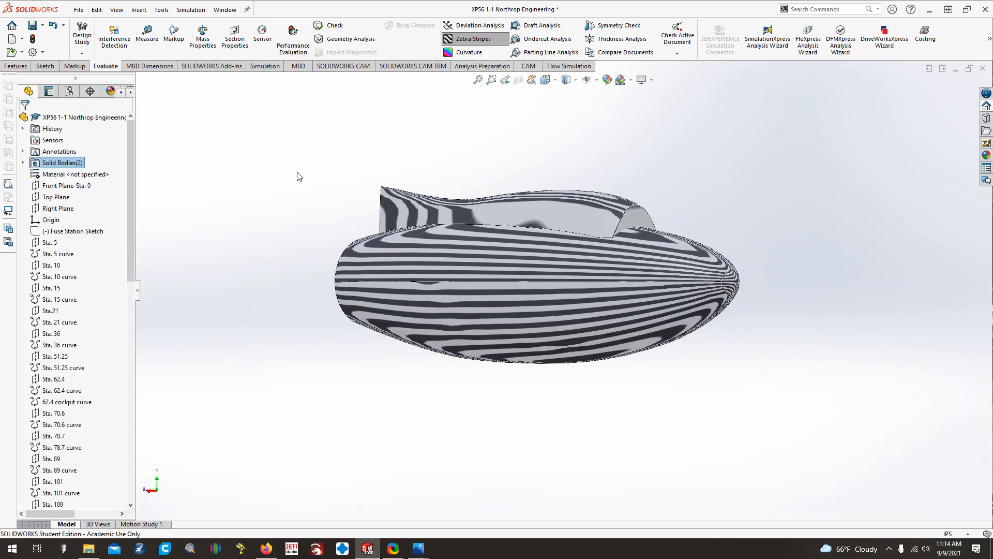
{"action": "mouse_move", "coordinate": [318, 201]}
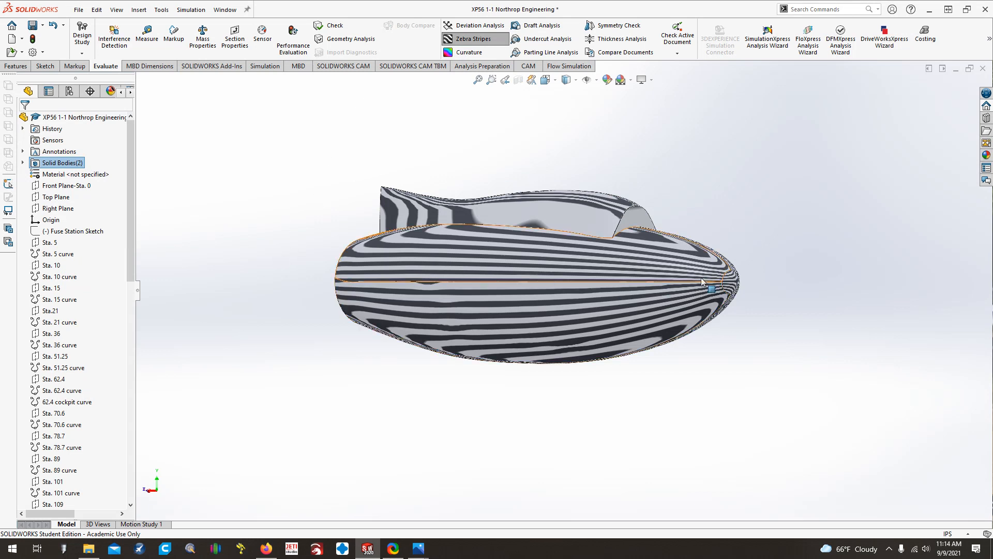
{"action": "mouse_move", "coordinate": [417, 236]}
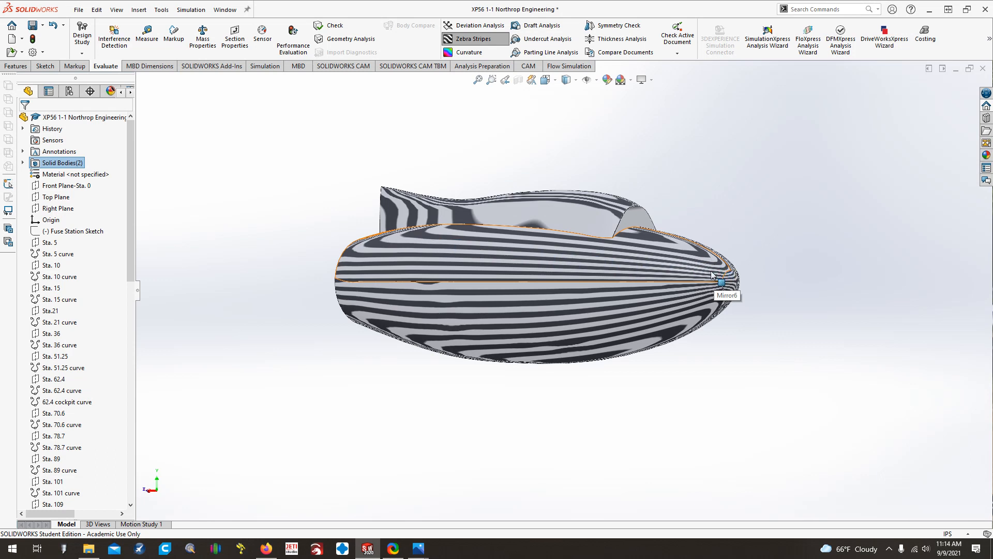
{"action": "mouse_move", "coordinate": [379, 256]}
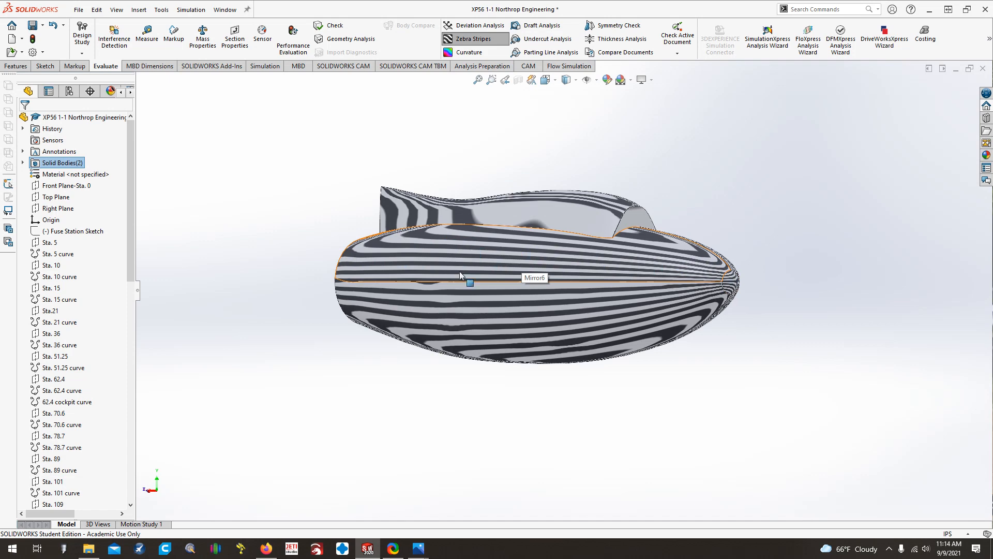
{"action": "mouse_move", "coordinate": [463, 274]}
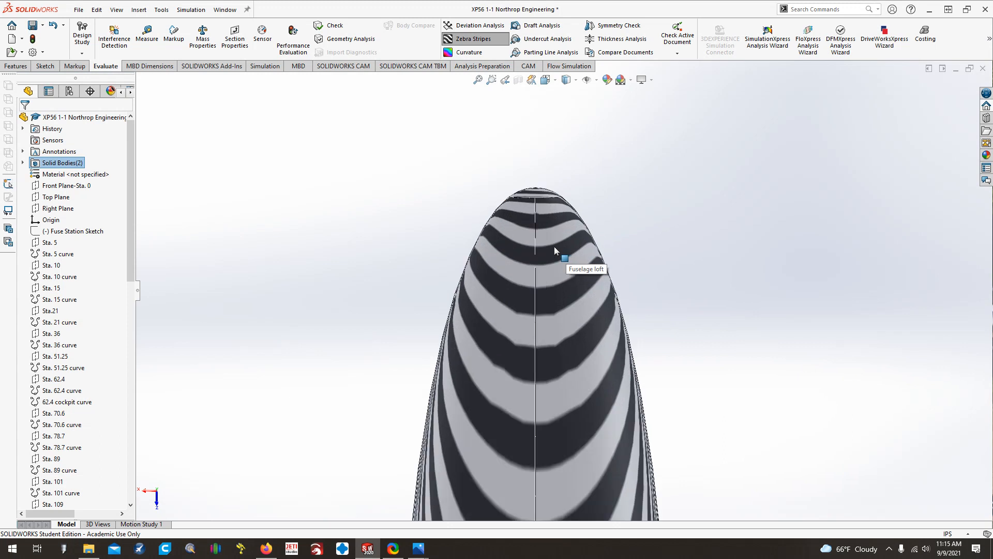
{"action": "scroll", "scroll_direction": "down", "scroll_amount": 3}
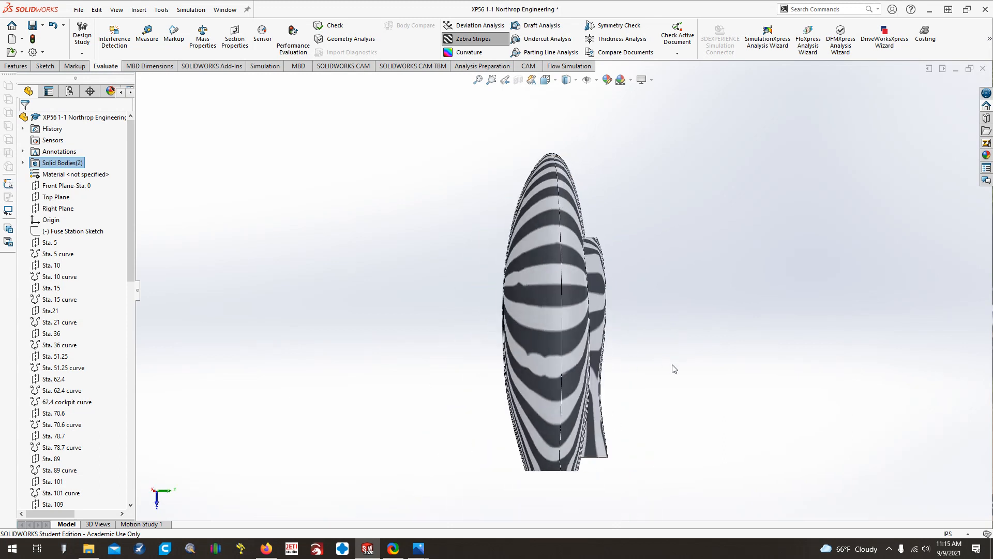
{"action": "left_click", "coordinate": [560, 288]}
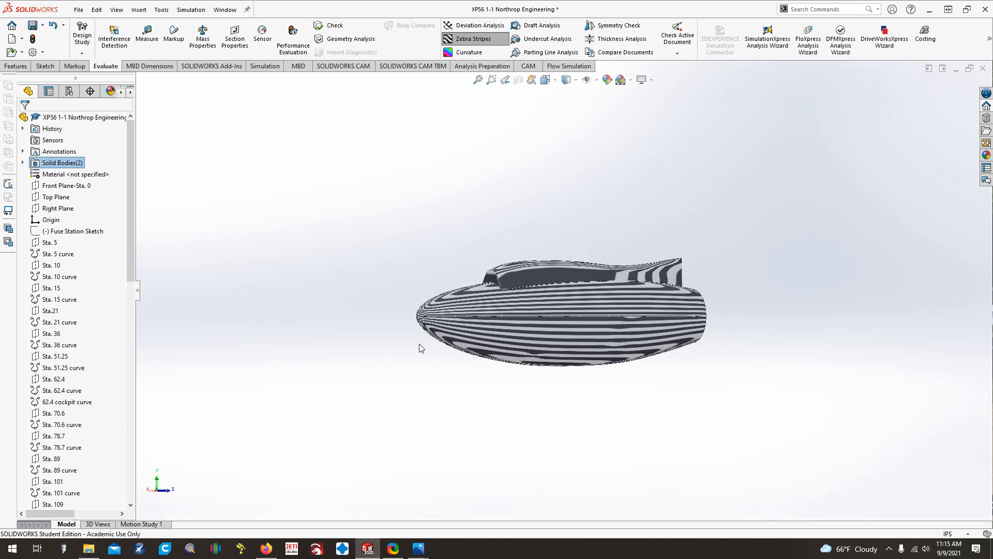
Turn off the zebra stripes and bring up the part-modelling feature commands
{"action": "left_click", "coordinate": [463, 39]}
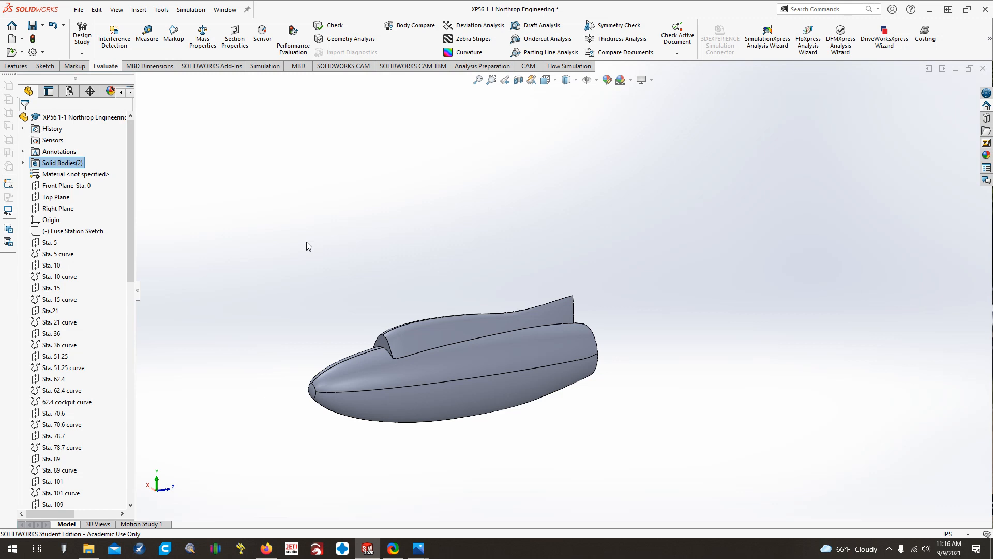
{"action": "left_click", "coordinate": [16, 66]}
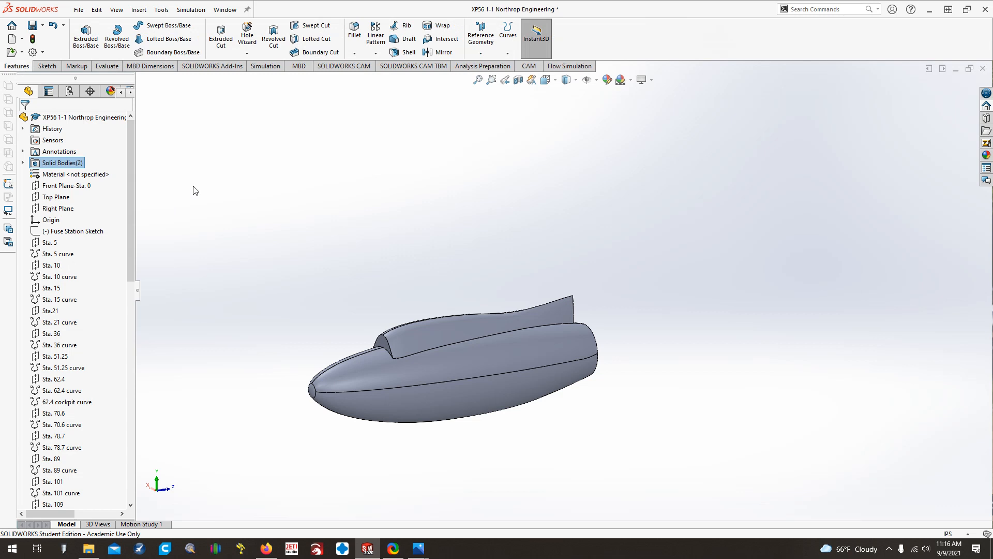
{"action": "mouse_move", "coordinate": [226, 152]}
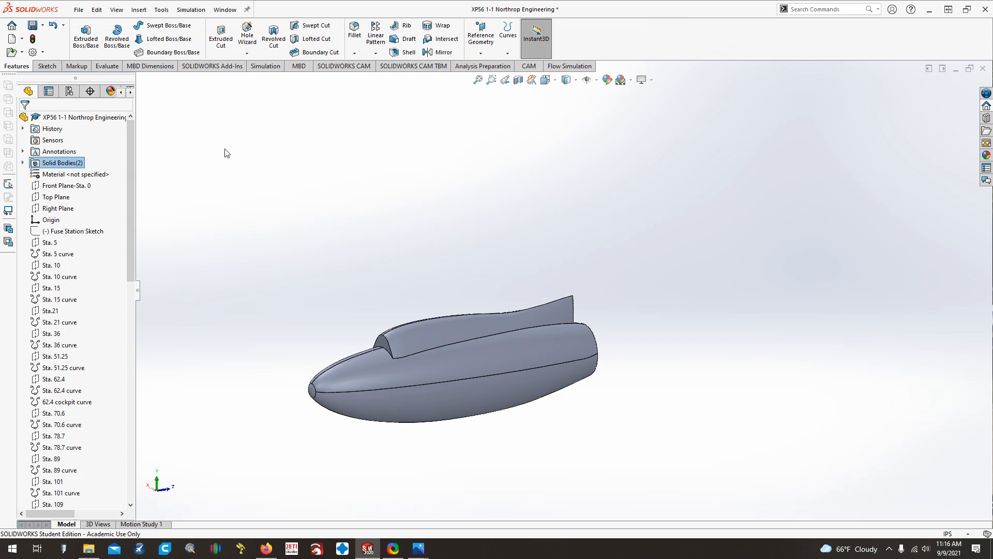
{"action": "mouse_move", "coordinate": [163, 26]}
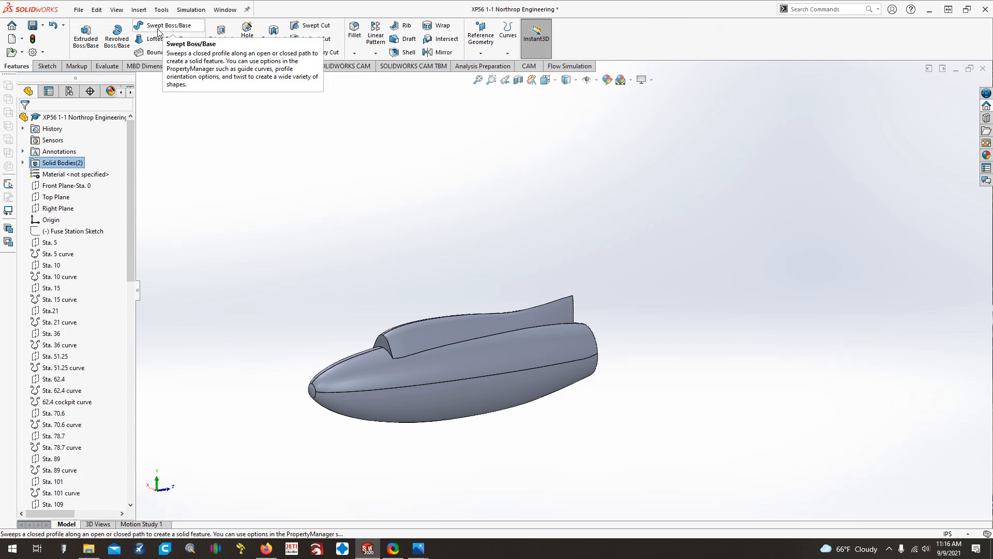
{"action": "mouse_move", "coordinate": [347, 214]}
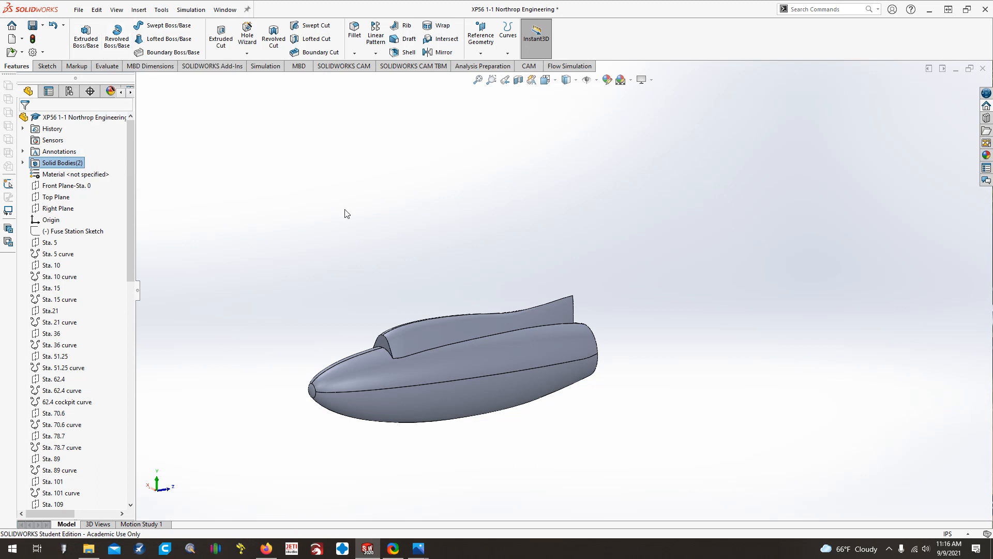